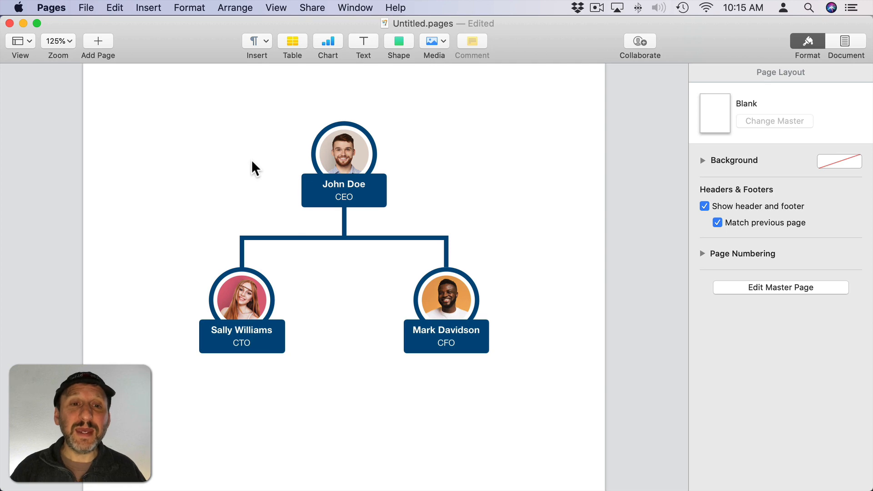
pyautogui.moveTo(339, 242)
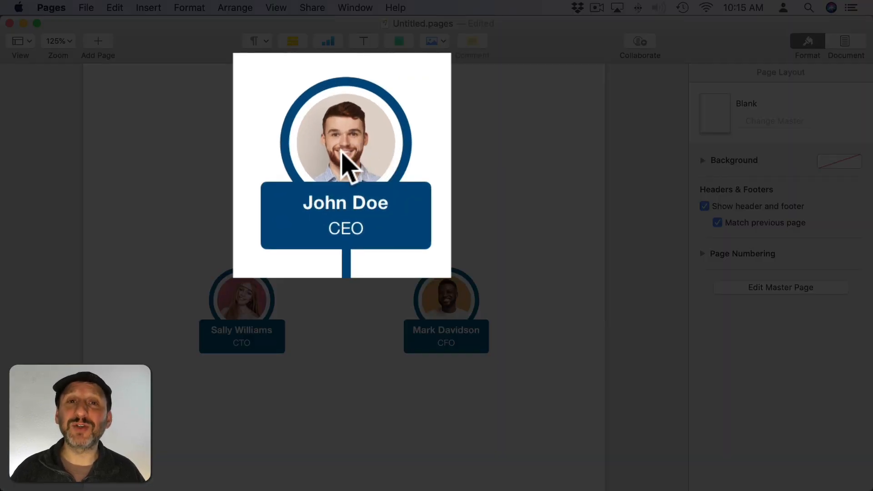
pyautogui.moveTo(356, 98)
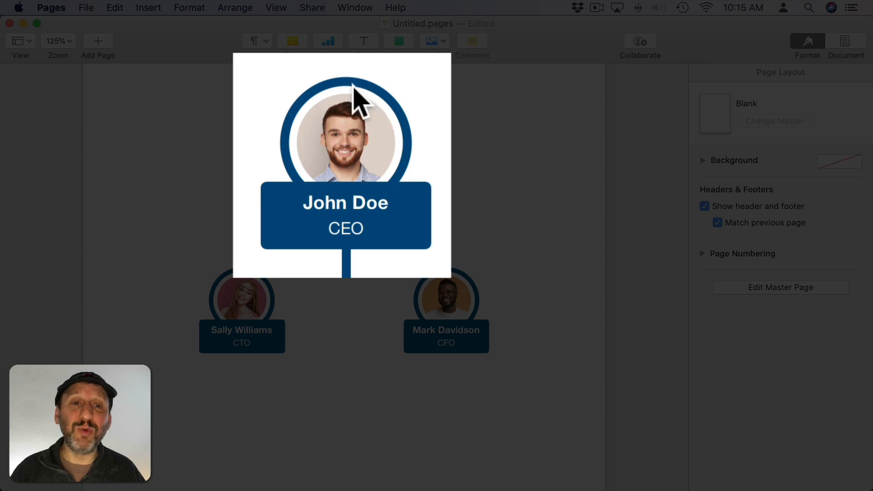
pyautogui.moveTo(316, 109)
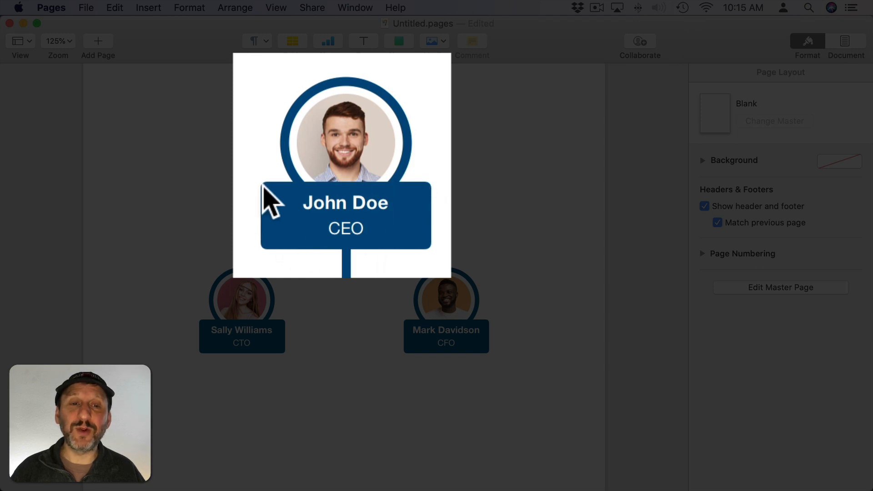
pyautogui.moveTo(353, 224)
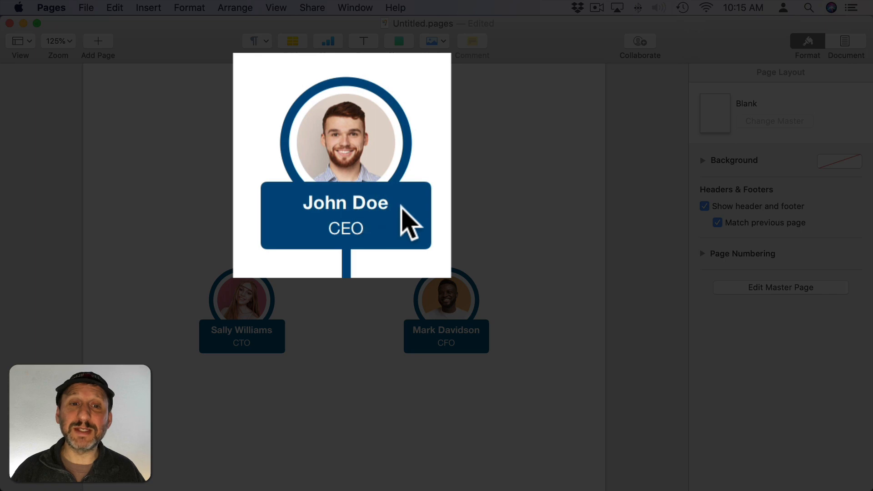
pyautogui.moveTo(338, 246)
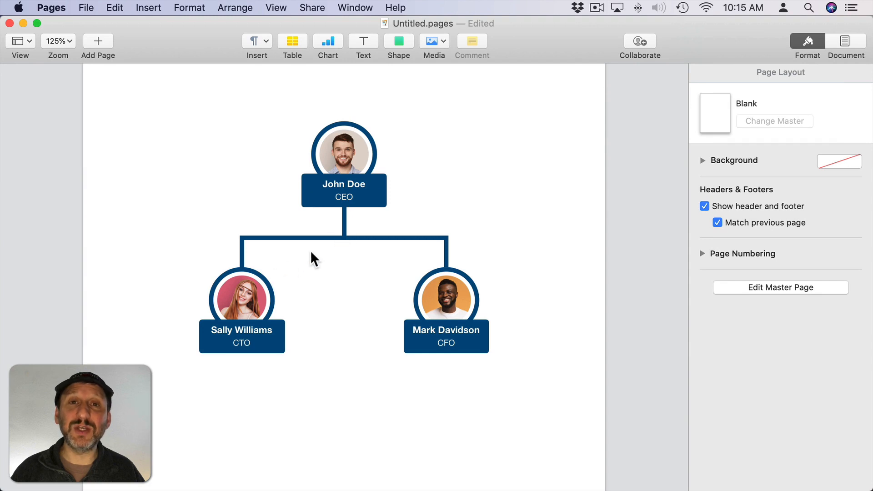
pyautogui.moveTo(455, 307)
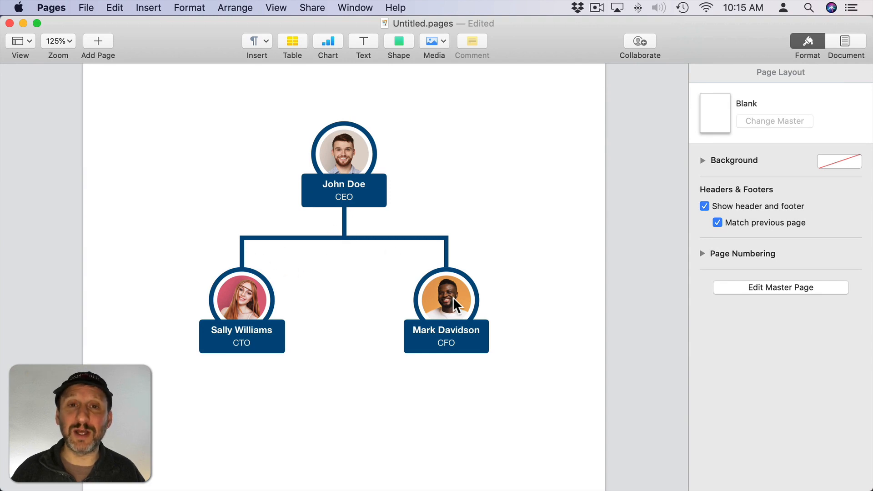
pyautogui.moveTo(392, 266)
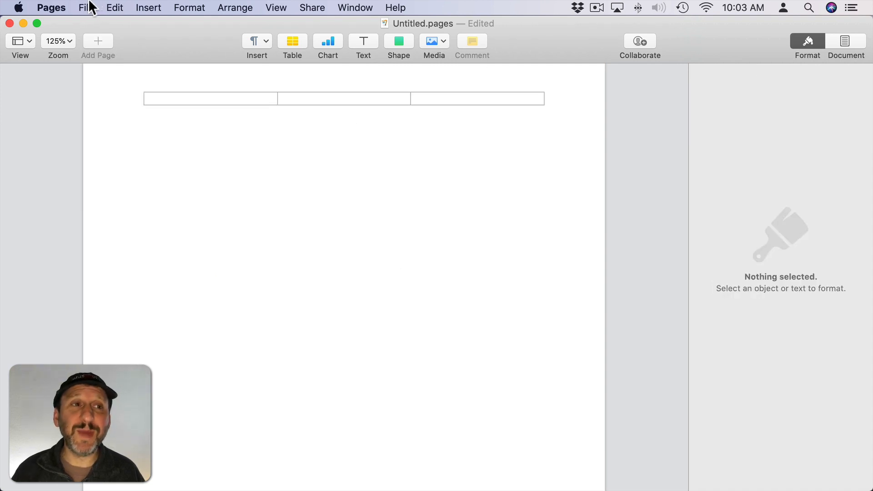
# - Insert a 1 in blue circle and move it up to the top centre of the page
pyautogui.click(84, 7)
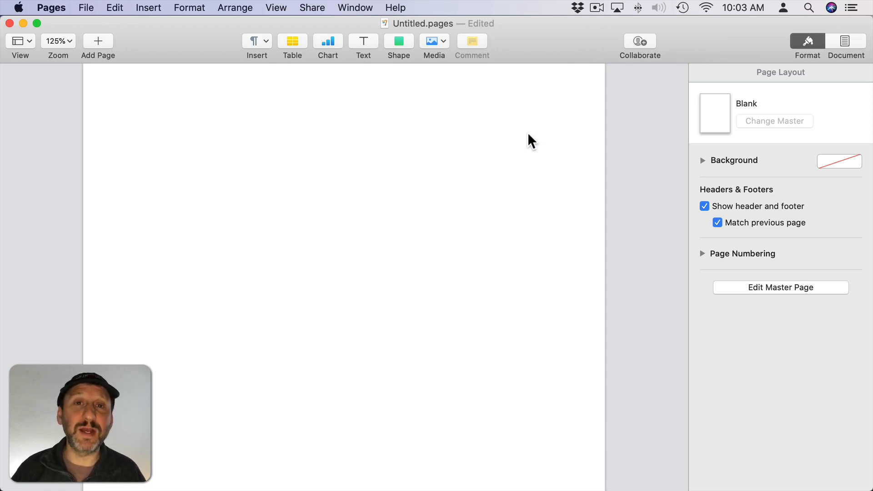
pyautogui.moveTo(429, 189)
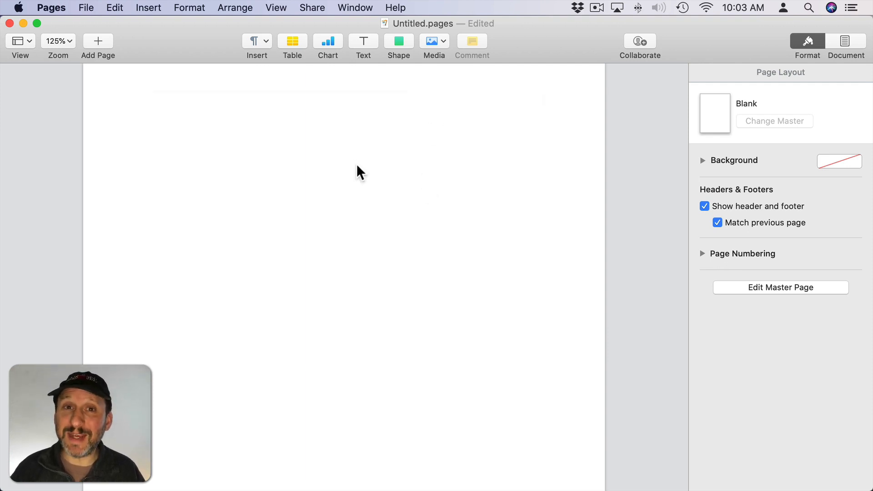
pyautogui.moveTo(402, 43)
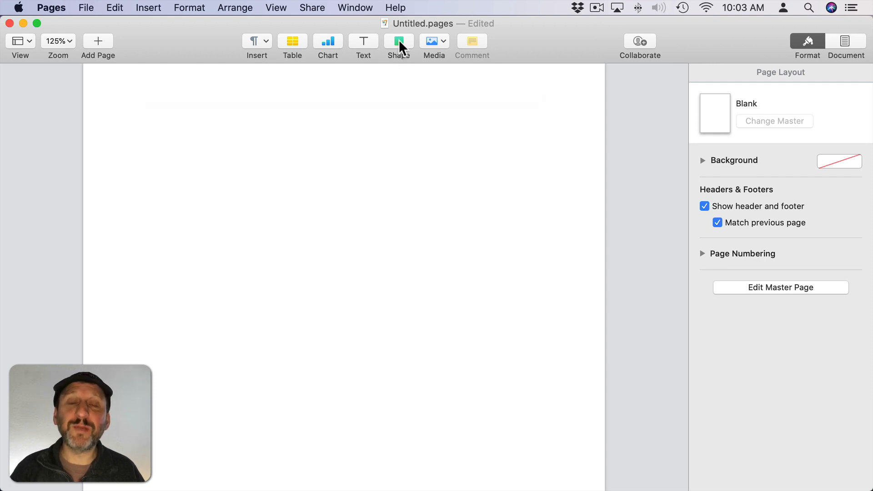
pyautogui.click(398, 41)
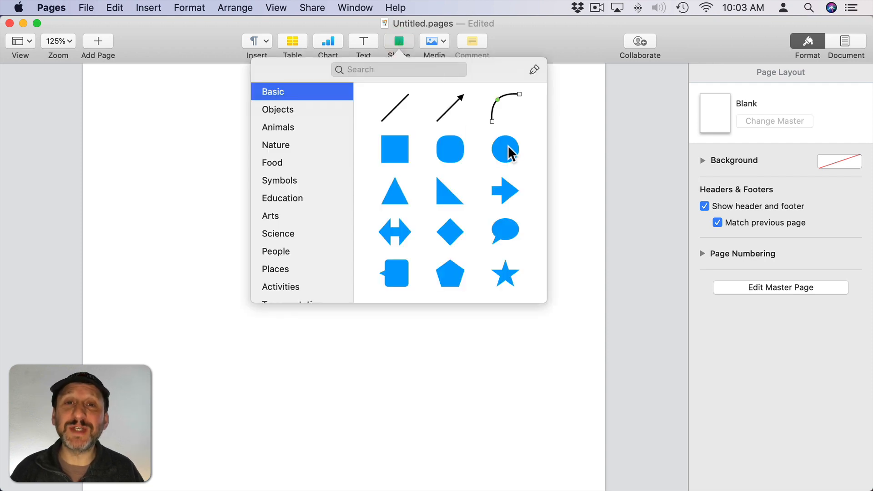
pyautogui.click(506, 150)
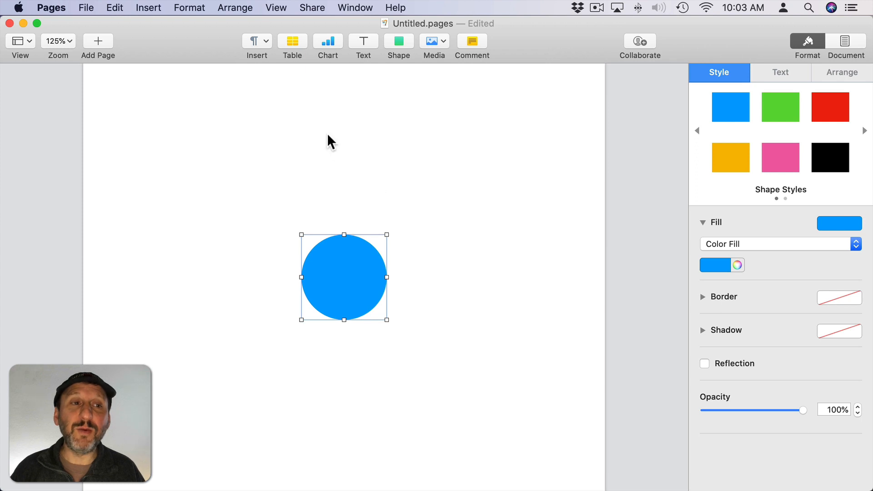
pyautogui.moveTo(388, 275)
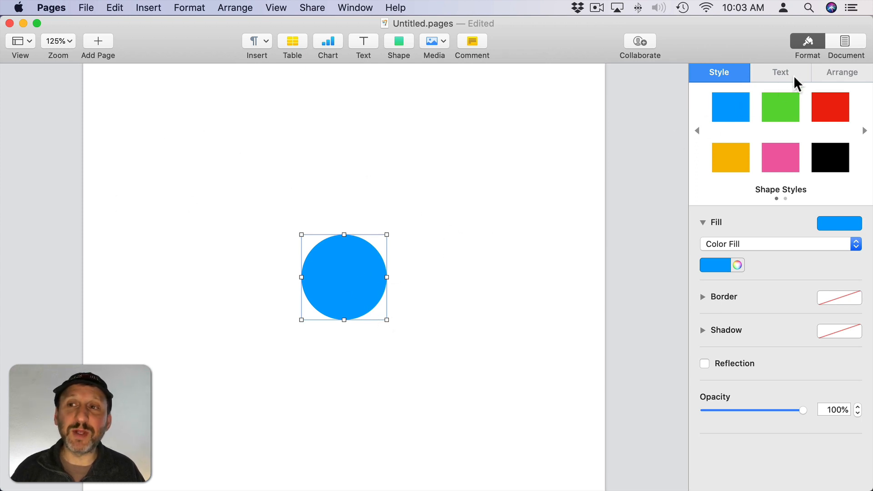
pyautogui.click(842, 72)
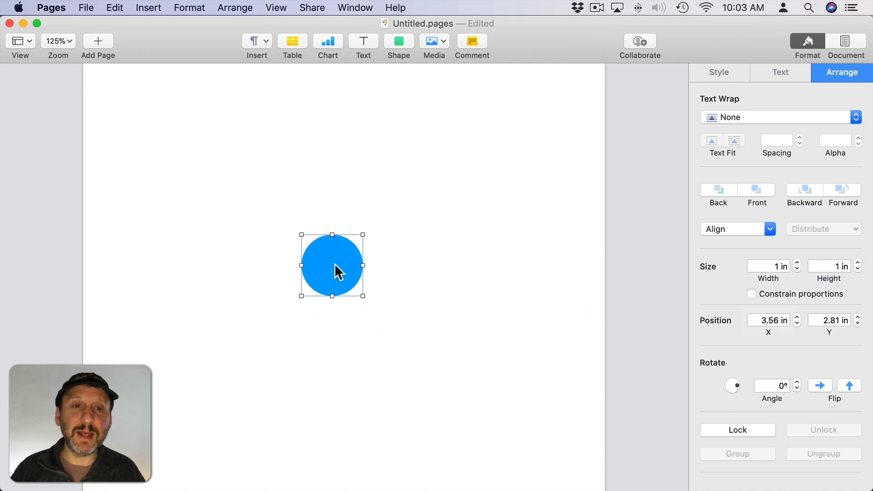
pyautogui.moveTo(331, 265); pyautogui.dragTo(344, 143)
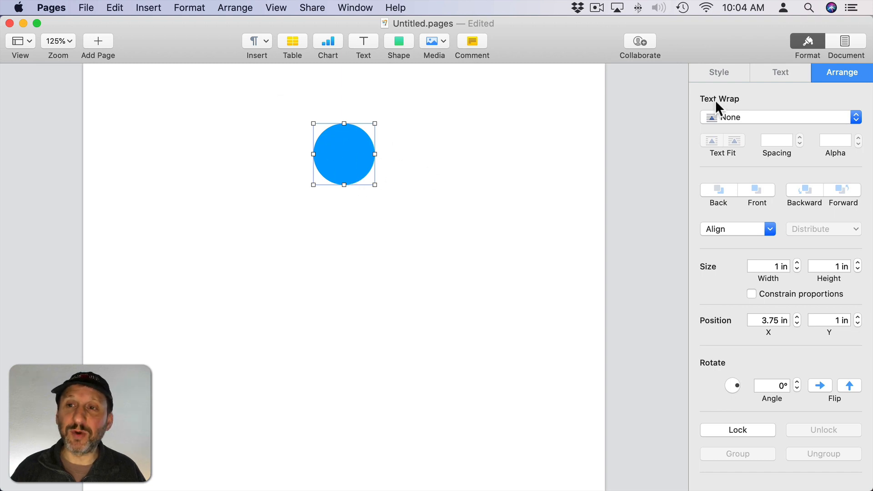
# - Give the circle a 3 pt dark blue line border and remove its fill
pyautogui.click(718, 72)
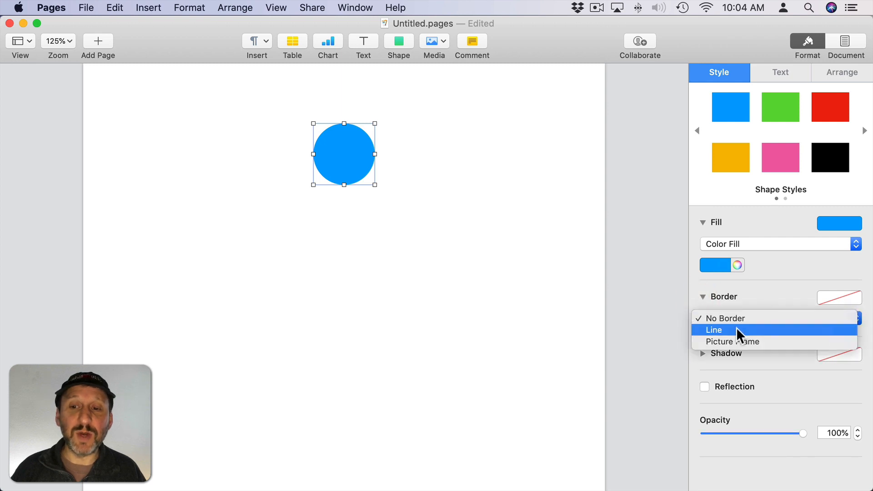
pyautogui.click(714, 330)
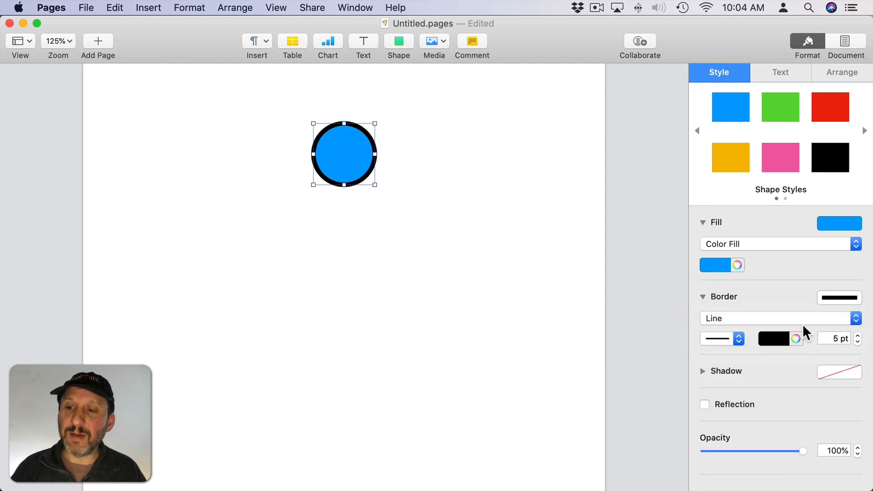
pyautogui.click(777, 339)
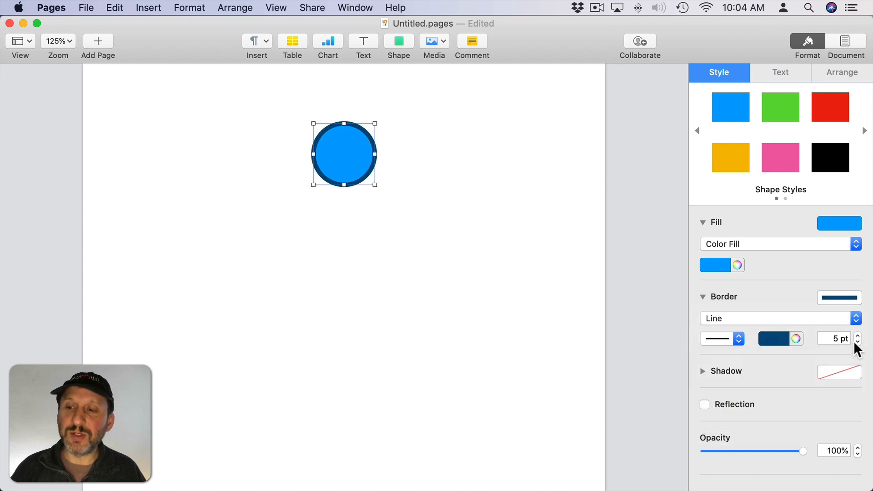
pyautogui.click(861, 342)
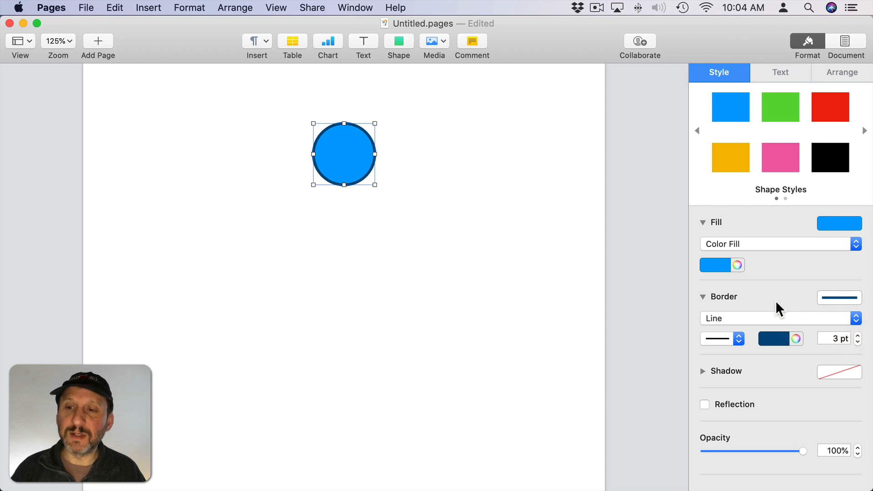
pyautogui.click(781, 243)
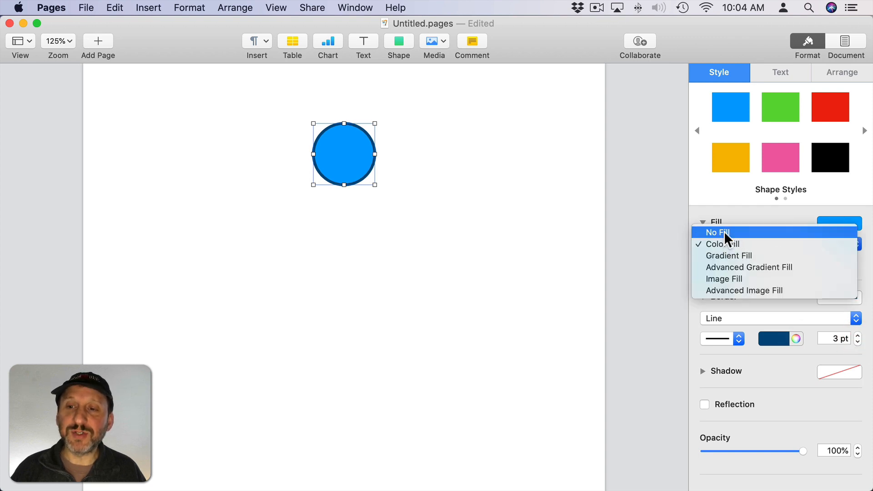
pyautogui.click(718, 233)
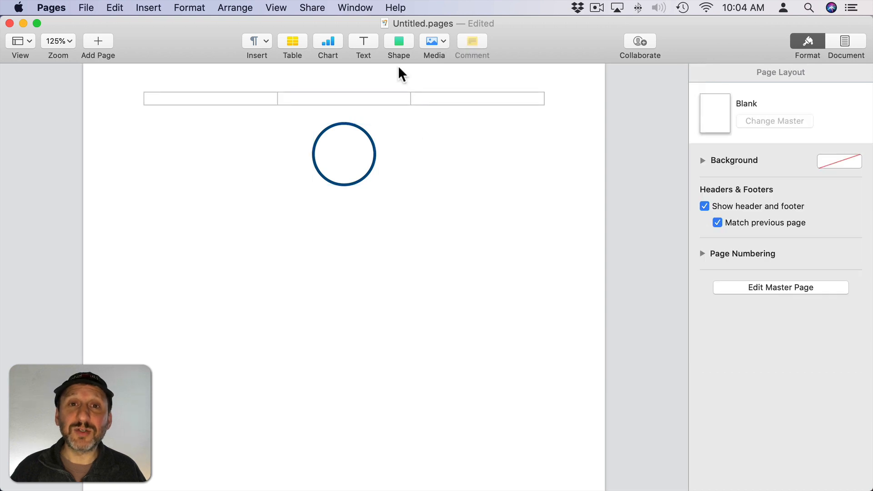
pyautogui.moveTo(388, 48)
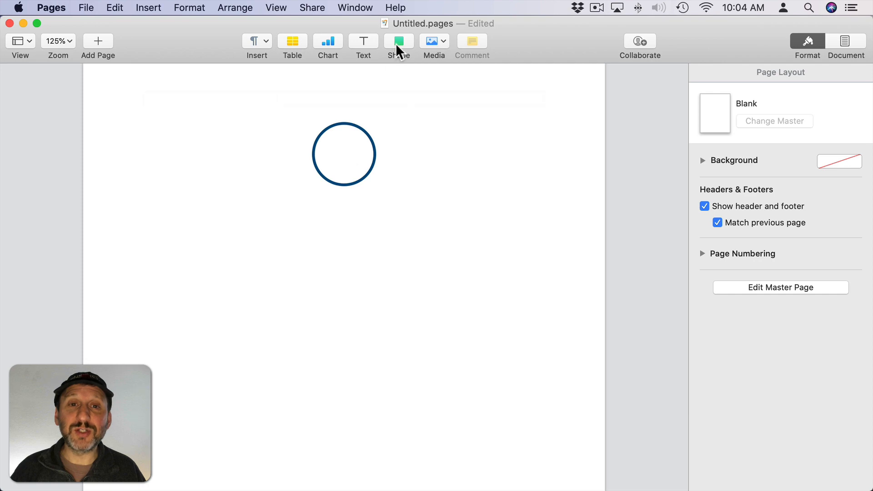
# - Add a second circle inside the ring and drop the first person's photo into it
pyautogui.click(399, 41)
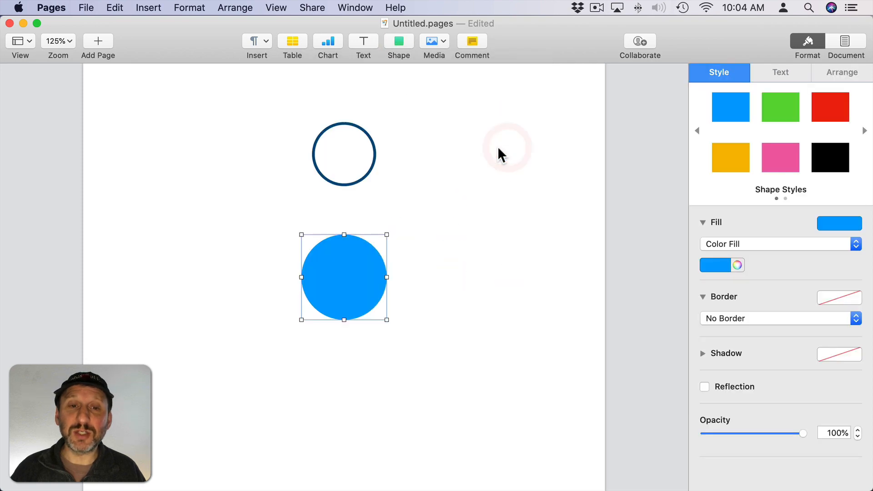
pyautogui.moveTo(409, 286)
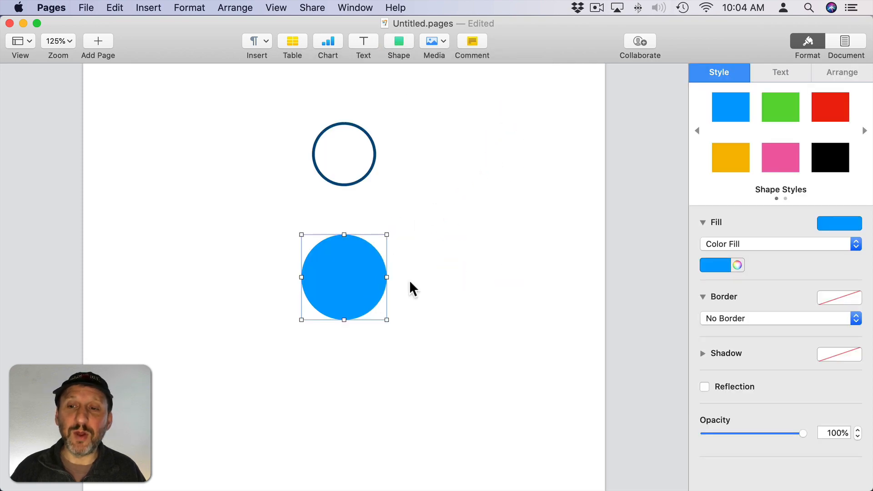
pyautogui.click(842, 73)
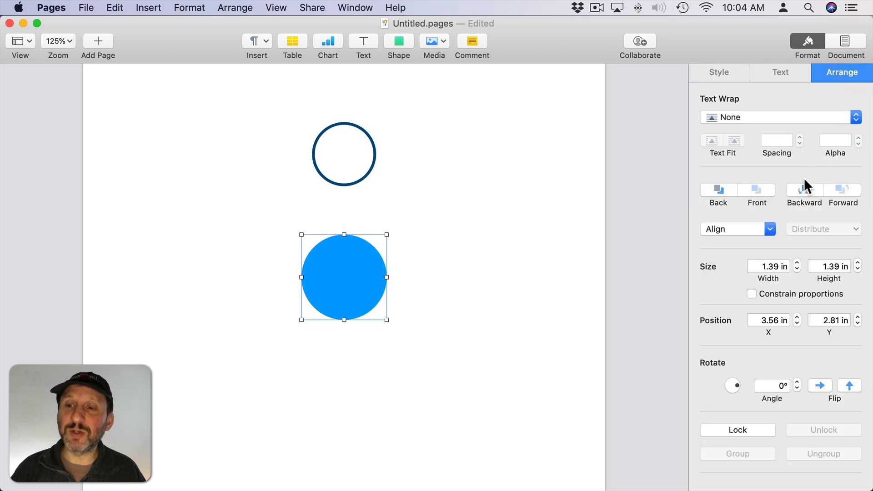
pyautogui.click(768, 266)
pyautogui.write('0.8')
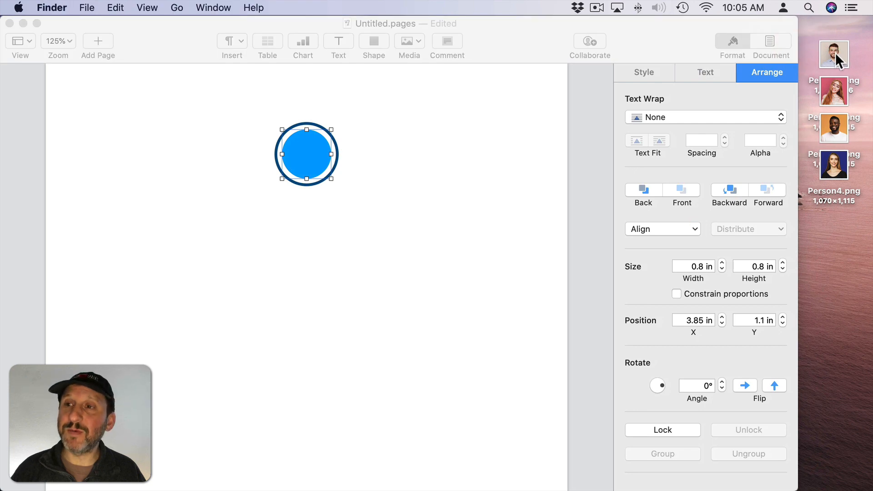
pyautogui.moveTo(834, 53); pyautogui.dragTo(306, 162)
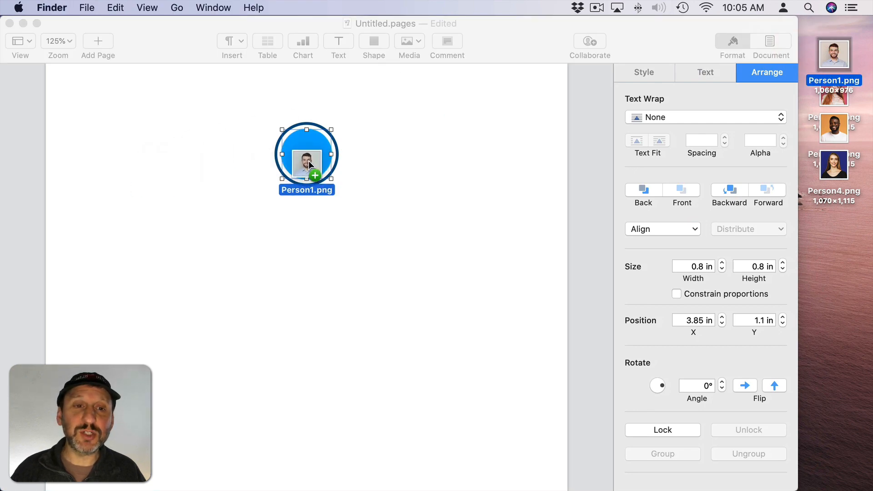
# - Reposition the face within the circular mask and confirm the framing
pyautogui.doubleClick(306, 164)
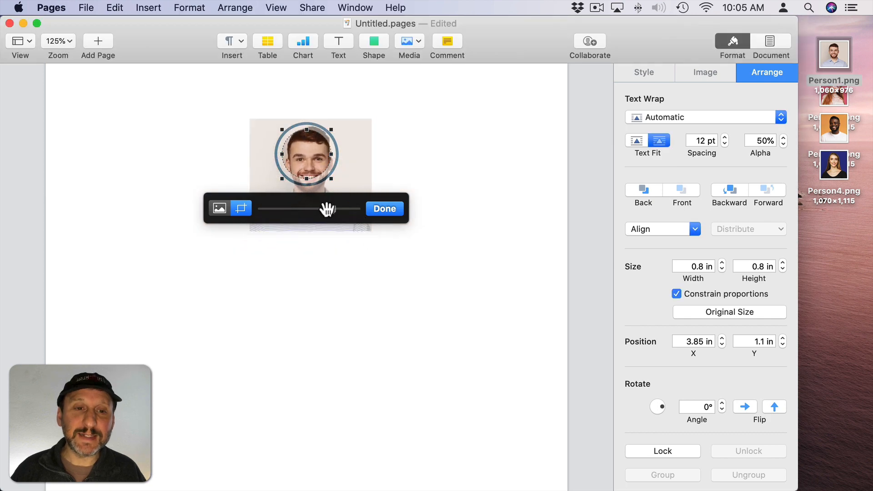
pyautogui.moveTo(328, 208); pyautogui.dragTo(273, 208)
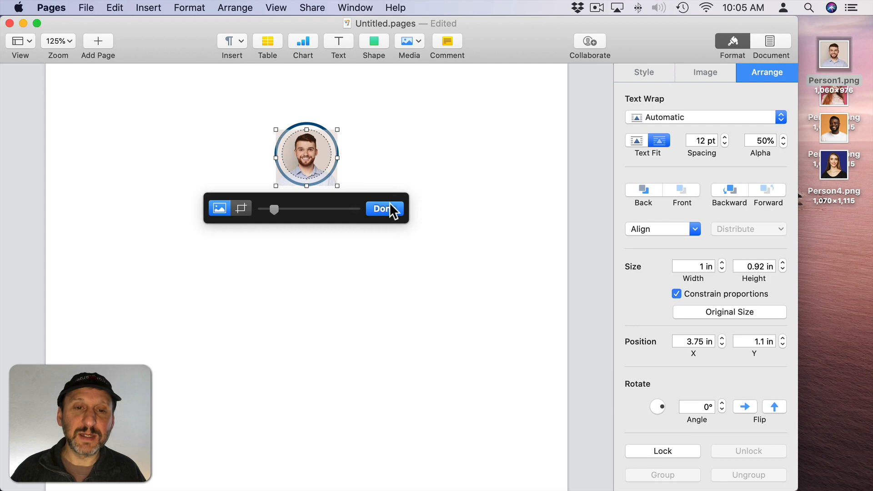
pyautogui.click(383, 208)
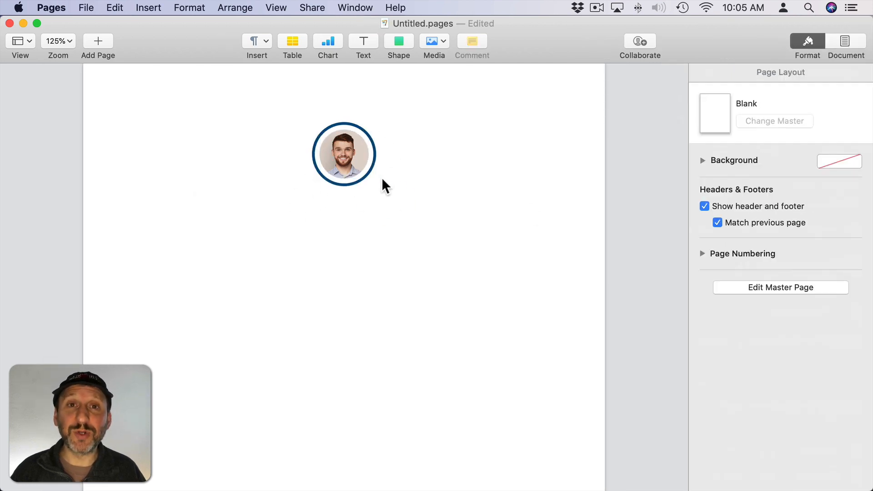
# - Insert a rounded square, centre it under the portrait as a flat bar with less rounded corners
pyautogui.click(398, 42)
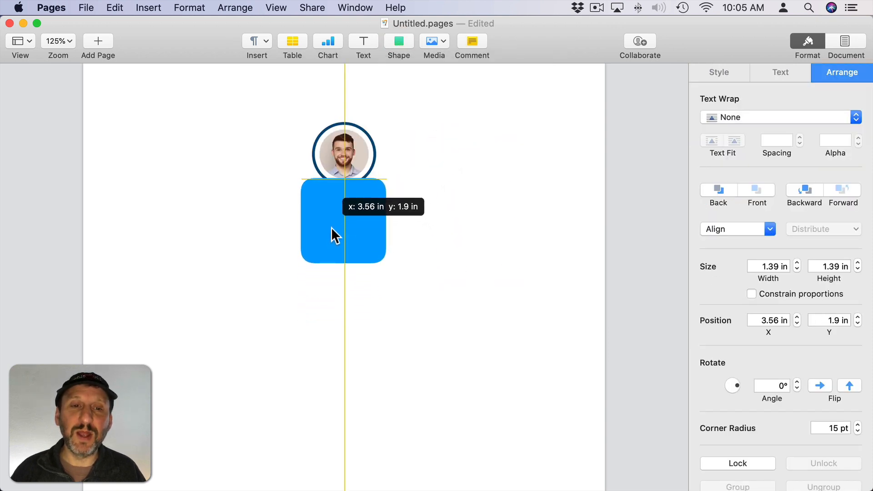
pyautogui.moveTo(334, 234); pyautogui.dragTo(344, 254)
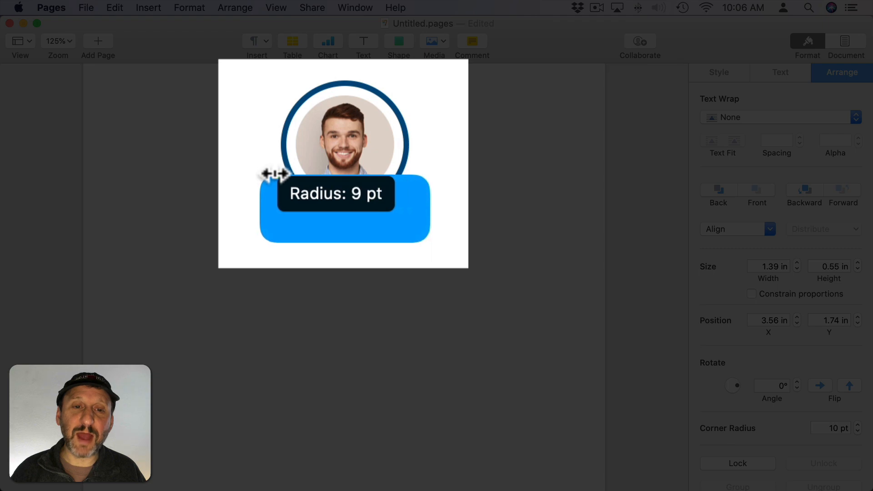
pyautogui.moveTo(270, 172); pyautogui.dragTo(262, 172)
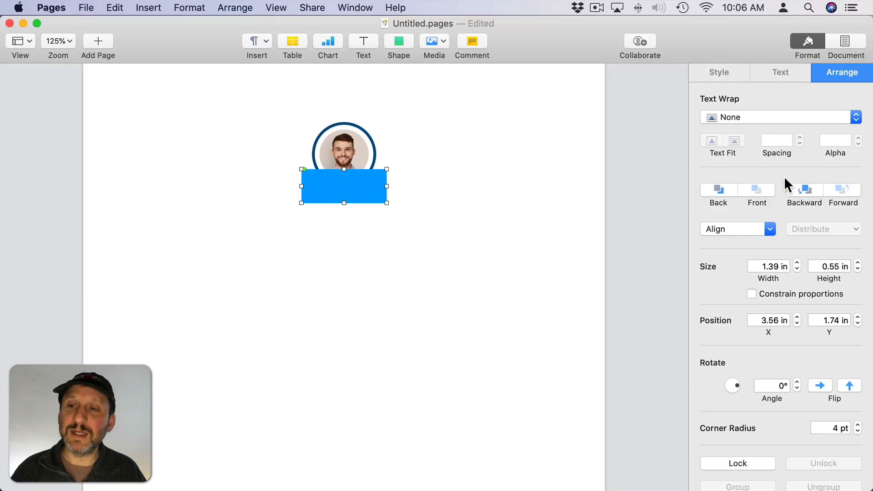
pyautogui.click(719, 73)
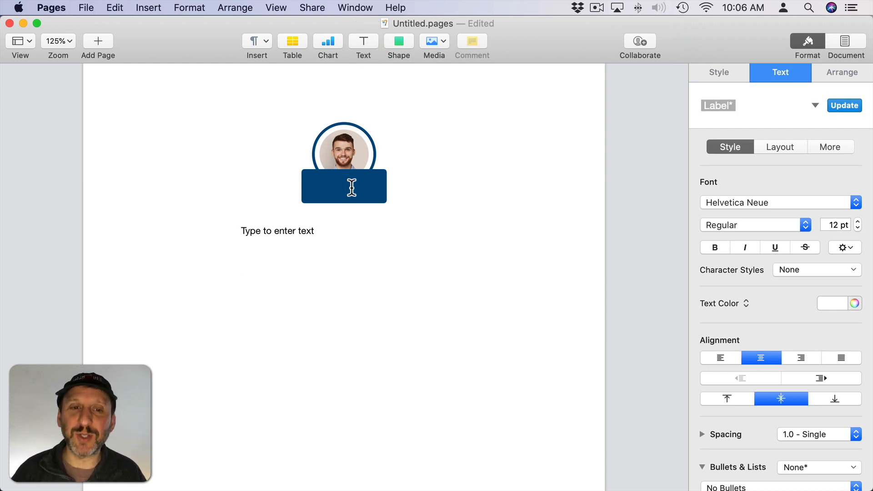
# - Place a text box on the bar and enter the name John Doe in bold white centred text
pyautogui.click(265, 234)
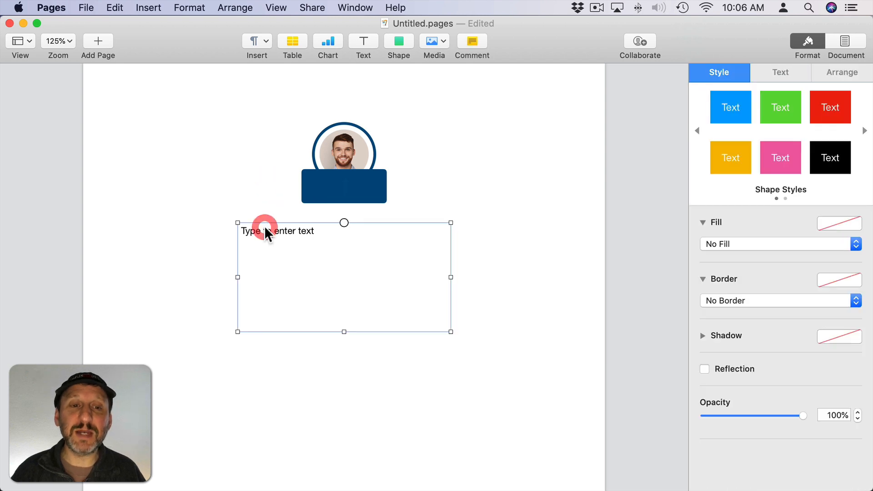
pyautogui.moveTo(451, 332); pyautogui.dragTo(386, 284)
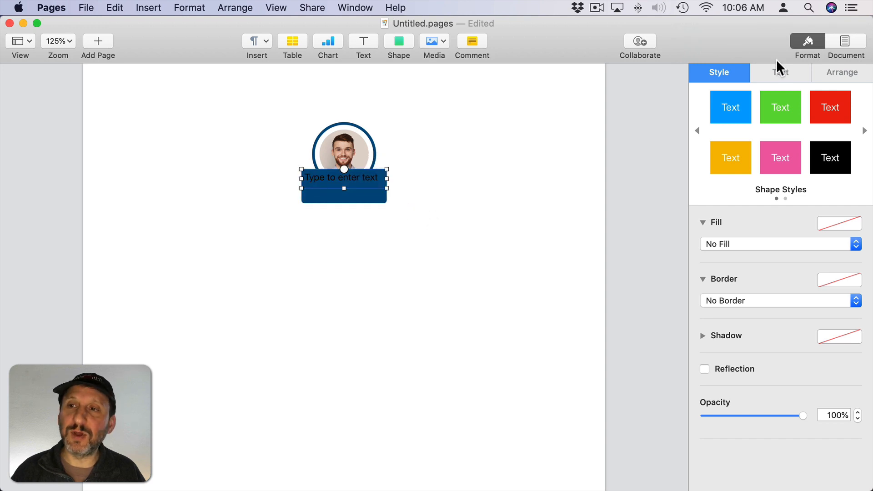
pyautogui.click(780, 73)
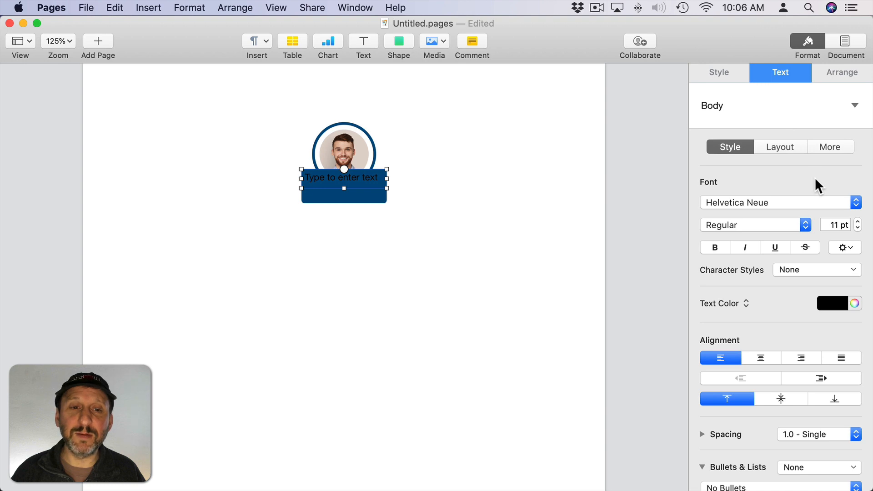
pyautogui.moveTo(719, 255)
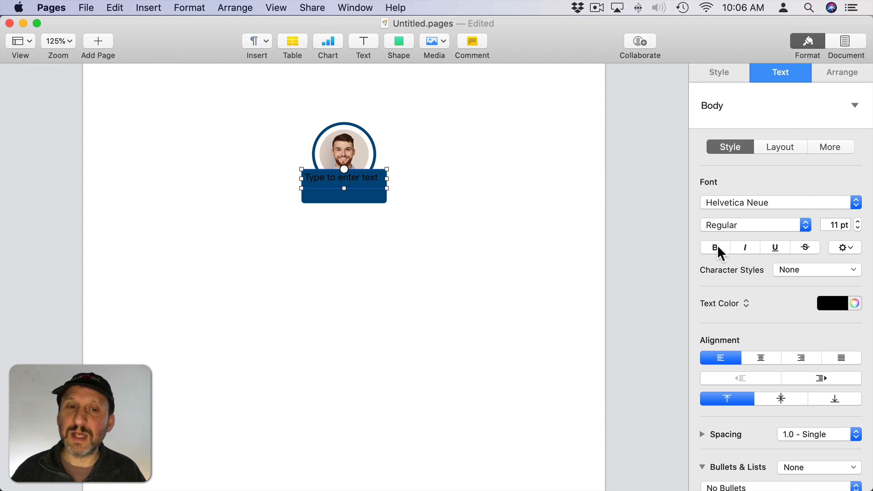
pyautogui.click(715, 247)
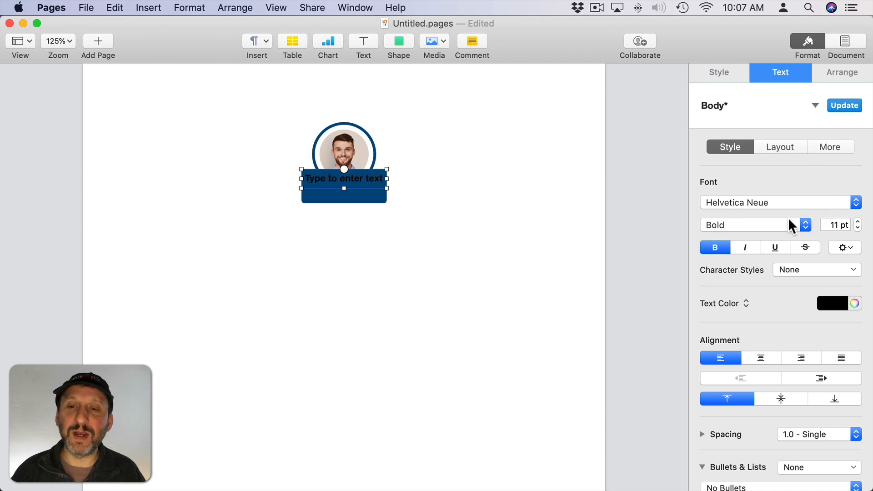
pyautogui.click(840, 304)
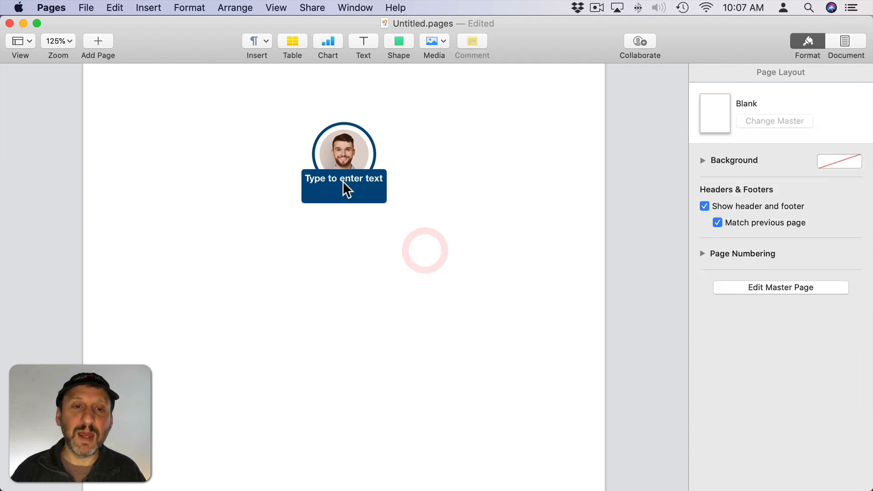
pyautogui.write('John Doe')
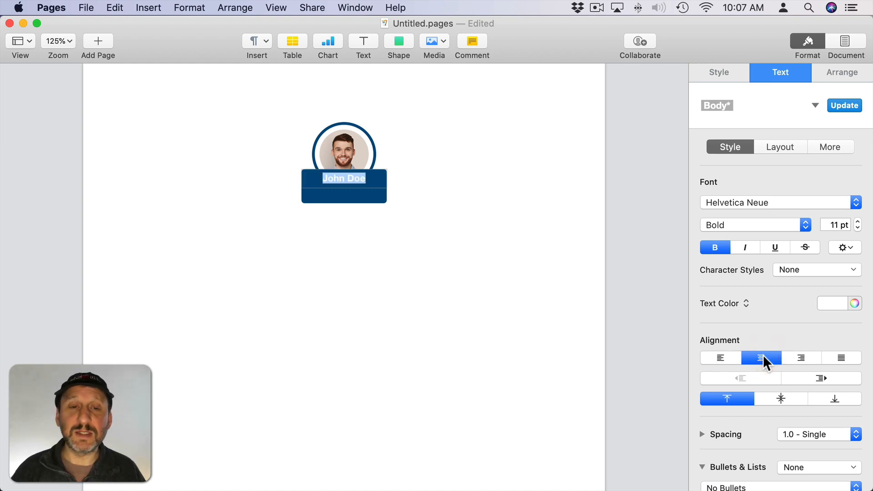
pyautogui.click(371, 218)
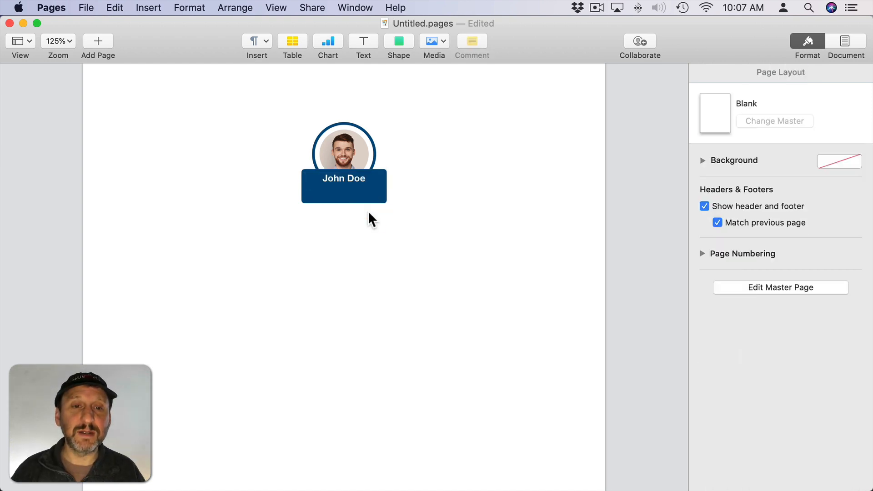
# - Add CEO on a smaller second line beneath the name
pyautogui.click(344, 178)
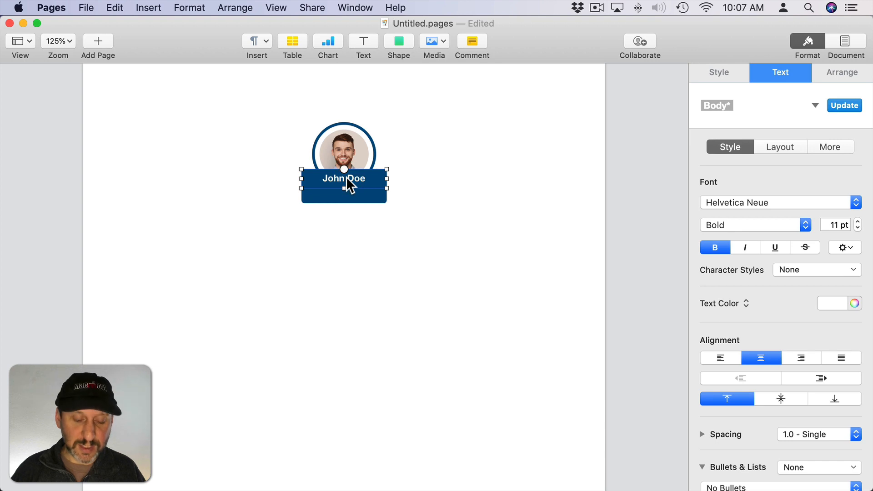
pyautogui.moveTo(344, 178); pyautogui.dragTo(344, 187)
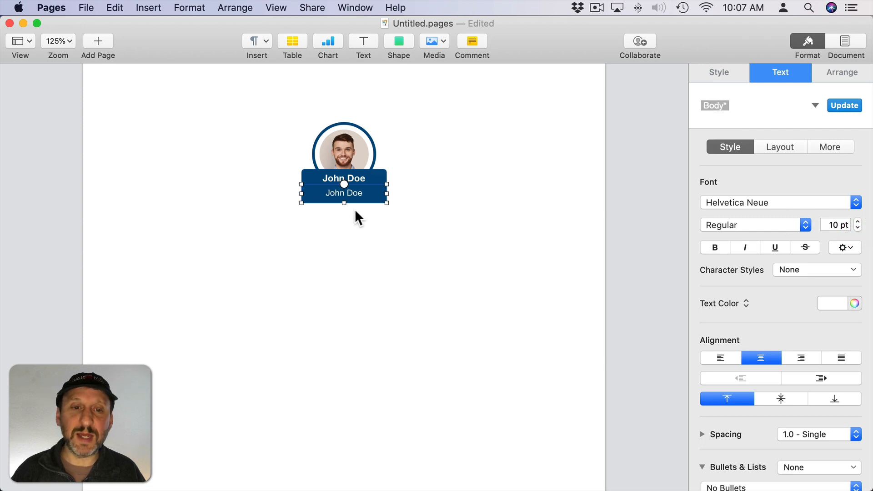
pyautogui.write('CEO')
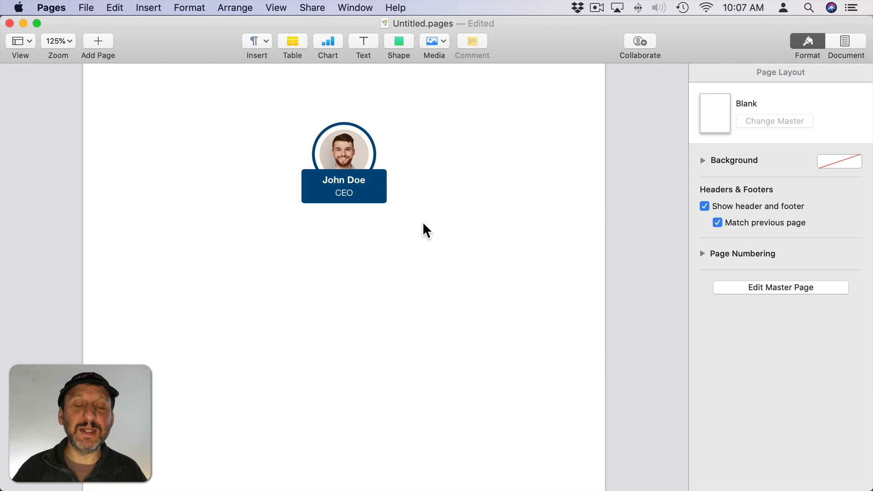
pyautogui.click(344, 191)
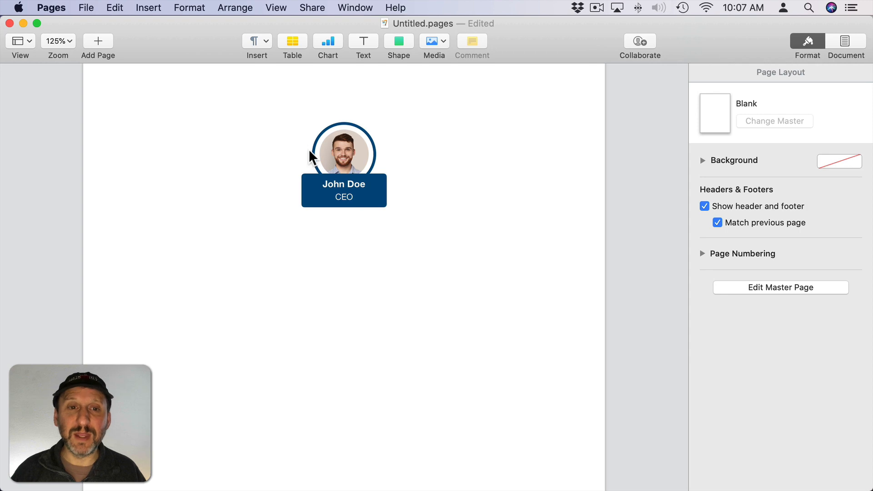
# - Create reusable styles from the ring border, the blue bar and the card text box
pyautogui.click(334, 126)
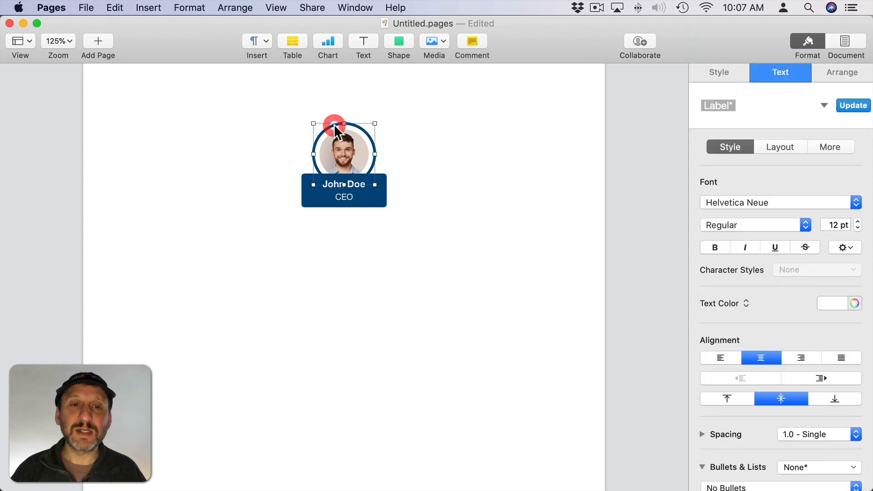
pyautogui.click(718, 73)
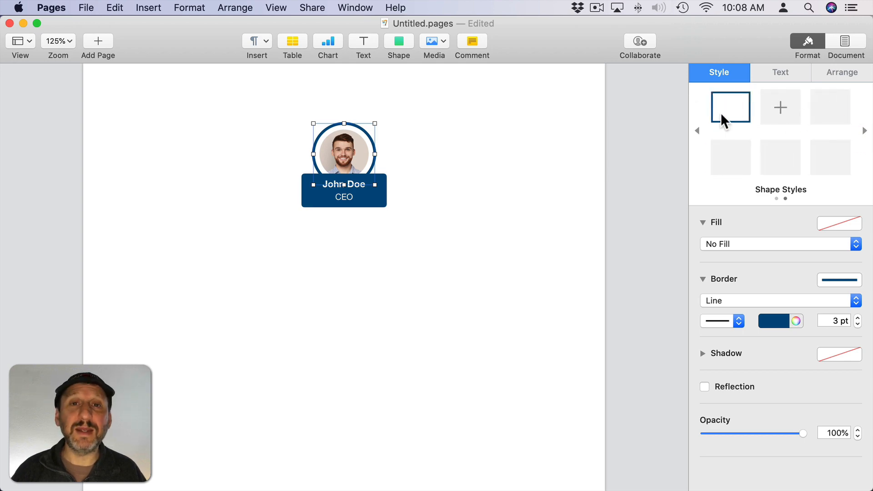
pyautogui.moveTo(730, 108)
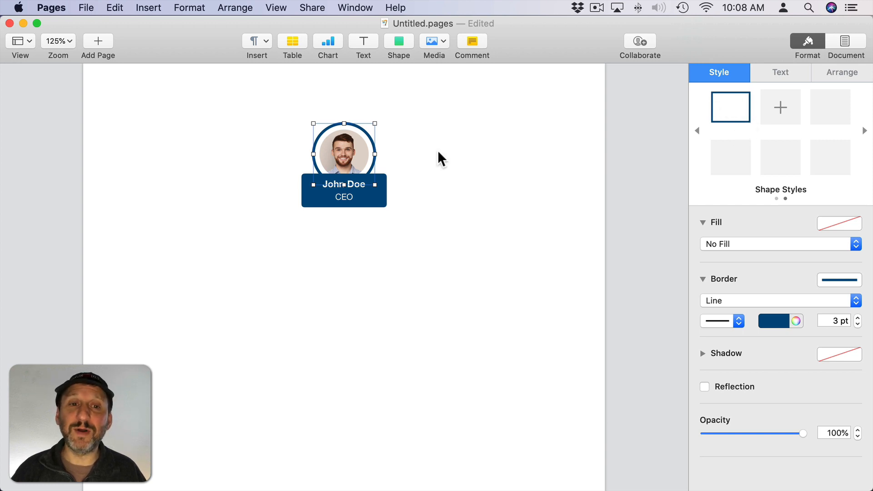
pyautogui.moveTo(321, 169)
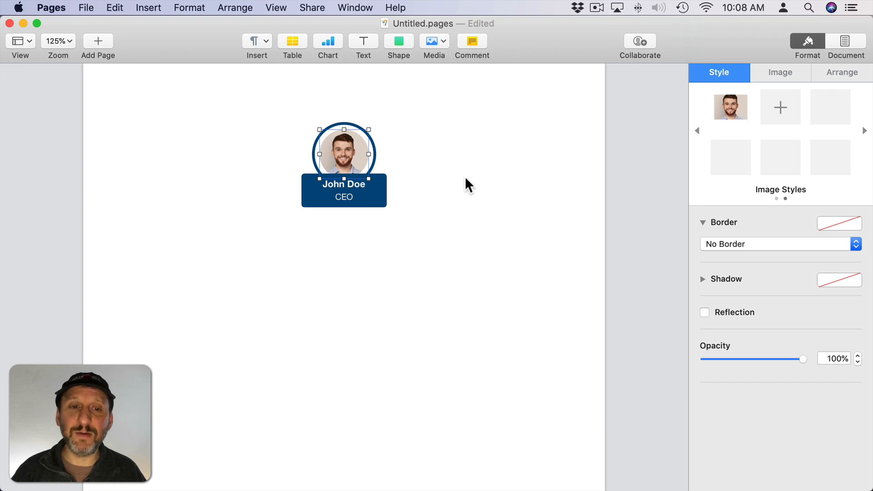
pyautogui.click(344, 190)
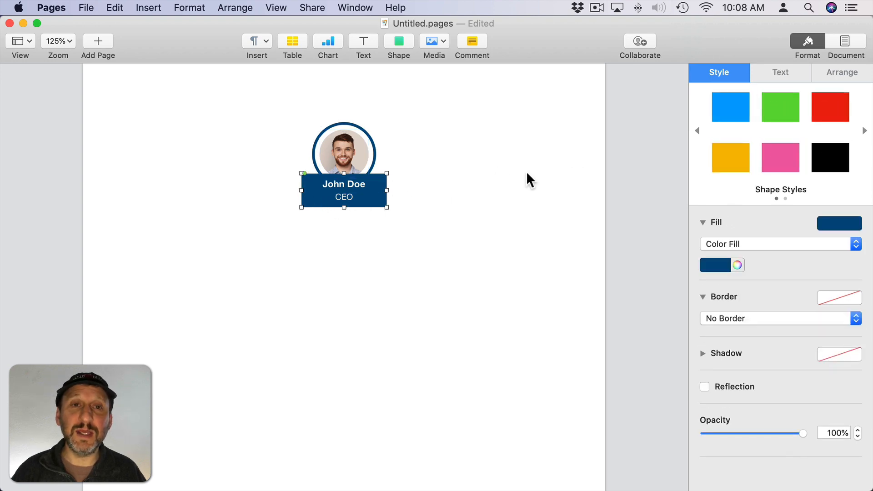
pyautogui.click(866, 130)
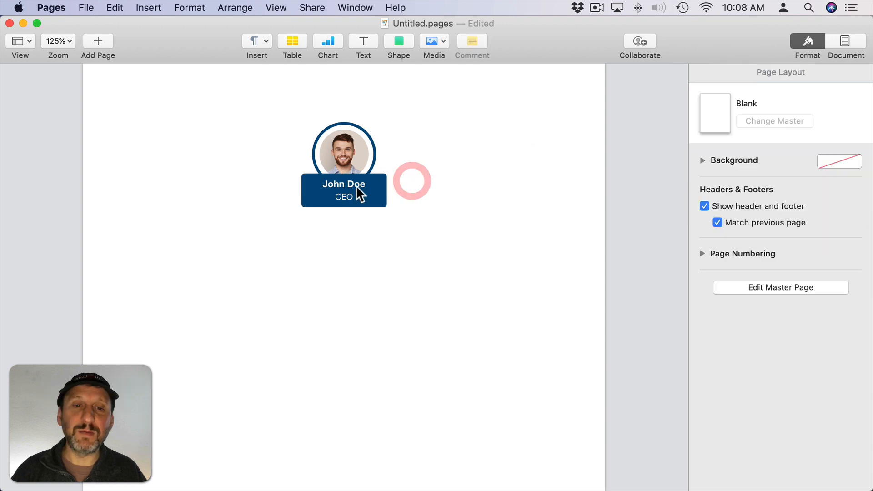
pyautogui.click(344, 190)
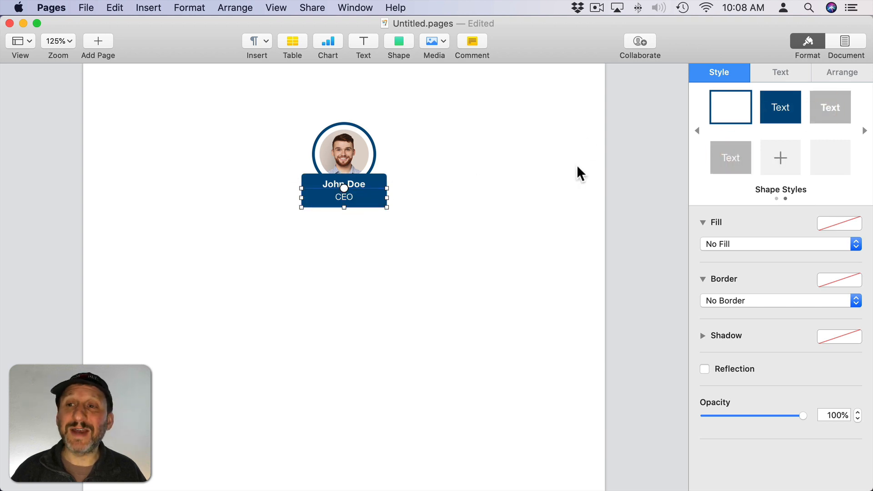
pyautogui.moveTo(487, 163)
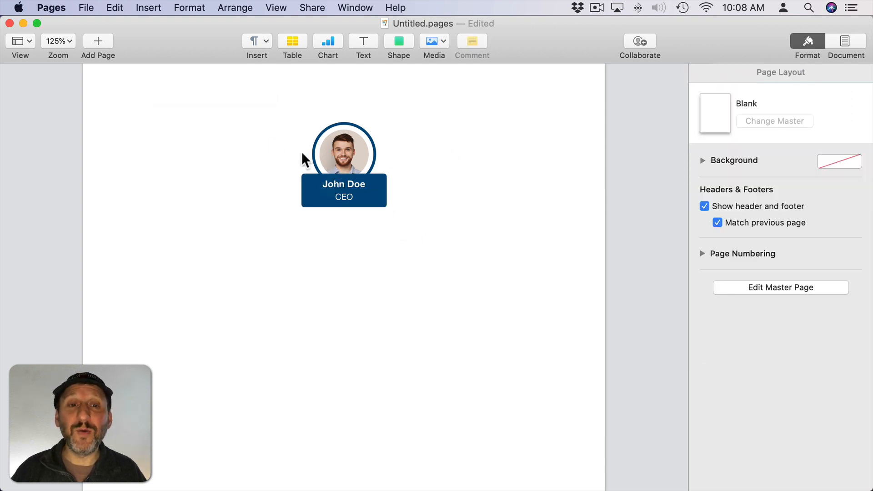
pyautogui.moveTo(285, 186)
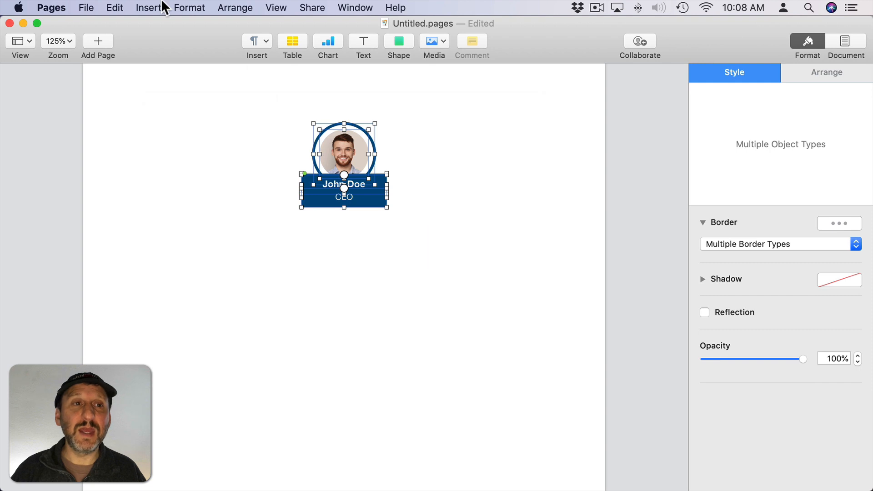
# - Duplicate the card into two copies placed evenly below it, left and right
pyautogui.click(234, 8)
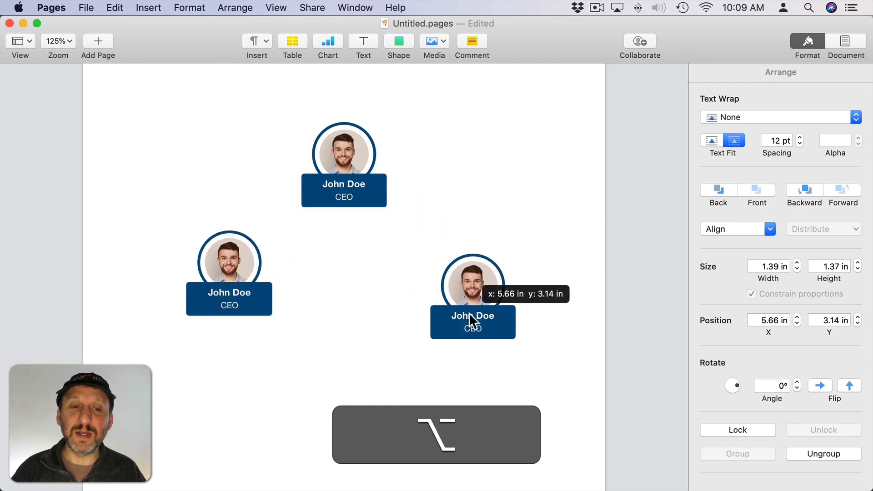
pyautogui.moveTo(473, 295); pyautogui.dragTo(451, 276)
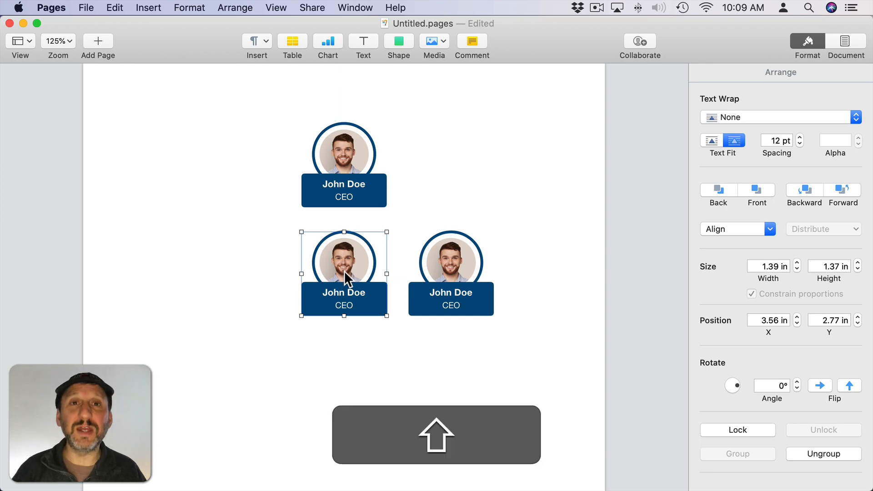
pyautogui.moveTo(344, 262); pyautogui.dragTo(318, 262)
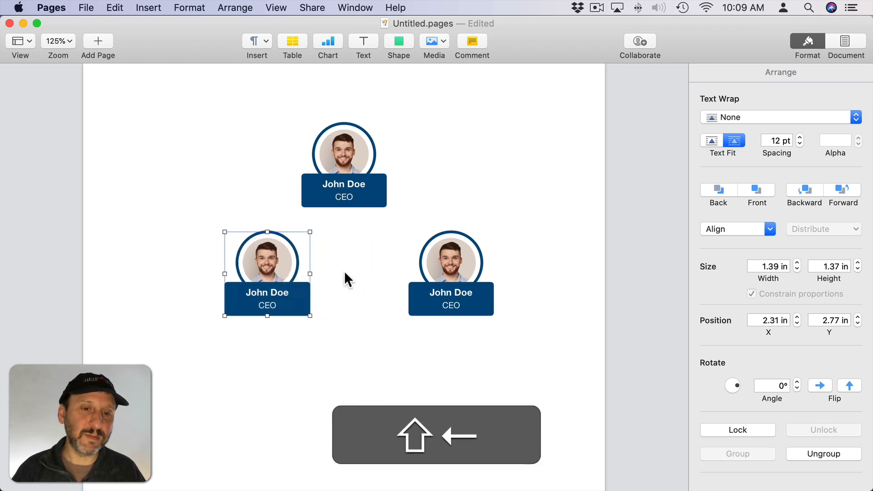
pyautogui.moveTo(268, 272); pyautogui.dragTo(369, 273)
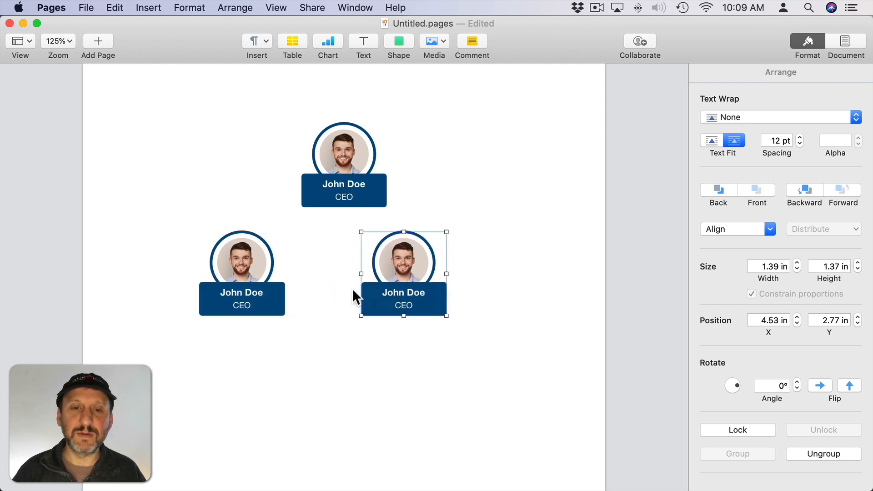
pyautogui.moveTo(403, 273); pyautogui.dragTo(445, 273)
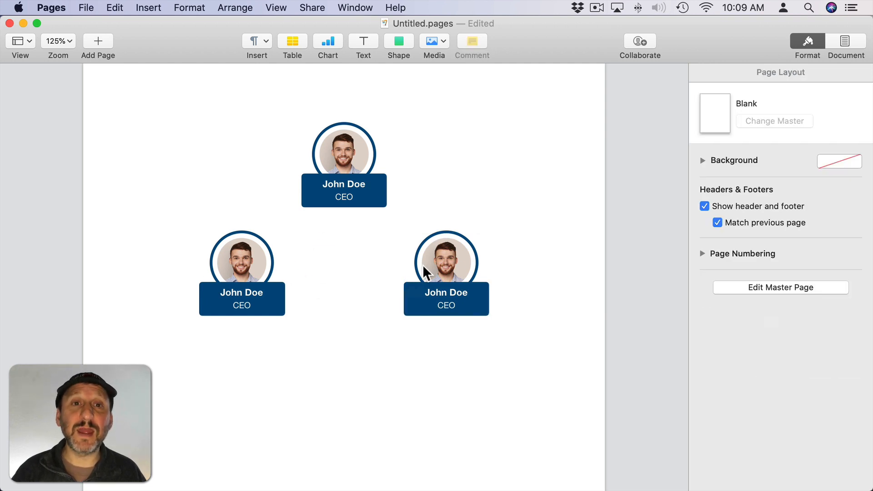
pyautogui.moveTo(445, 297)
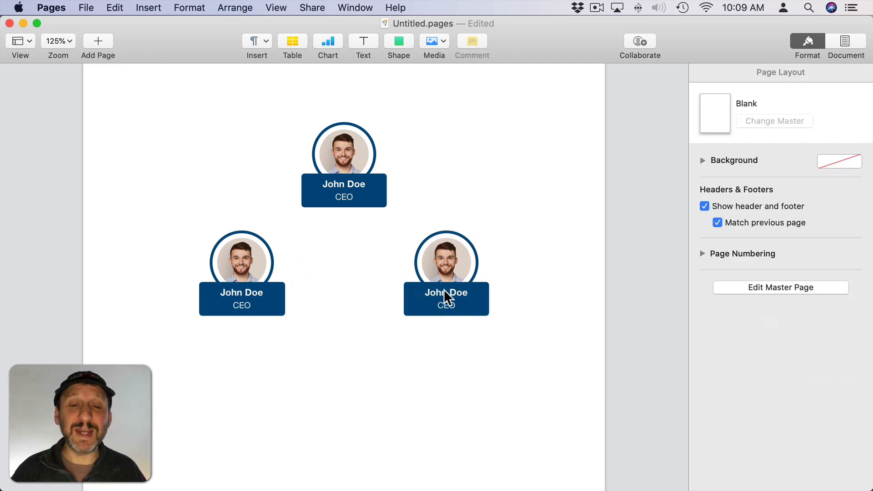
# - Rename the left lower card to Sally Williams
pyautogui.click(242, 262)
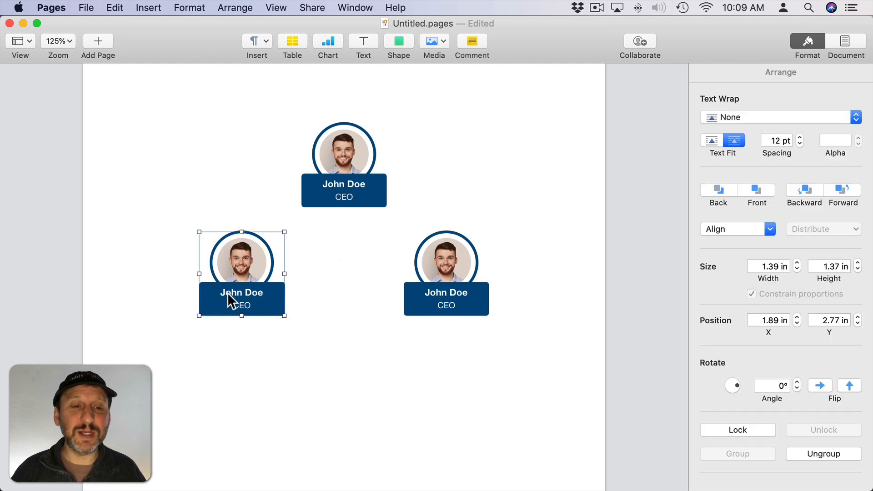
pyautogui.moveTo(253, 283)
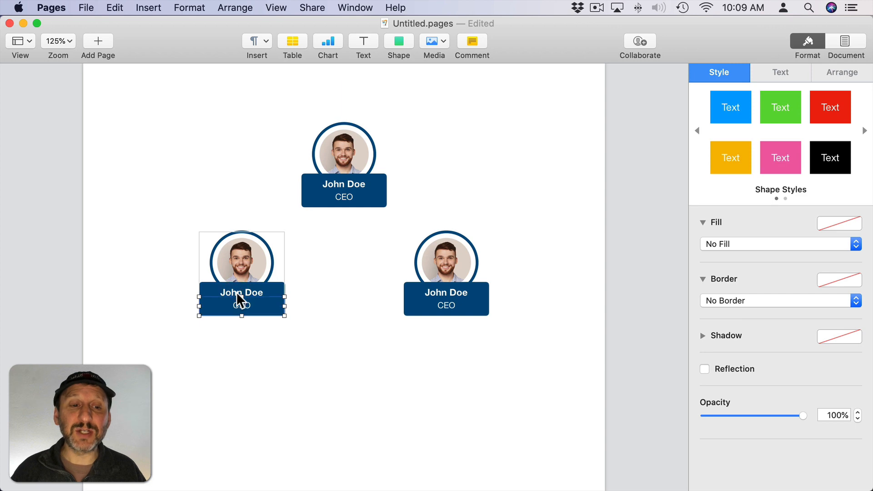
pyautogui.doubleClick(242, 293)
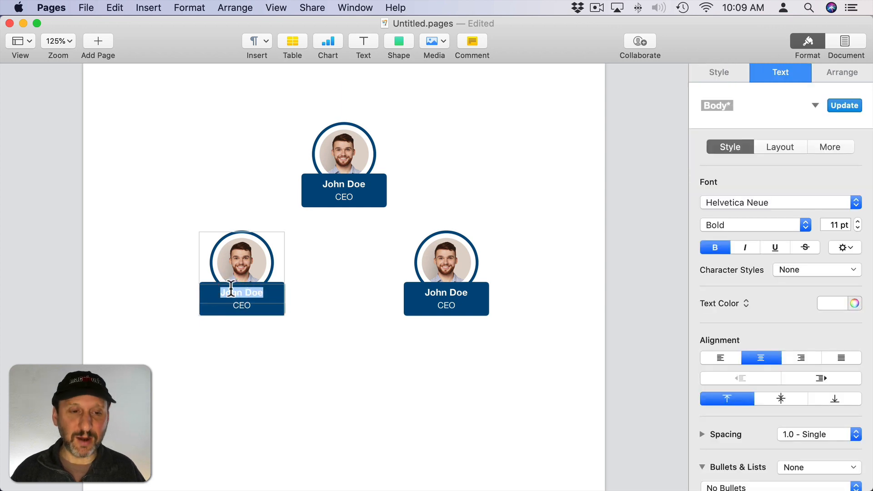
pyautogui.write('S')
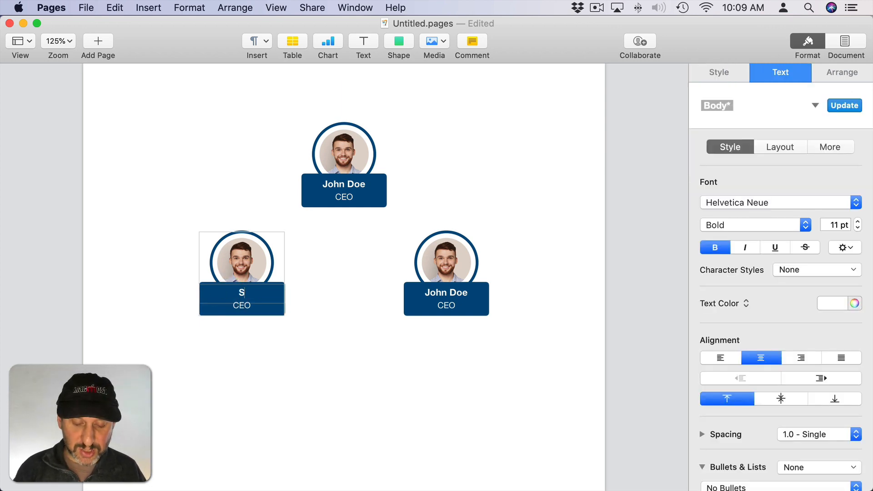
pyautogui.write('Sally Williams')
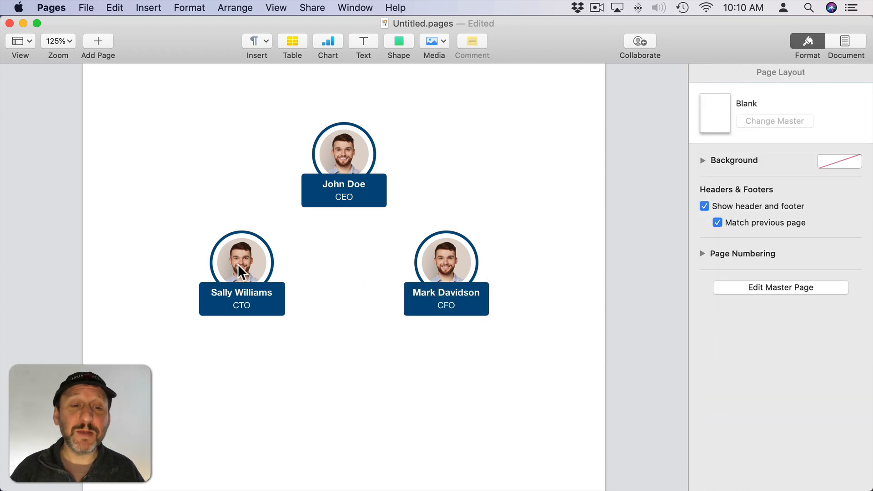
# - Replace the left and right card photos with new portrait image files
pyautogui.click(242, 262)
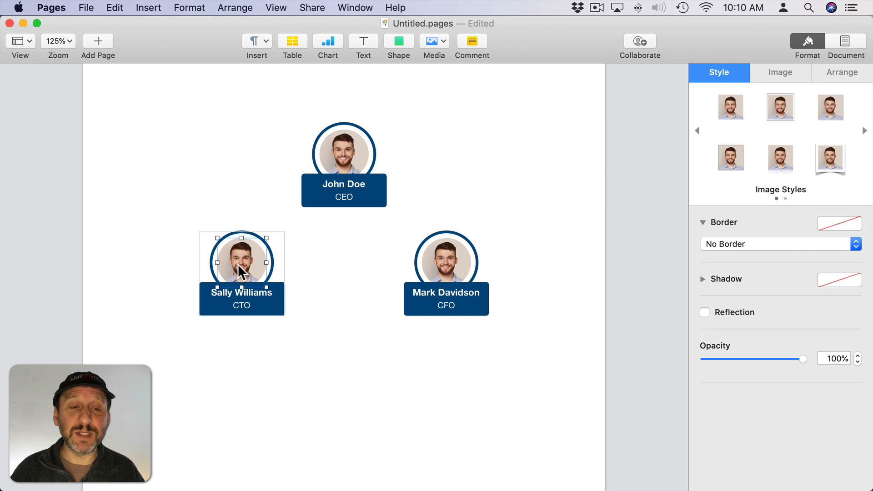
pyautogui.moveTo(246, 265)
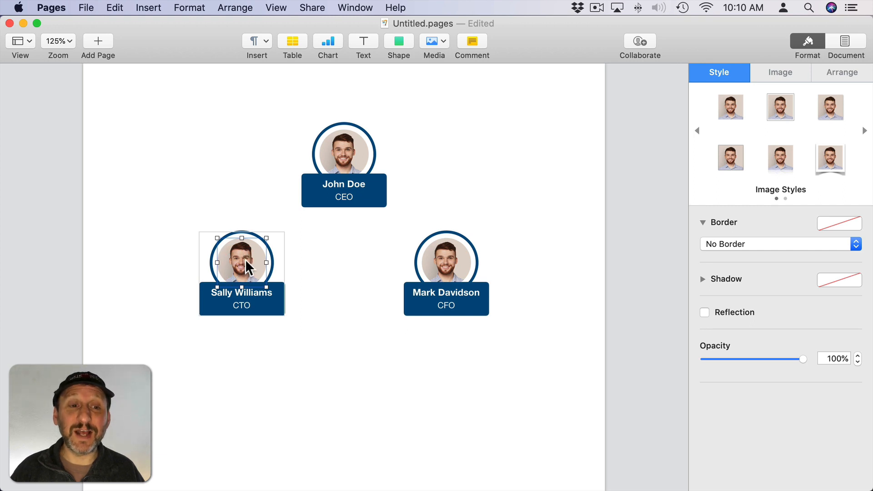
pyautogui.moveTo(533, 168)
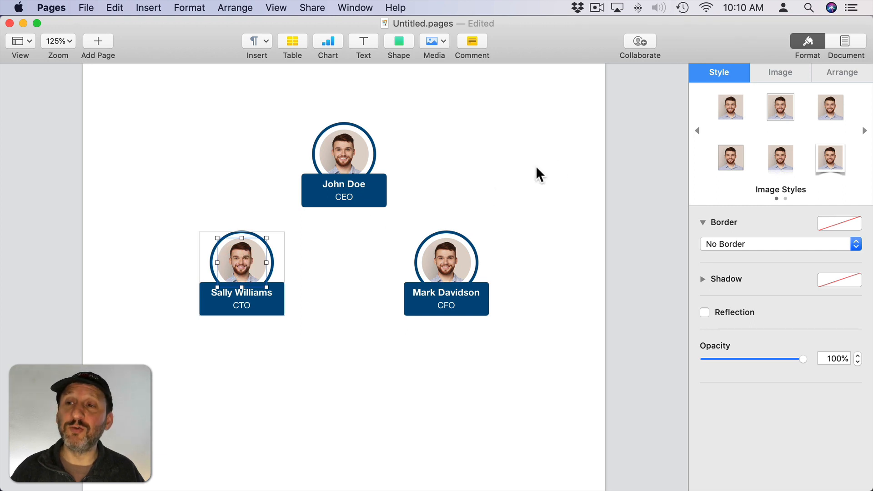
pyautogui.click(781, 73)
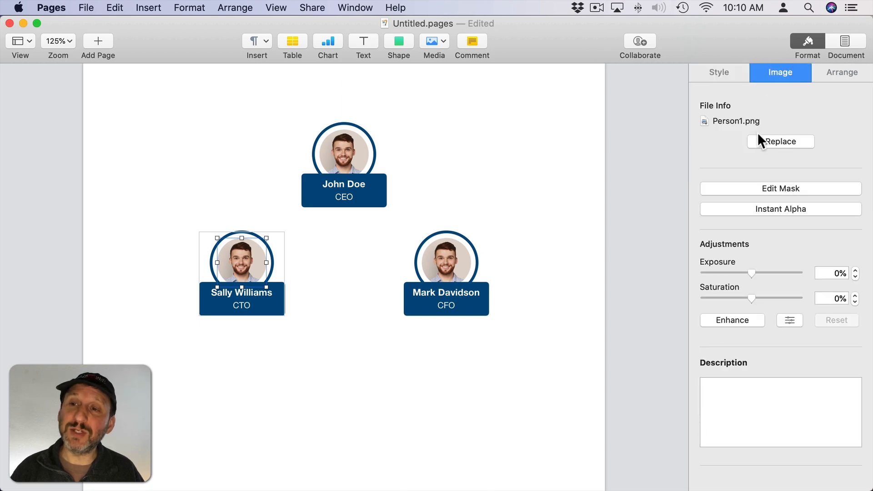
pyautogui.click(780, 141)
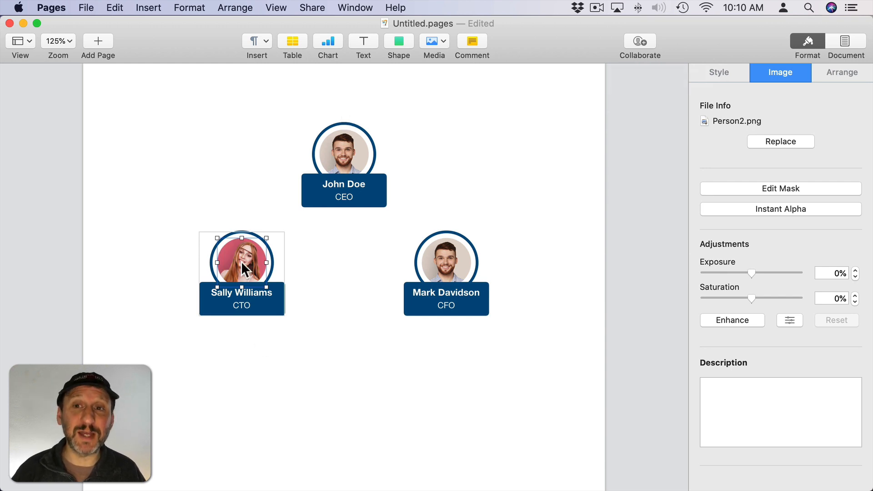
pyautogui.click(446, 262)
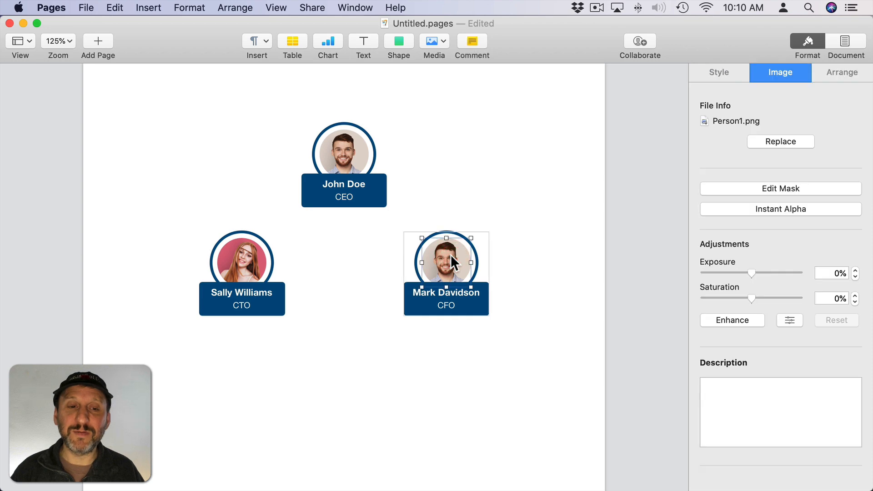
pyautogui.click(780, 141)
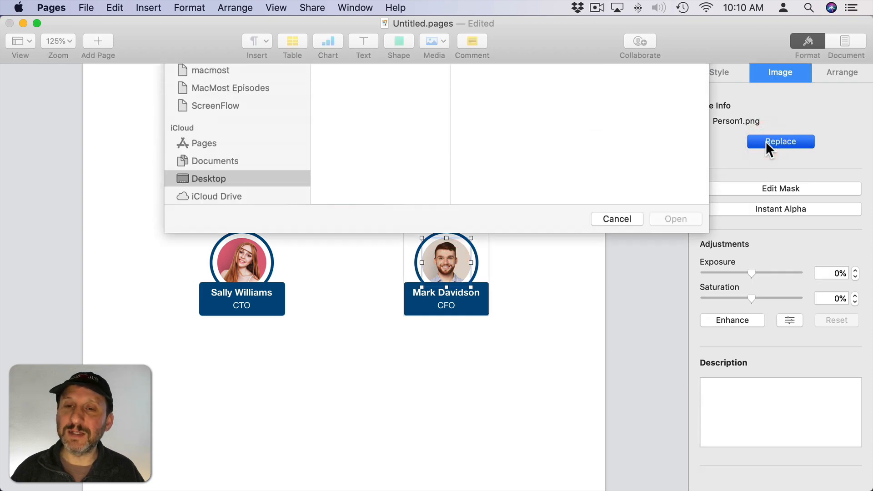
pyautogui.click(617, 218)
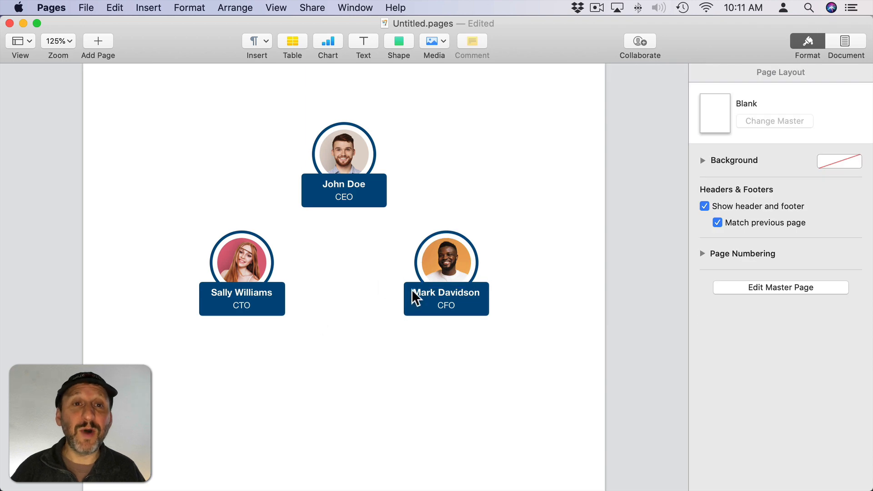
pyautogui.moveTo(157, 16)
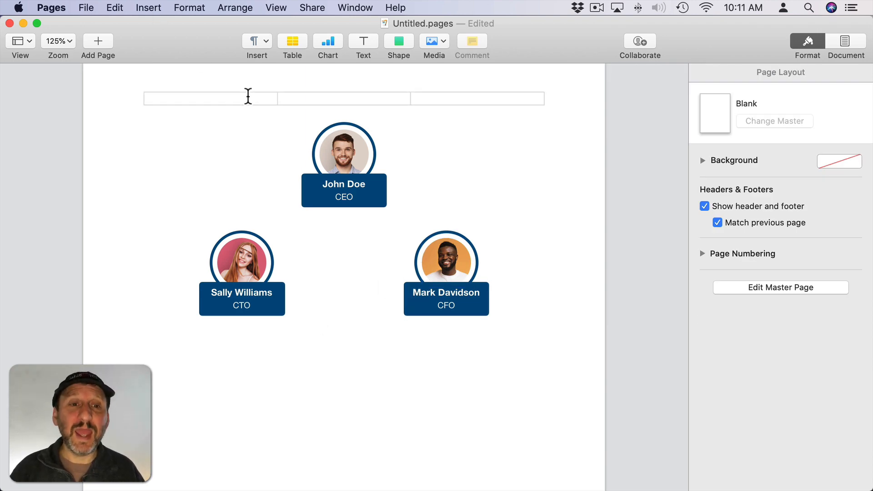
# - Add a connection line from the CEO card and route it onto the CTO card's top
pyautogui.click(331, 172)
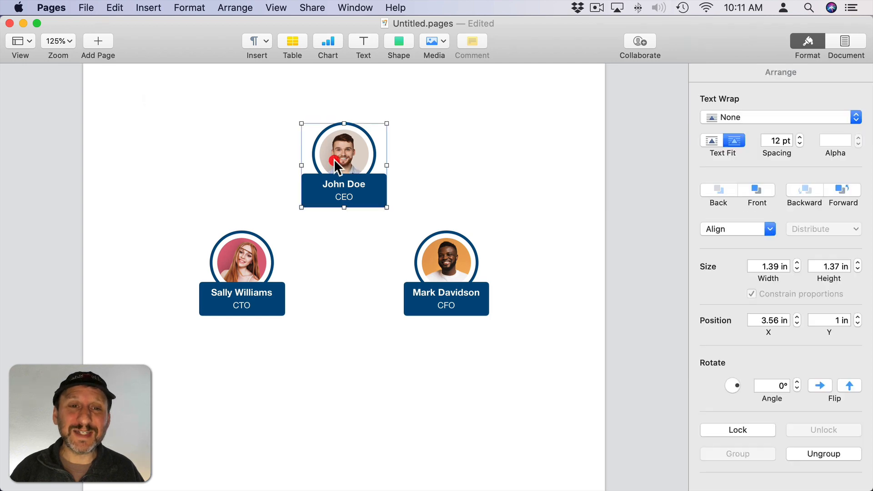
pyautogui.moveTo(248, 262)
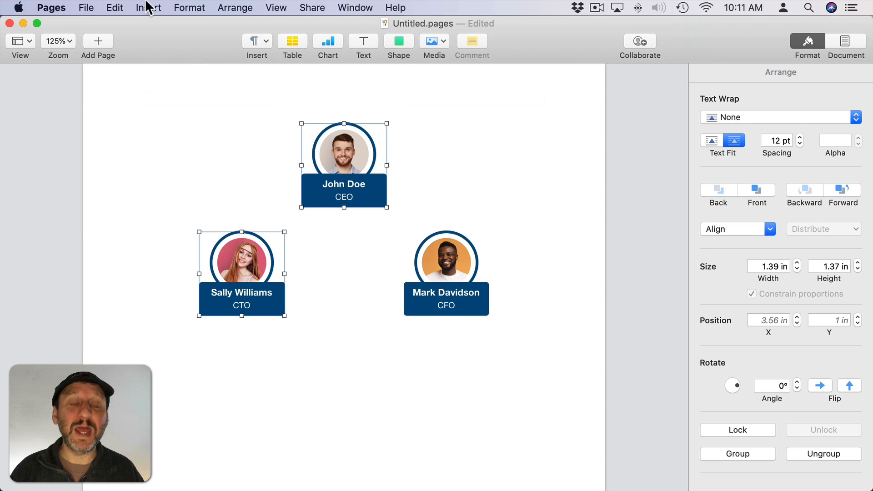
pyautogui.click(147, 7)
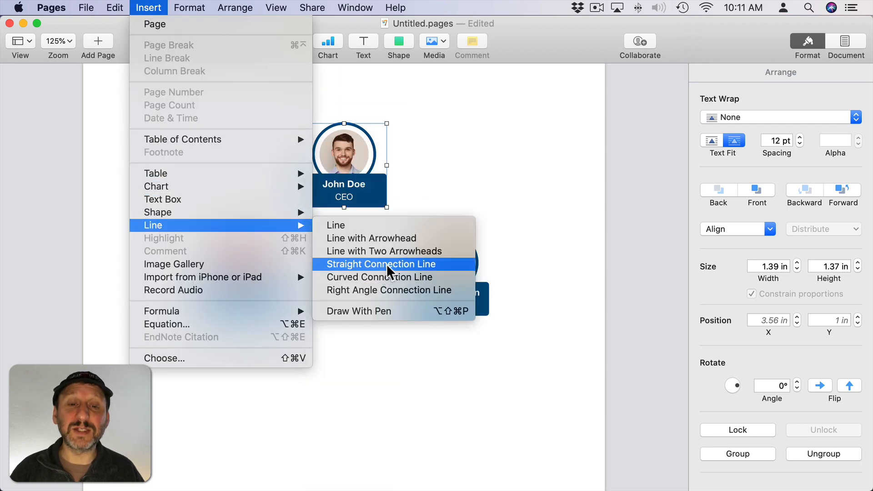
pyautogui.moveTo(389, 294)
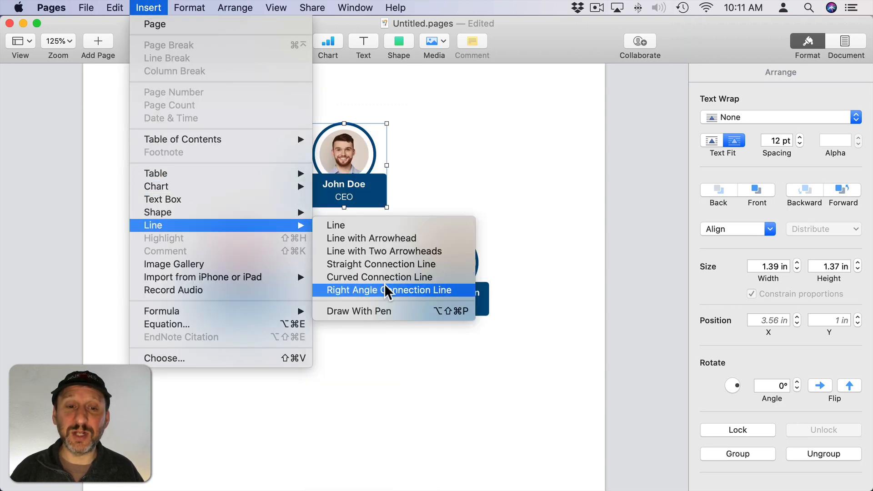
pyautogui.moveTo(388, 275)
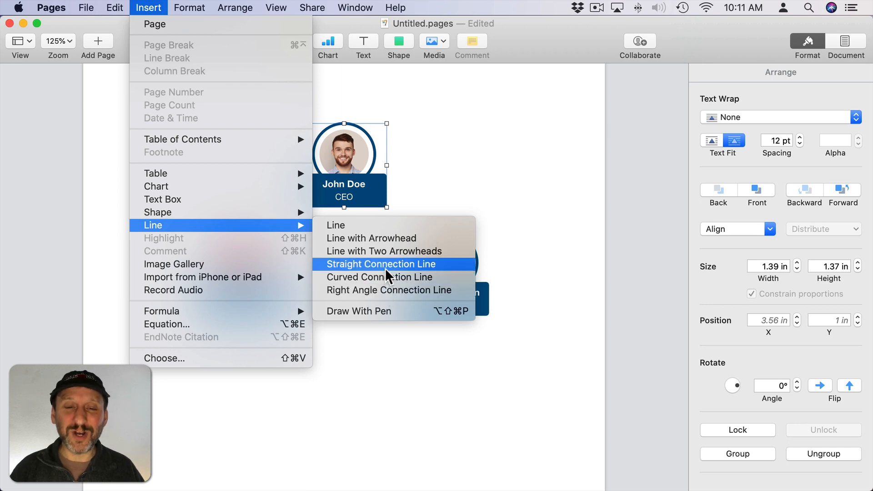
pyautogui.moveTo(391, 284)
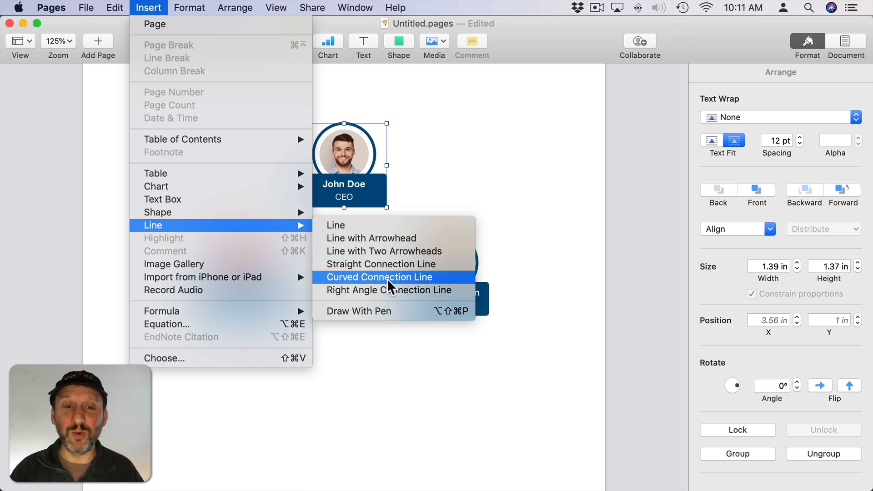
pyautogui.click(378, 277)
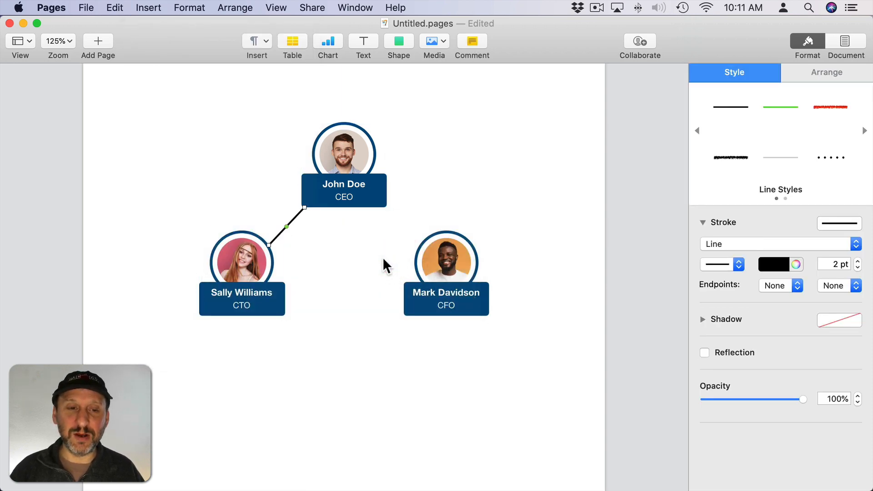
pyautogui.moveTo(320, 214)
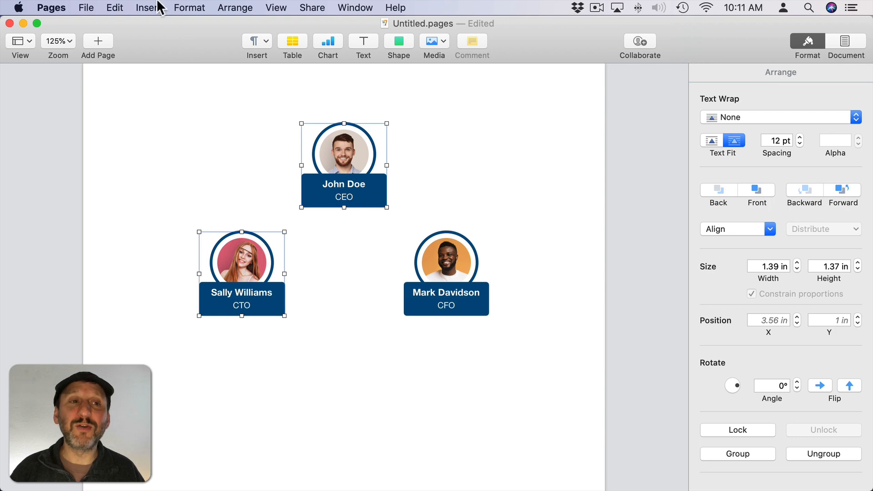
pyautogui.click(144, 8)
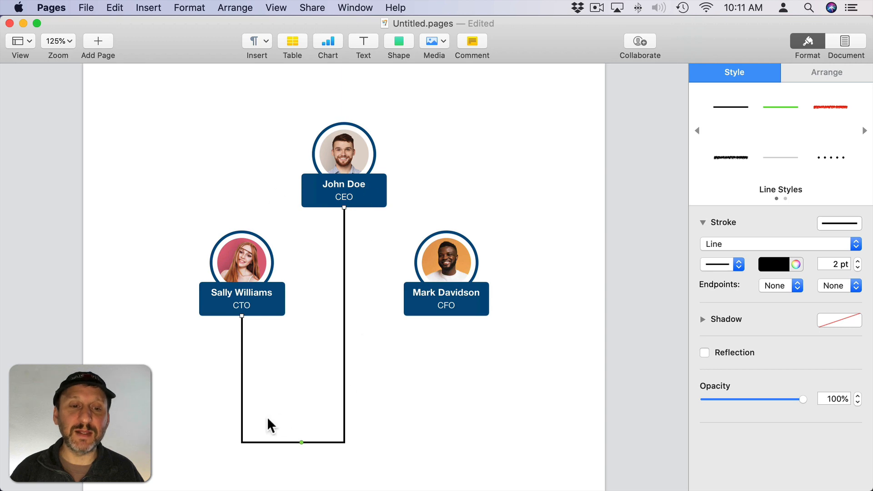
pyautogui.moveTo(300, 451)
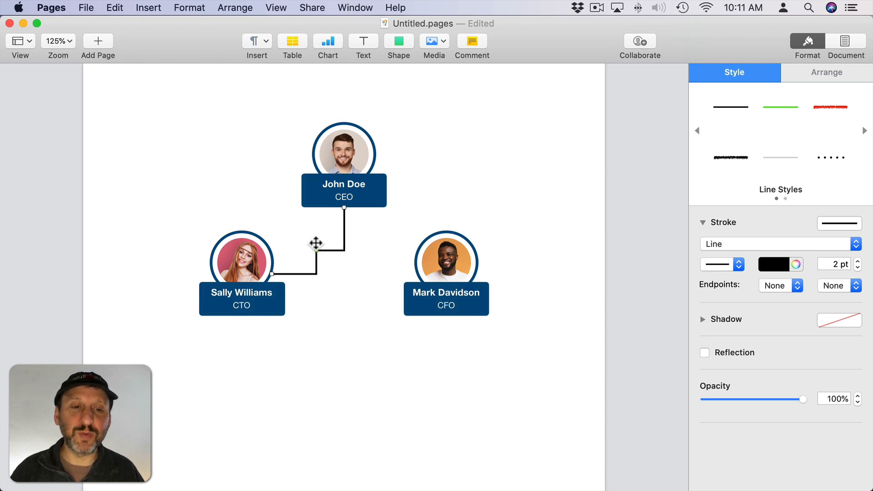
pyautogui.moveTo(316, 244); pyautogui.dragTo(237, 208)
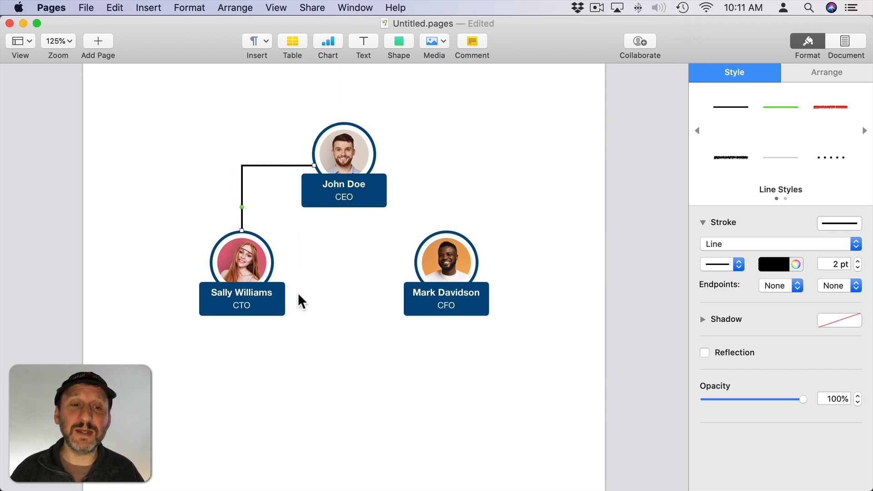
# - Drag the CTO card around to show the line follows, then lower the CTO and CFO cards
pyautogui.click(242, 262)
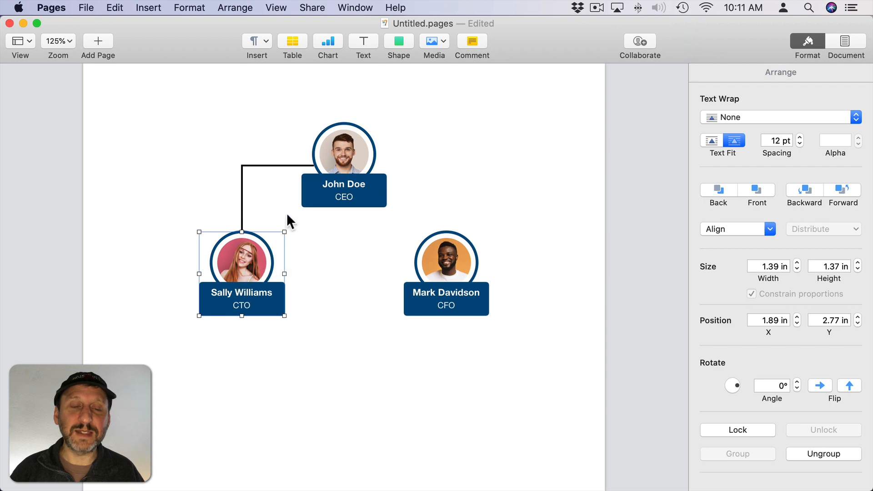
pyautogui.moveTo(241, 262); pyautogui.dragTo(206, 303)
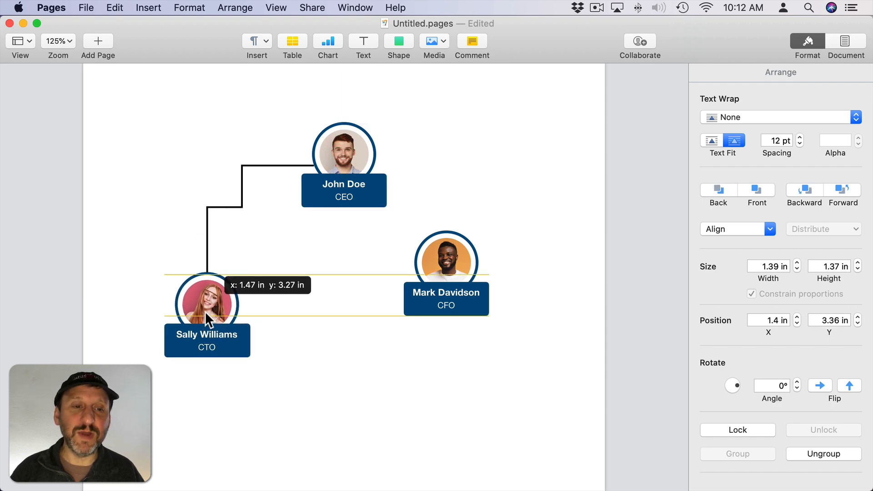
pyautogui.moveTo(207, 302); pyautogui.dragTo(251, 344)
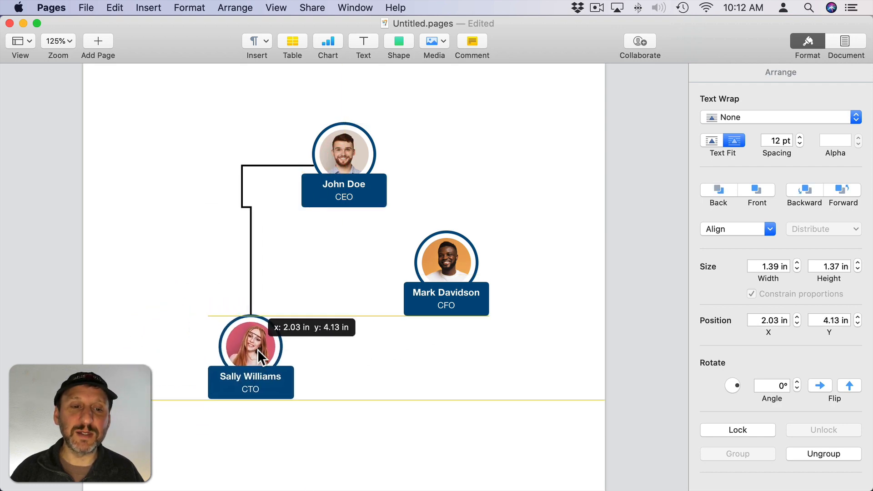
pyautogui.moveTo(251, 343); pyautogui.dragTo(242, 251)
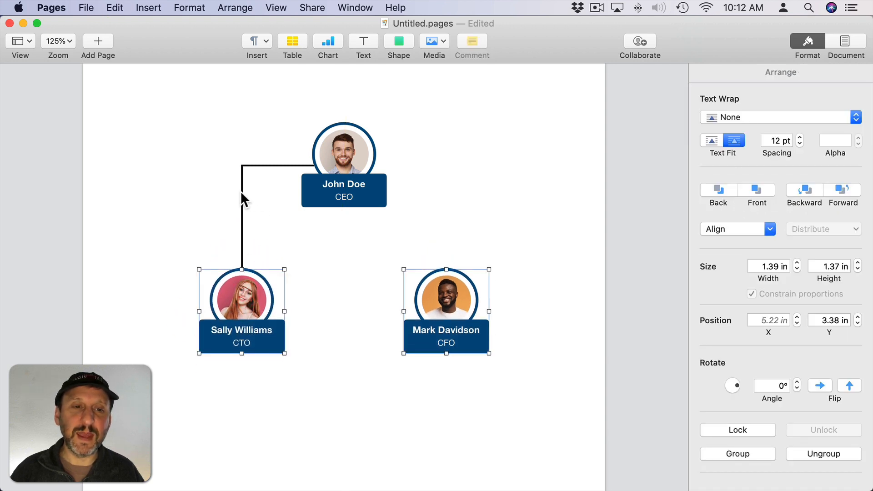
# - Reattach the line's upper end to the bottom of the CEO card
pyautogui.click(243, 226)
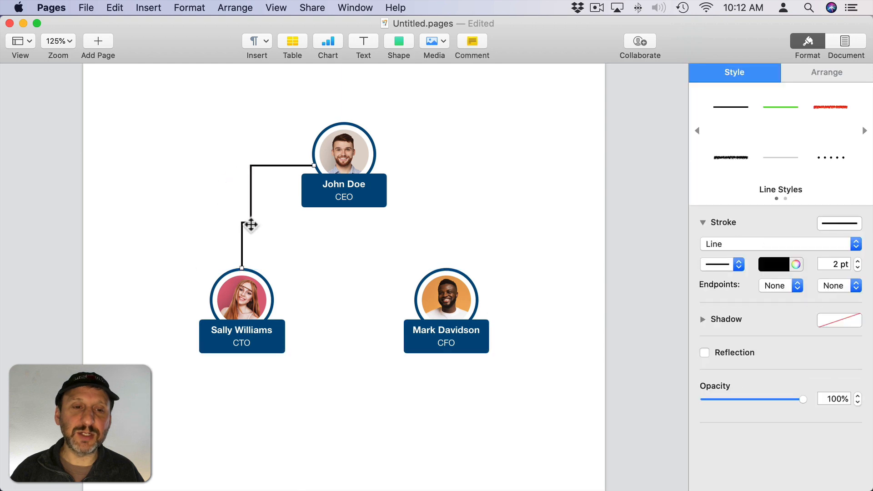
pyautogui.moveTo(251, 225); pyautogui.dragTo(310, 245)
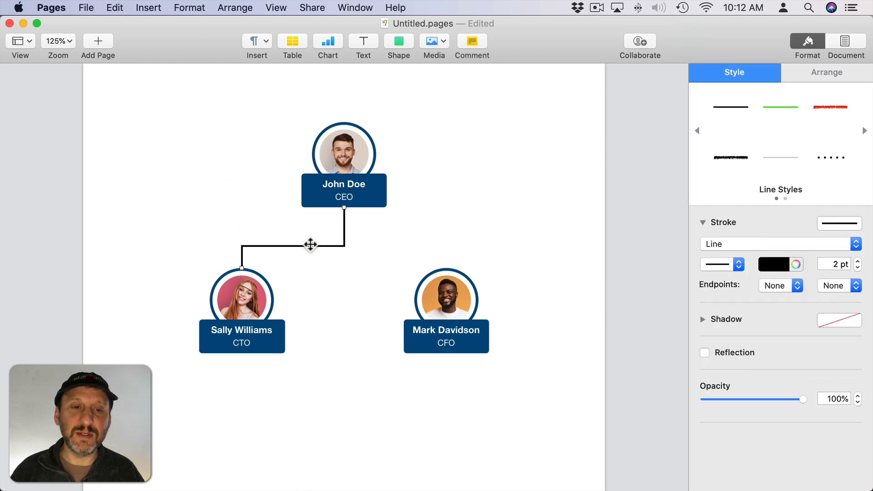
pyautogui.moveTo(310, 245); pyautogui.dragTo(252, 176)
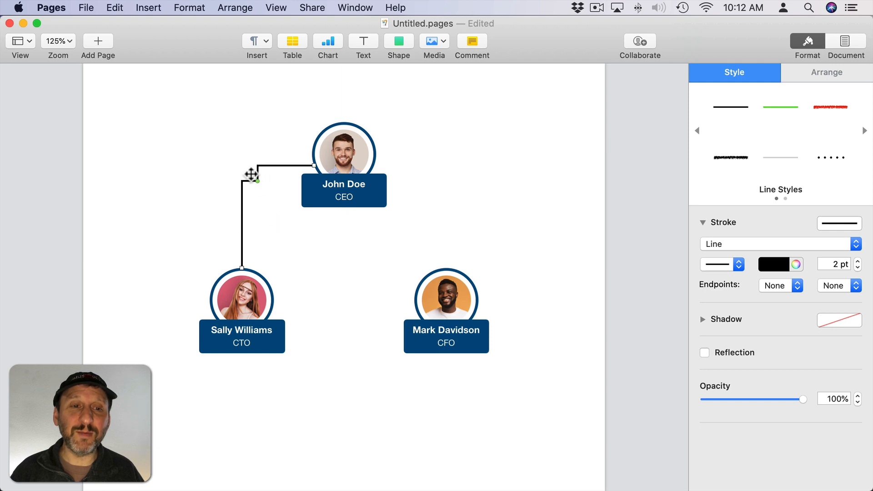
pyautogui.moveTo(252, 175); pyautogui.dragTo(446, 101)
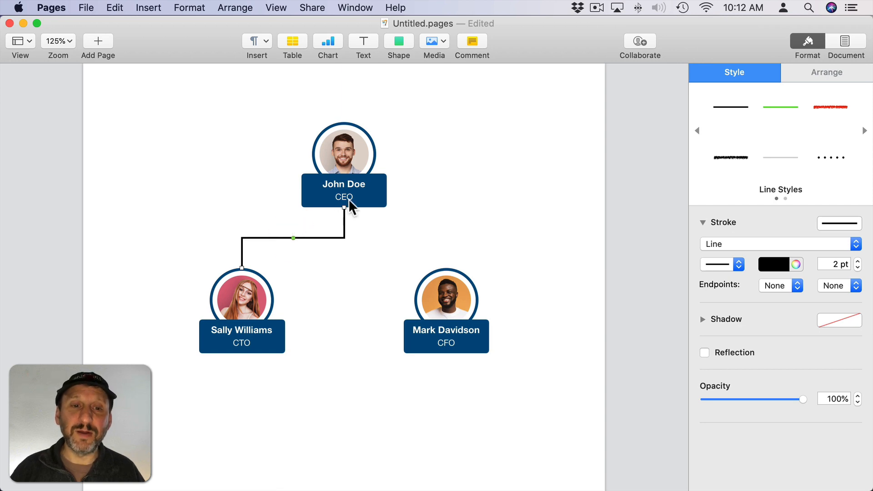
pyautogui.moveTo(866, 271)
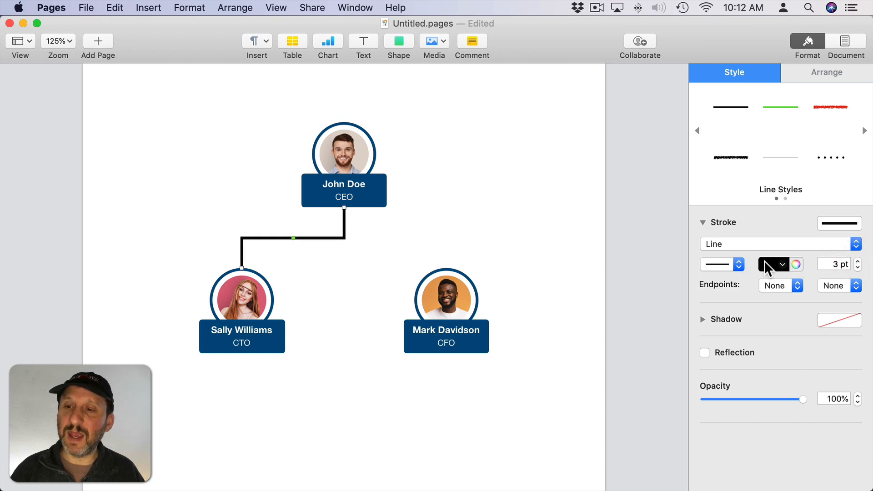
# - Colour the connector the cards' dark blue, trying dotted before settling on a solid line
pyautogui.click(774, 264)
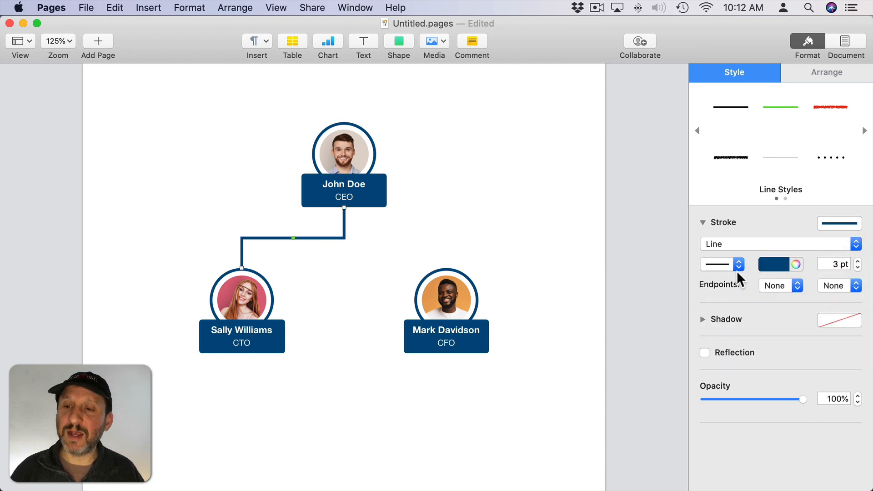
pyautogui.click(739, 264)
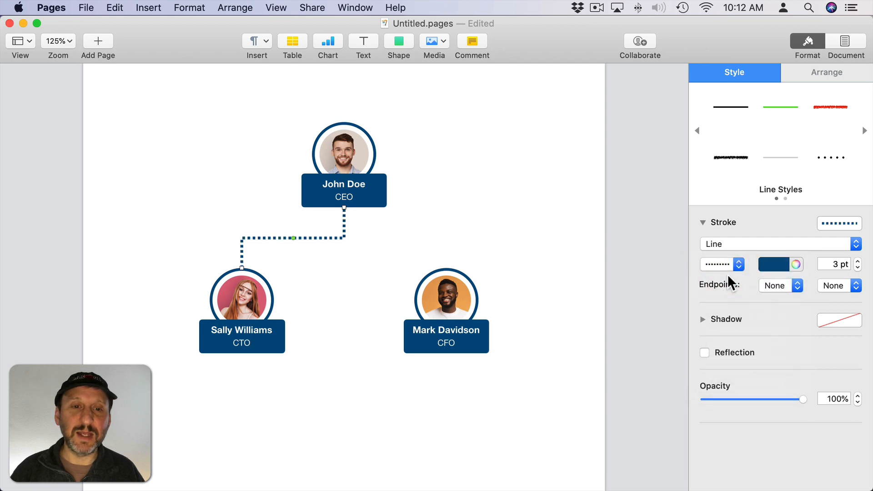
pyautogui.click(738, 264)
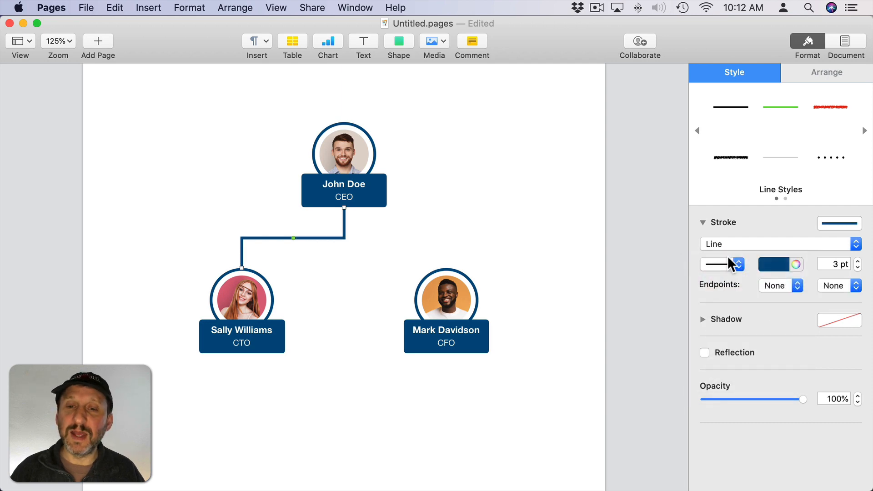
pyautogui.click(866, 130)
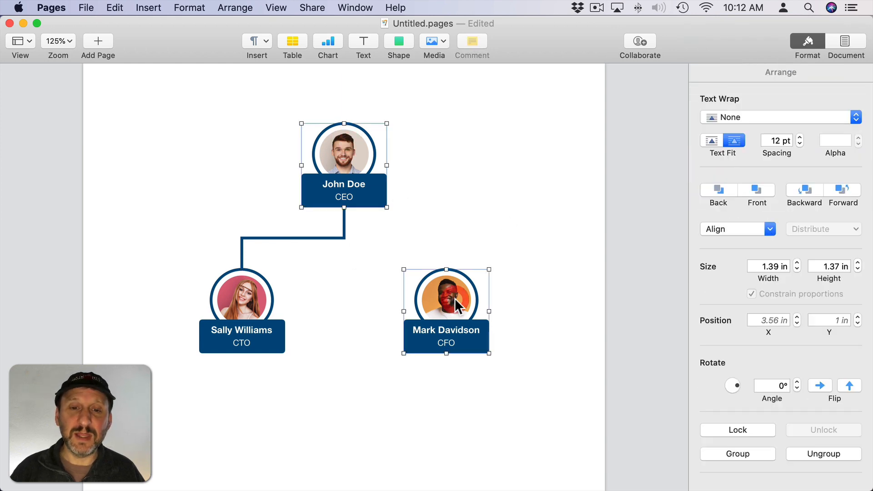
# - Add a right-angle connector from CEO to CFO and give it the dark blue 3 pt line style
pyautogui.click(148, 7)
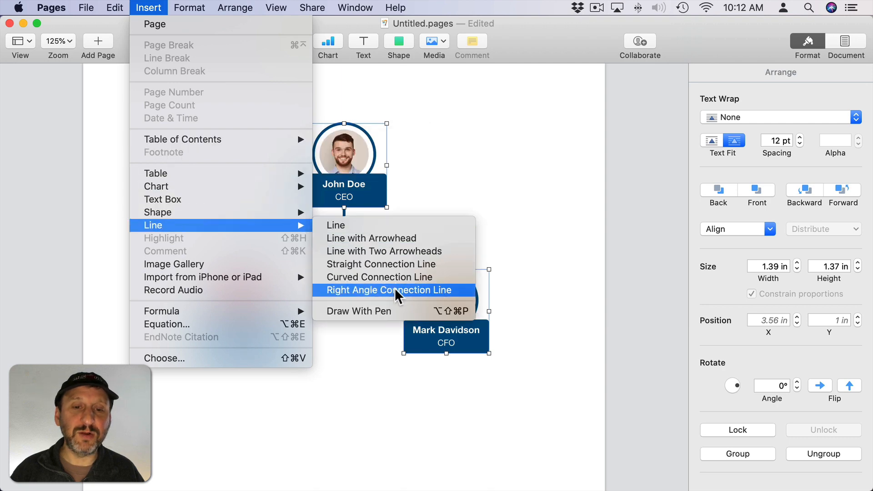
pyautogui.click(388, 290)
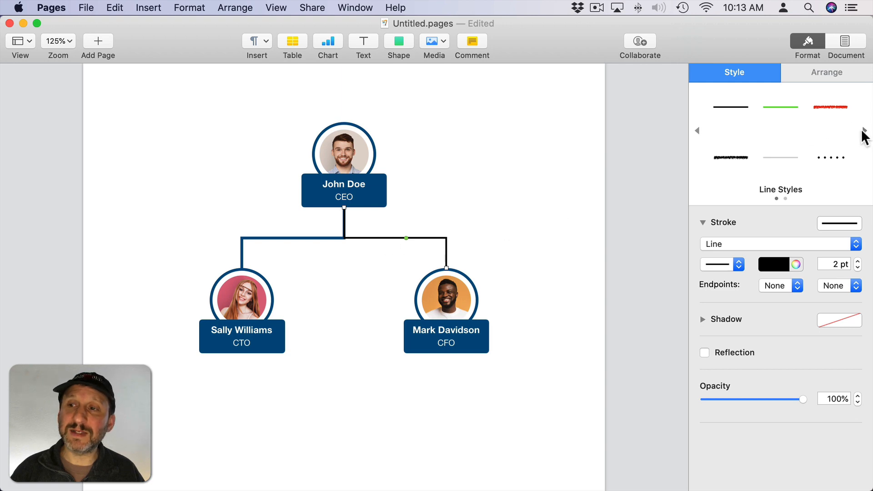
pyautogui.click(731, 106)
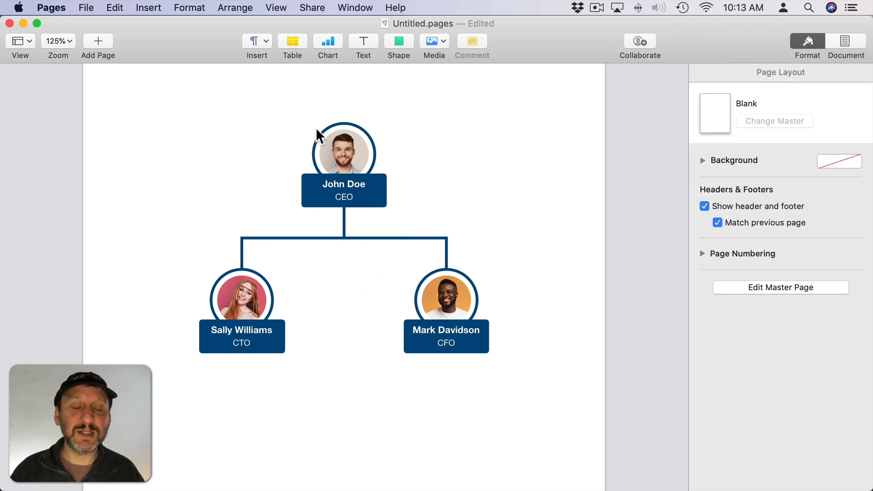
# - Raise the CEO photo ring's border to 5 pt
pyautogui.click(344, 153)
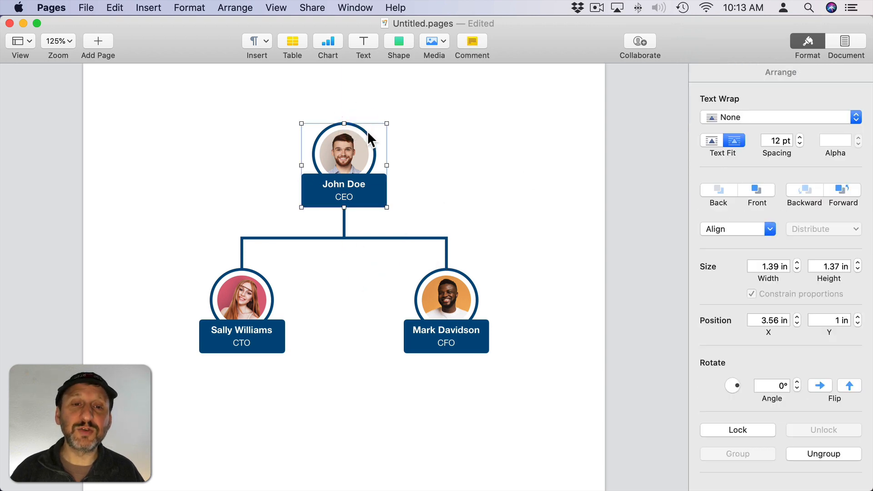
pyautogui.click(719, 73)
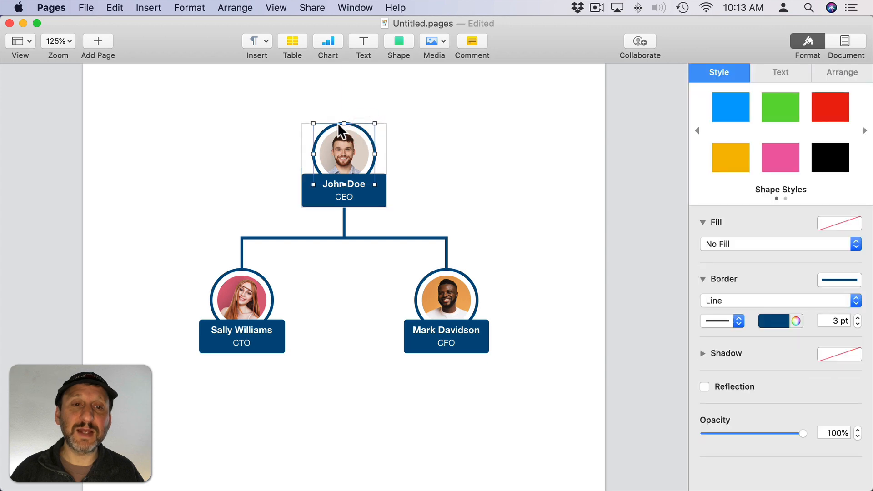
pyautogui.moveTo(392, 149)
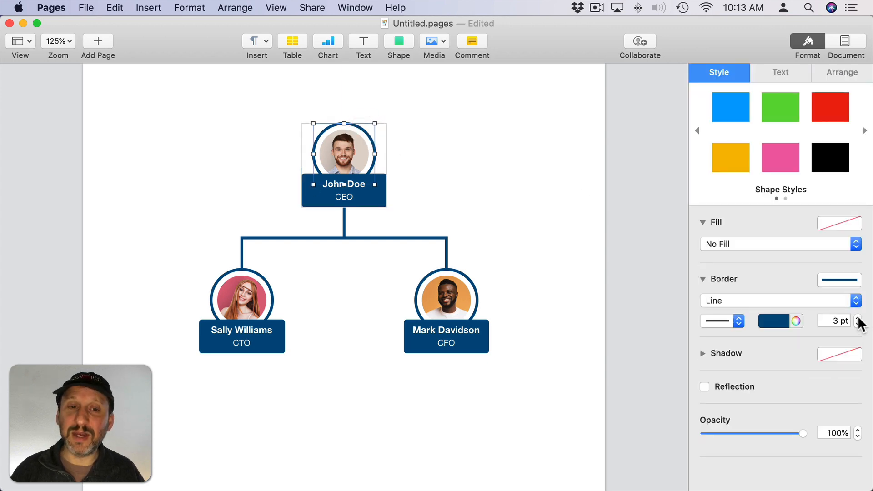
pyautogui.click(860, 318)
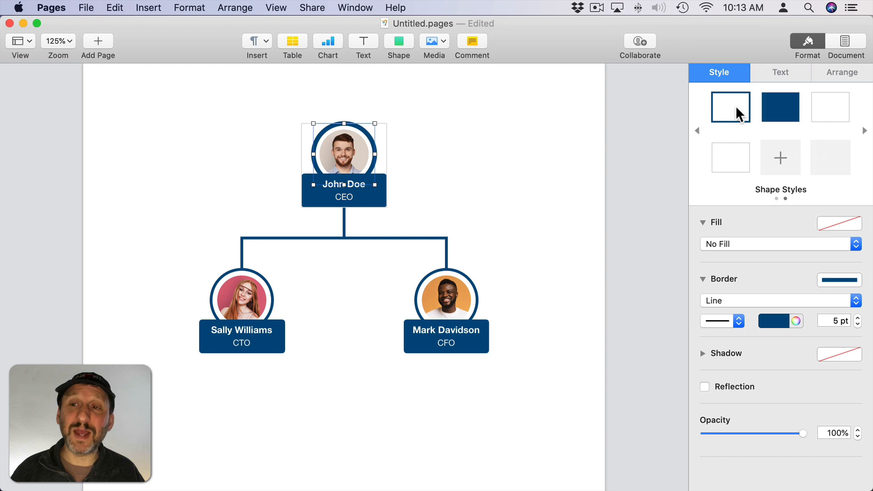
# - Redefine the shared ring style from the thicker ring, updating all three photo rings
pyautogui.rightClick(730, 107)
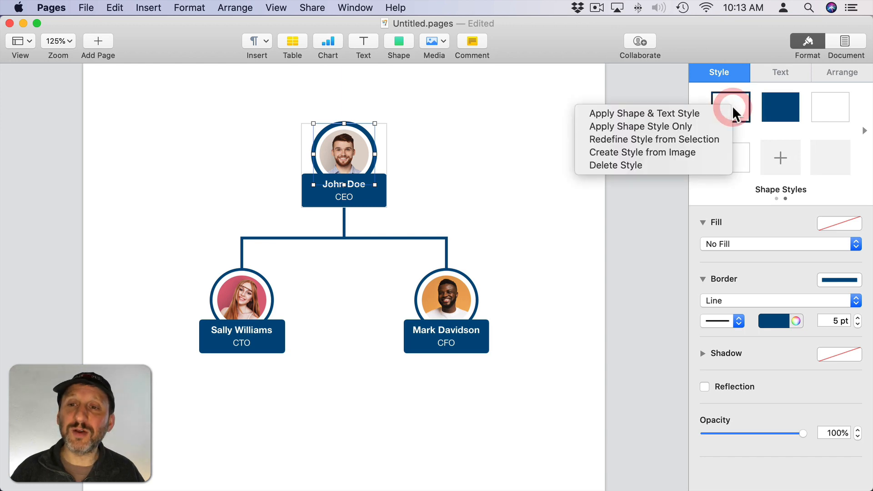
pyautogui.moveTo(651, 144)
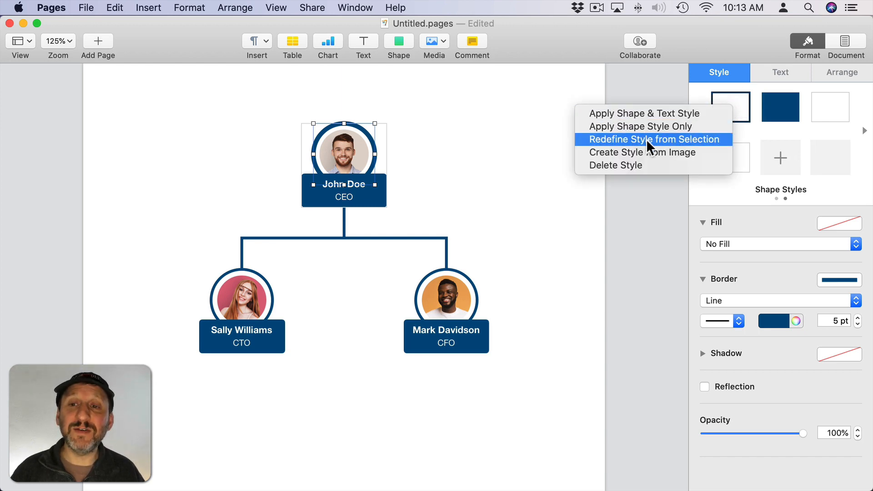
pyautogui.click(656, 139)
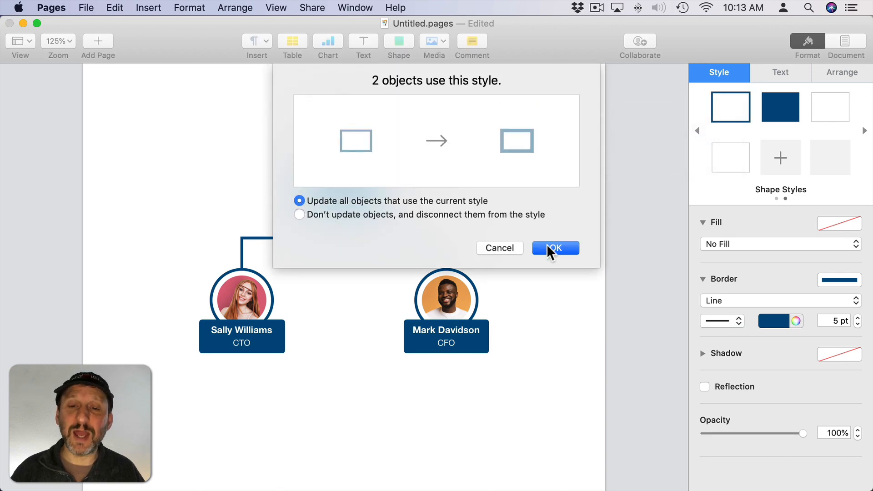
pyautogui.click(556, 247)
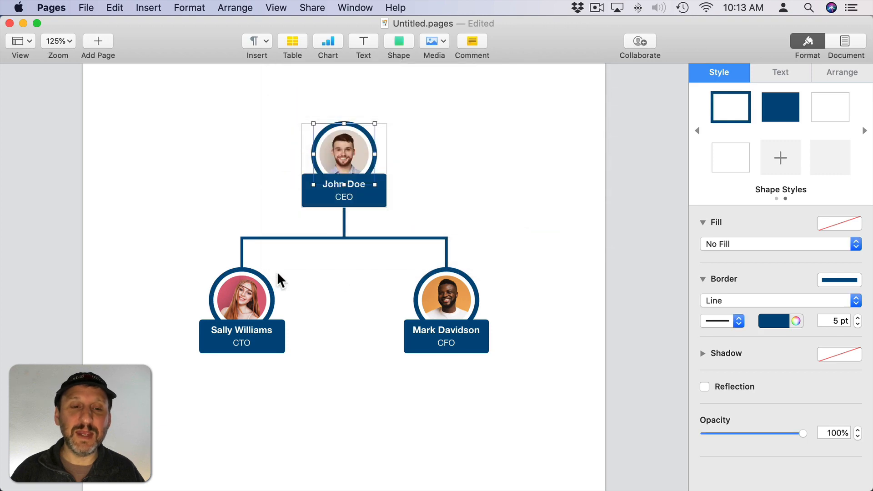
pyautogui.moveTo(263, 248)
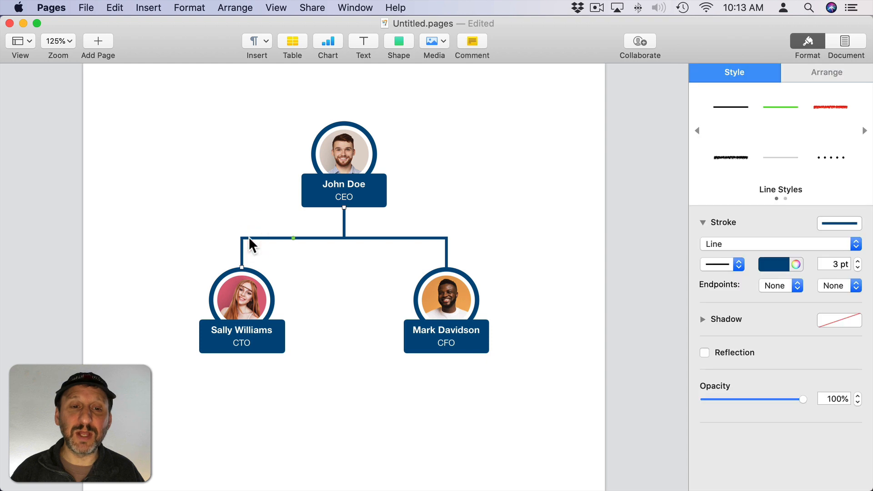
pyautogui.moveTo(418, 244)
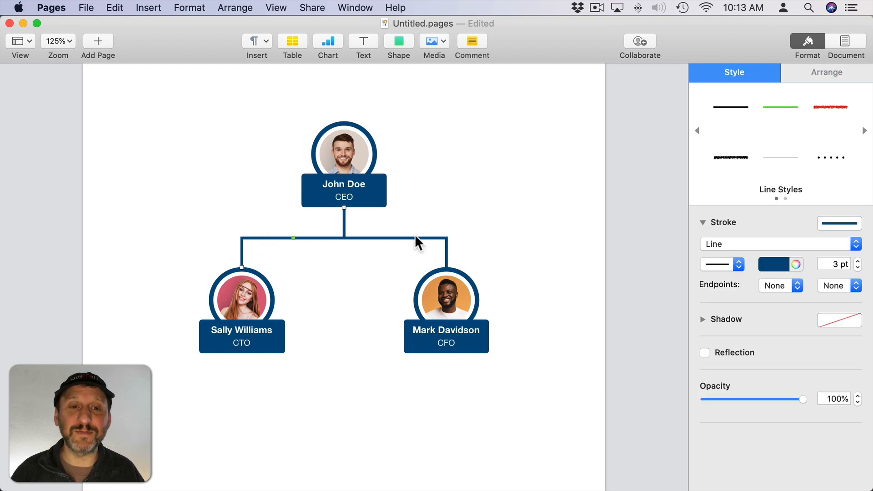
pyautogui.moveTo(821, 236)
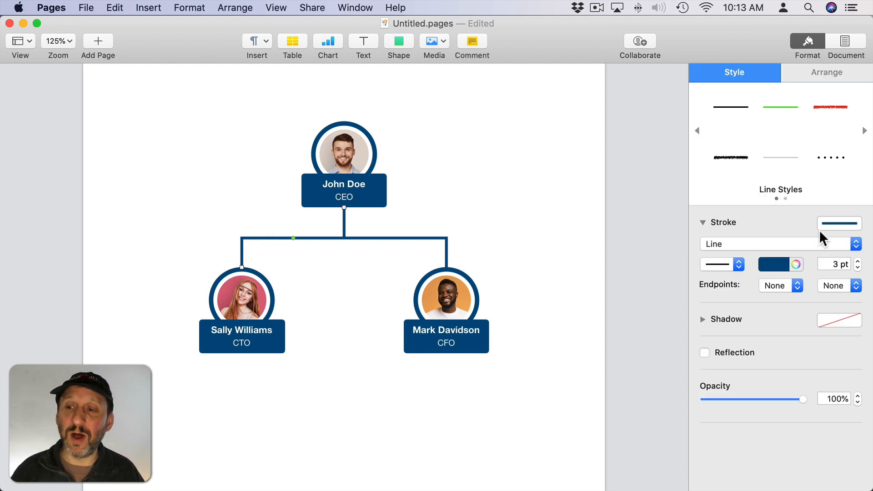
# - Thicken the connectors to 5 pt and redefine their line style so every connector updates
pyautogui.click(858, 261)
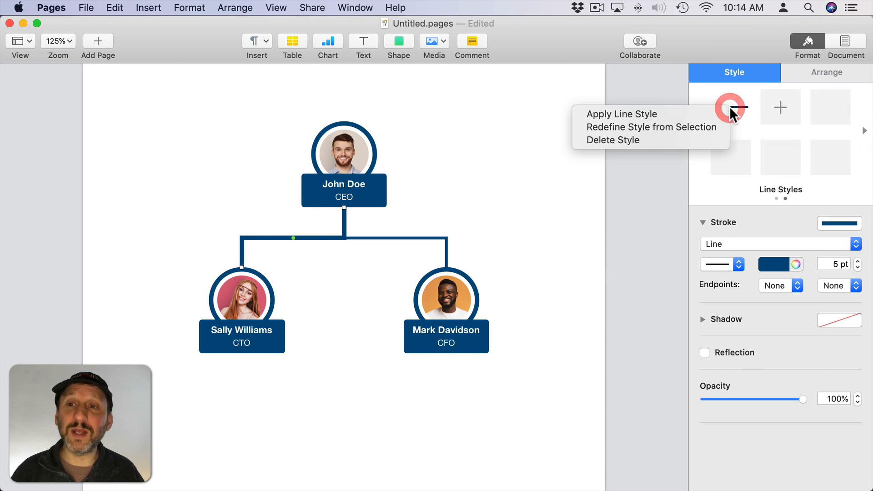
pyautogui.click(651, 126)
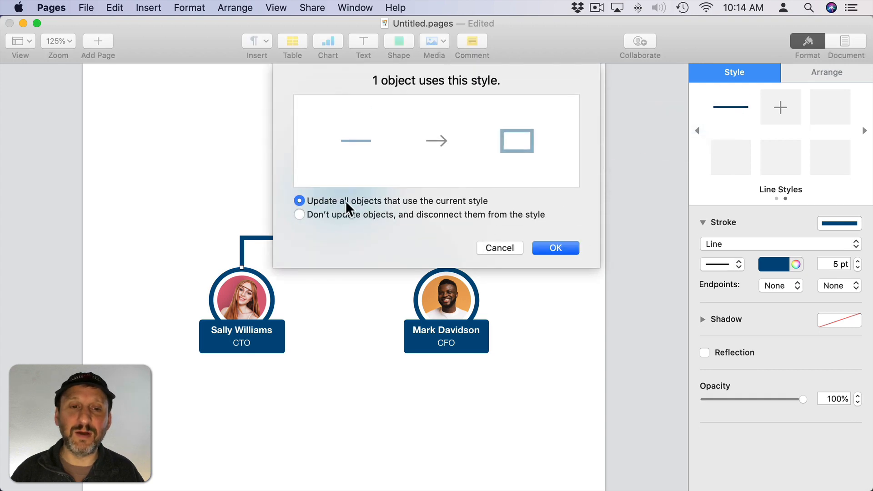
pyautogui.click(555, 247)
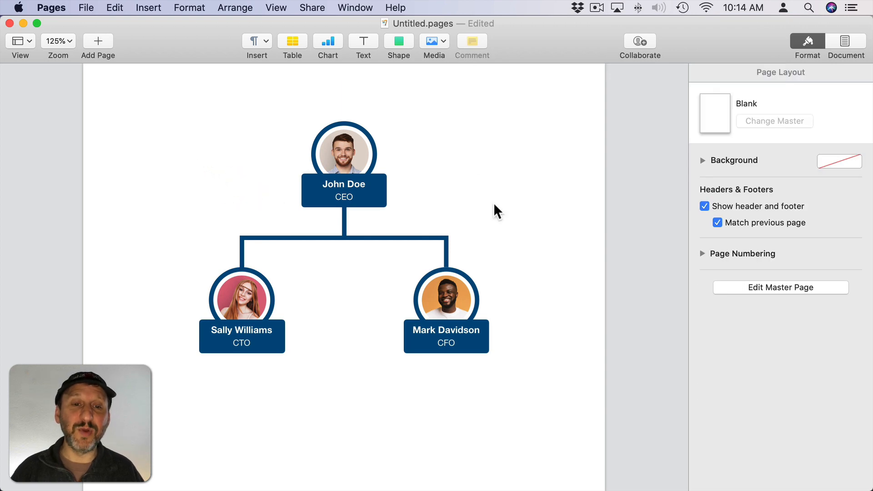
pyautogui.moveTo(340, 253)
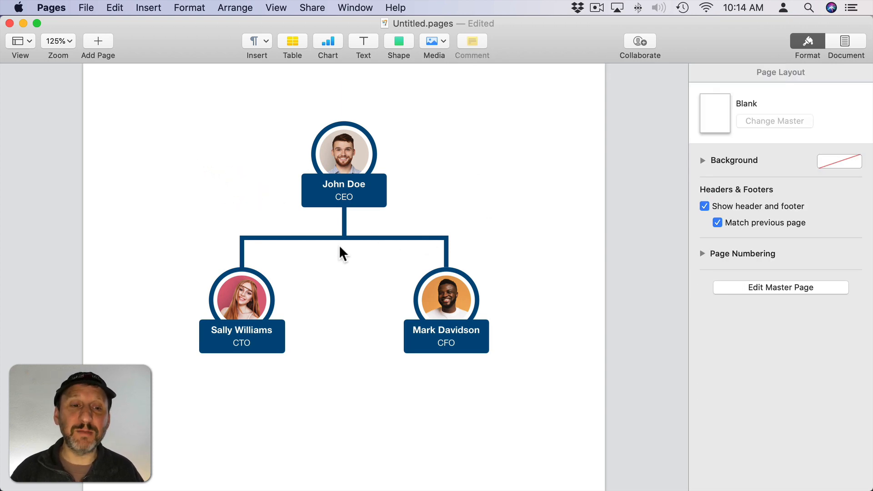
pyautogui.moveTo(323, 211)
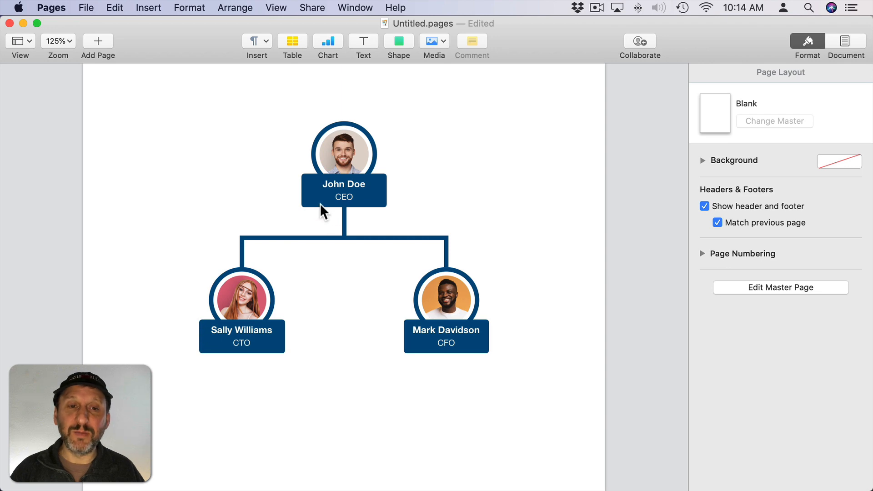
pyautogui.moveTo(356, 190)
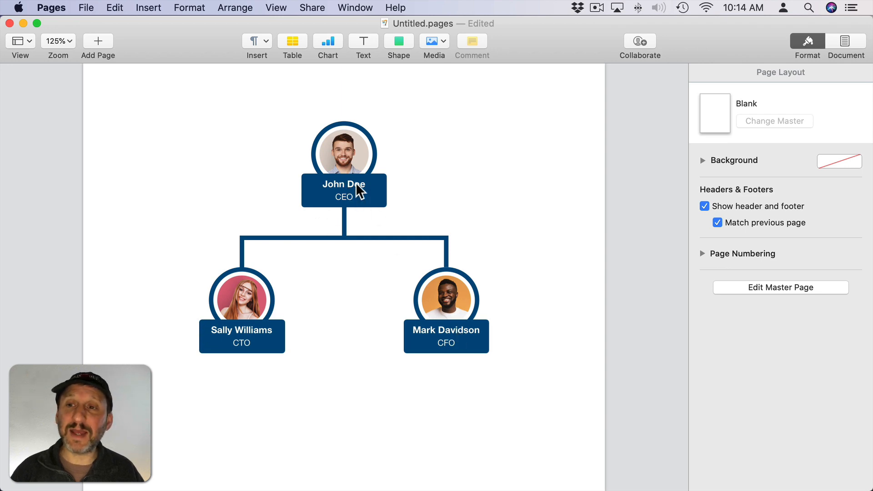
pyautogui.click(344, 190)
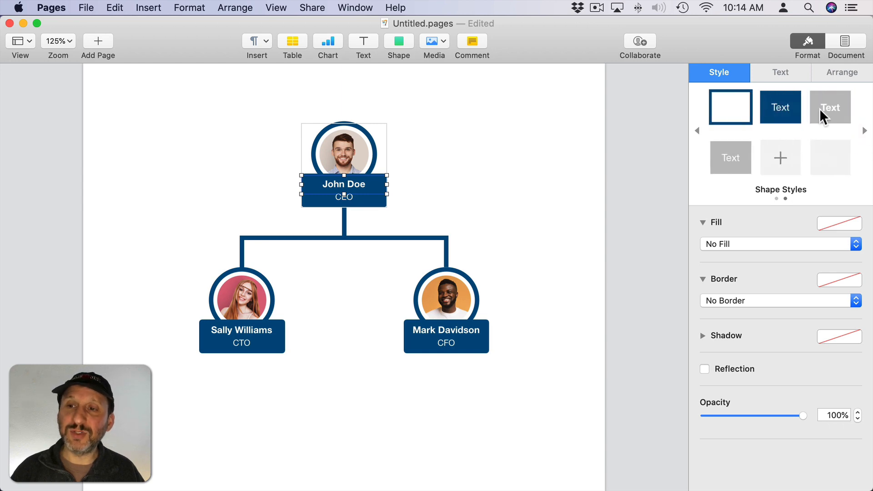
pyautogui.moveTo(732, 150)
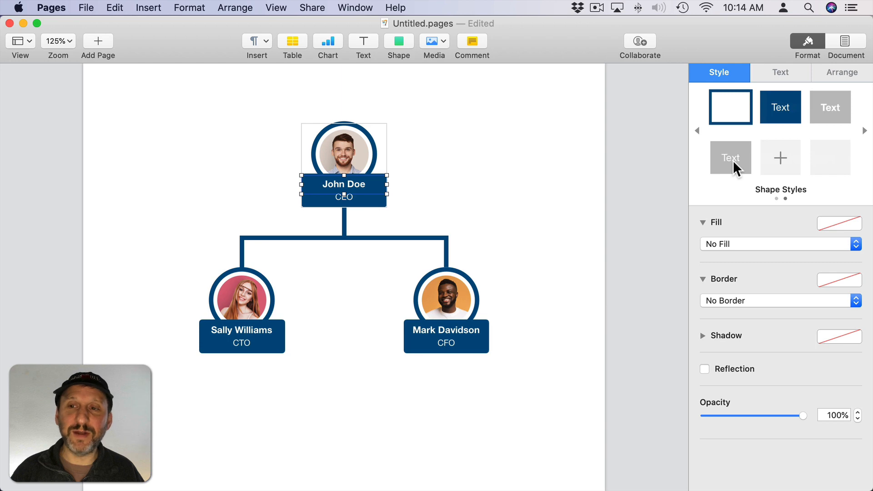
pyautogui.click(344, 153)
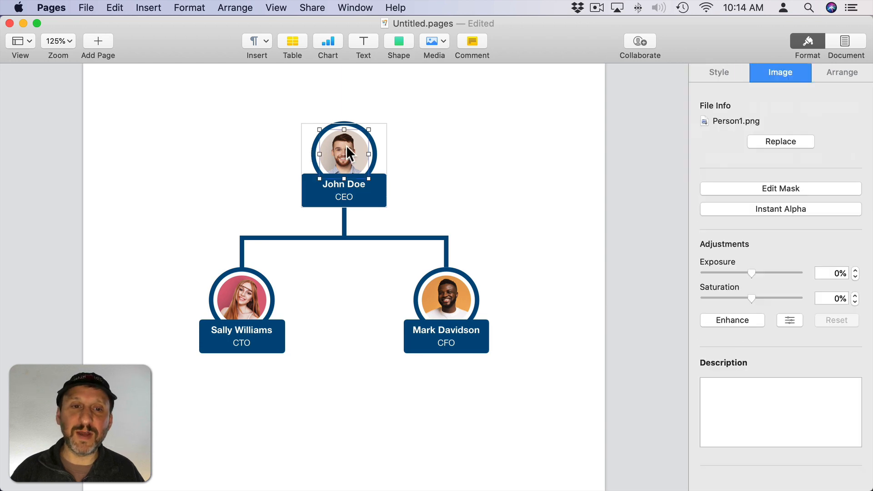
pyautogui.moveTo(727, 90)
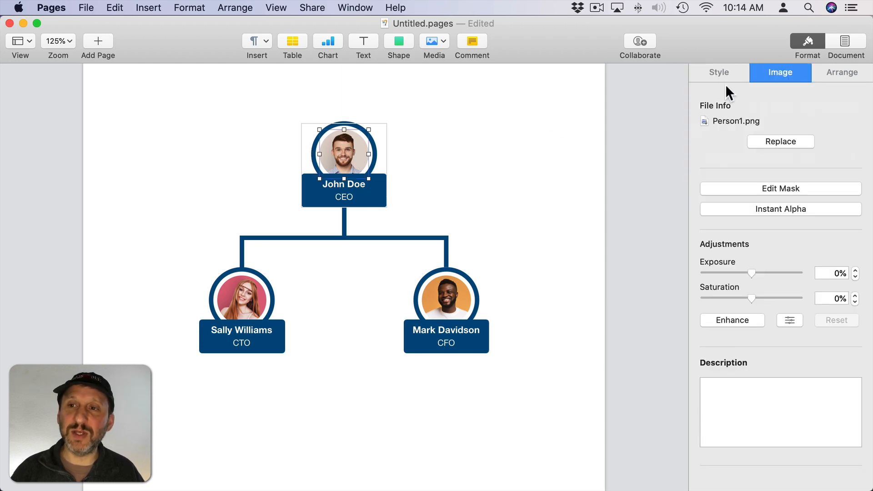
pyautogui.click(719, 73)
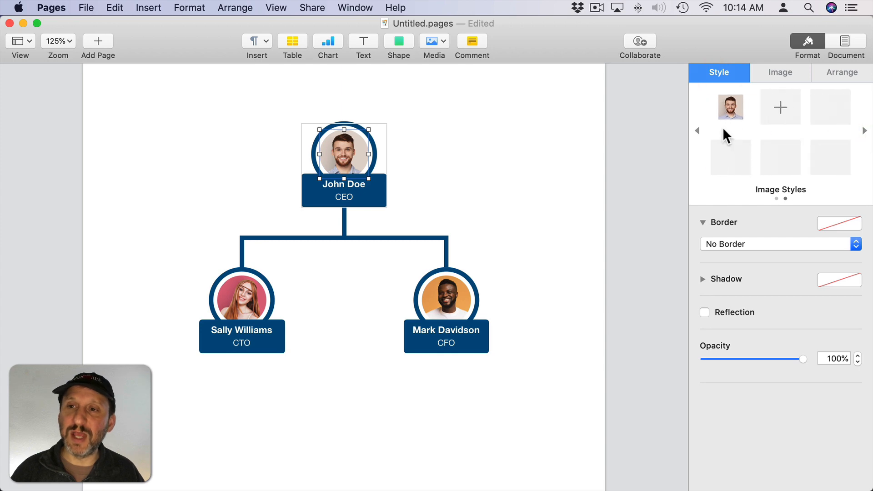
pyautogui.moveTo(722, 109)
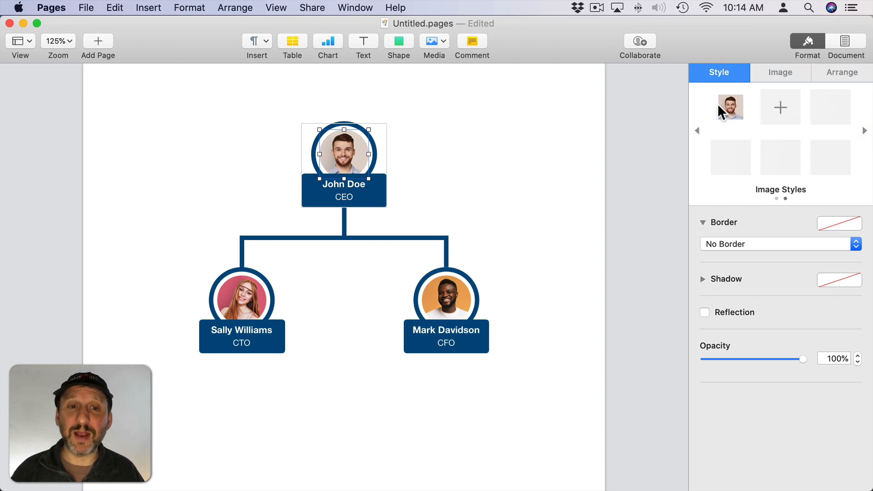
pyautogui.moveTo(668, 129)
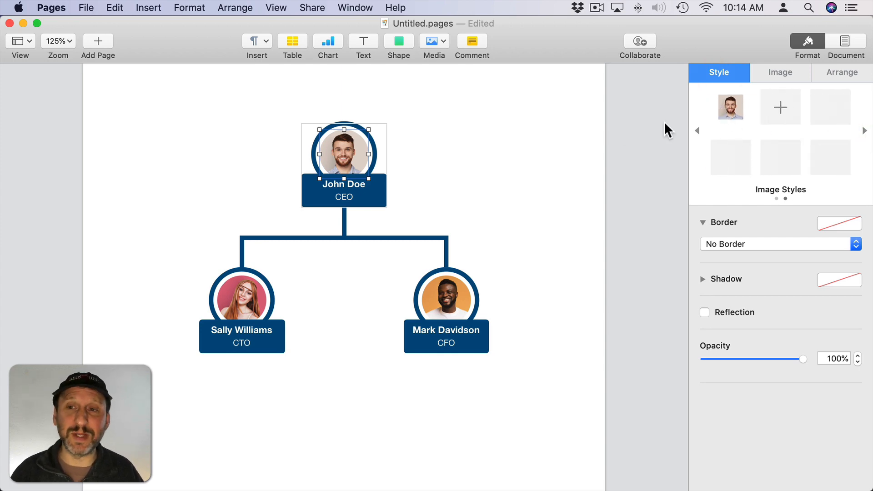
pyautogui.moveTo(339, 164)
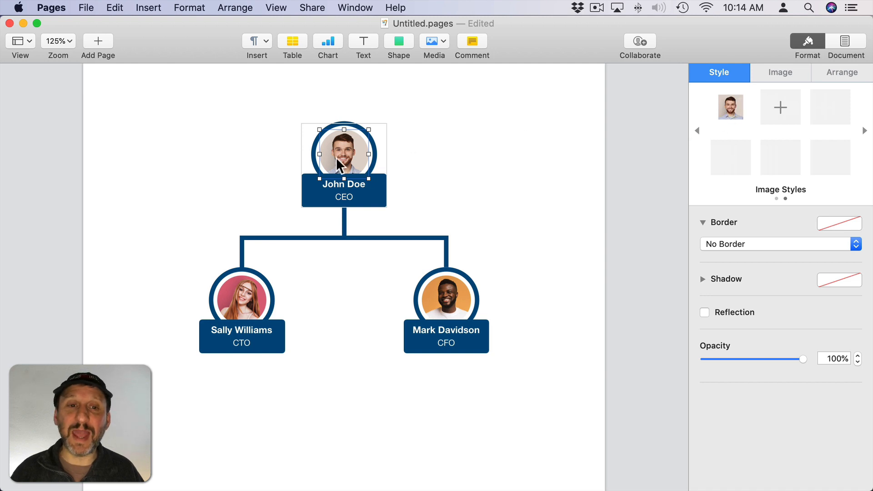
pyautogui.moveTo(451, 150)
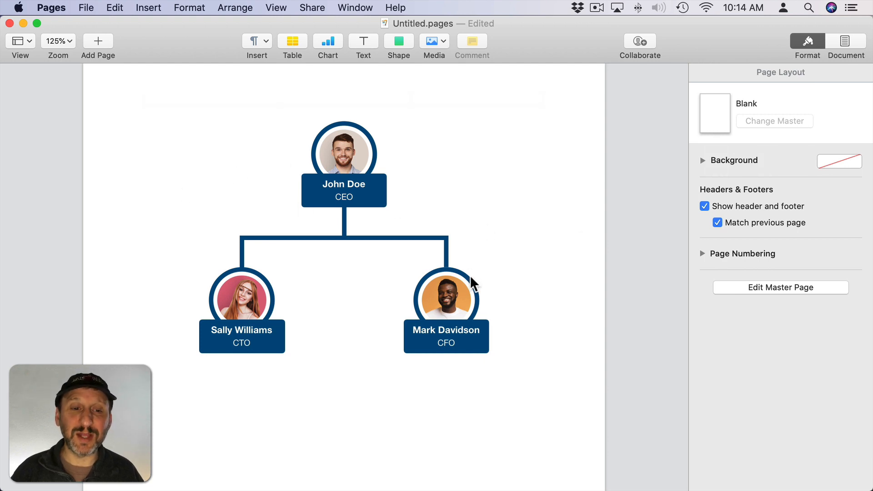
pyautogui.moveTo(327, 273)
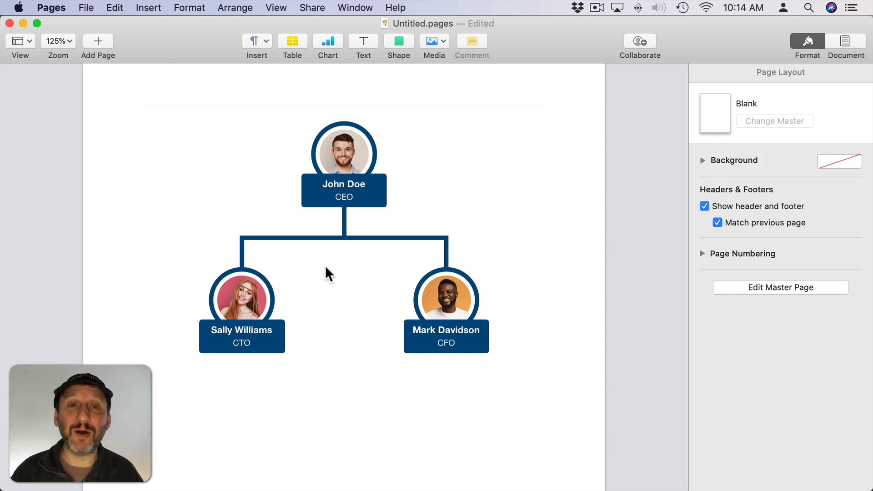
pyautogui.click(242, 299)
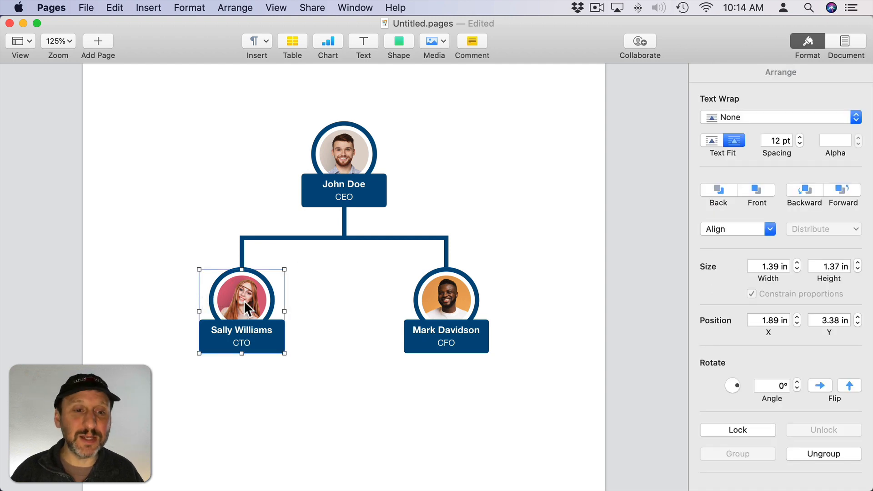
pyautogui.moveTo(242, 299); pyautogui.dragTo(361, 418)
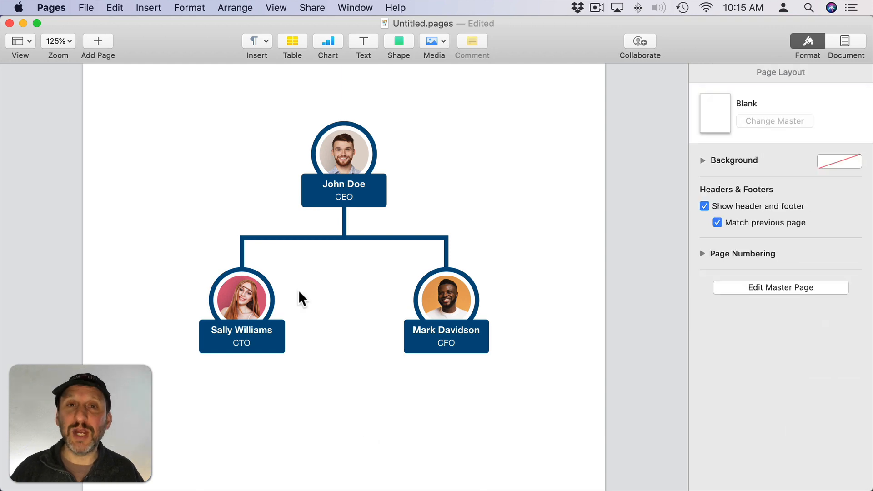
pyautogui.moveTo(308, 240)
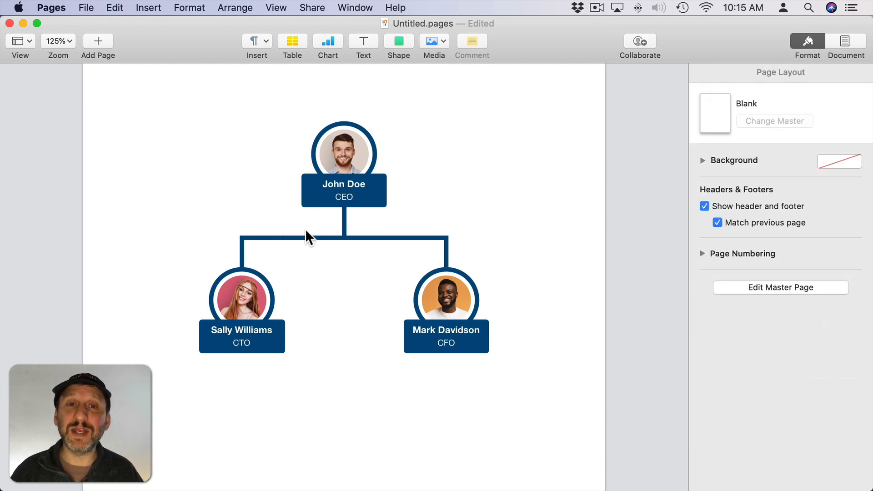
pyautogui.moveTo(253, 166)
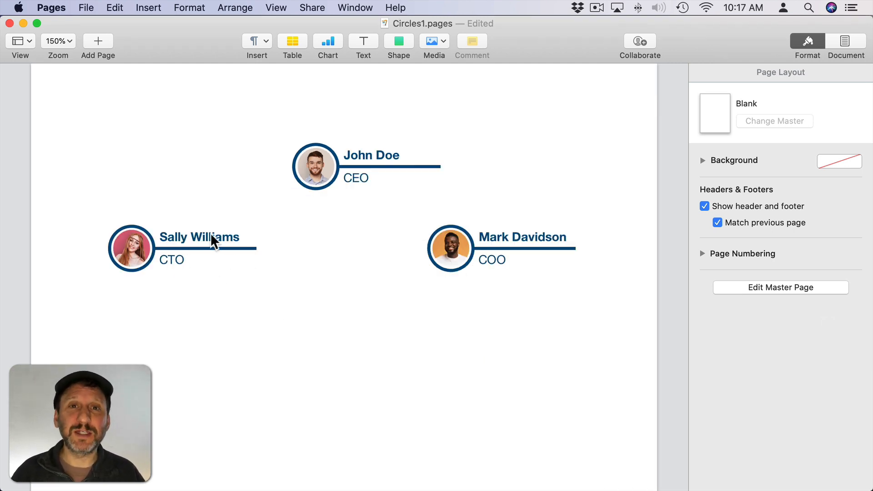
pyautogui.moveTo(303, 183)
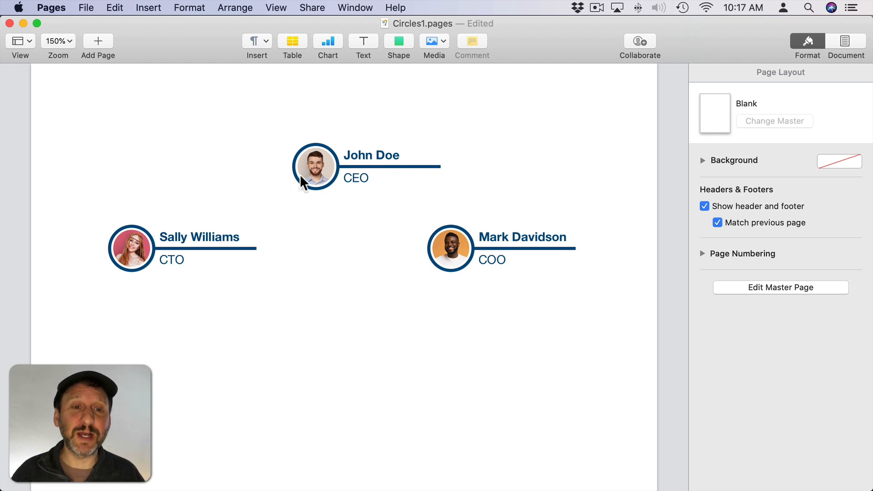
# - Inspect John Doe's circular photo frame and the thick line beside his name
pyautogui.click(316, 166)
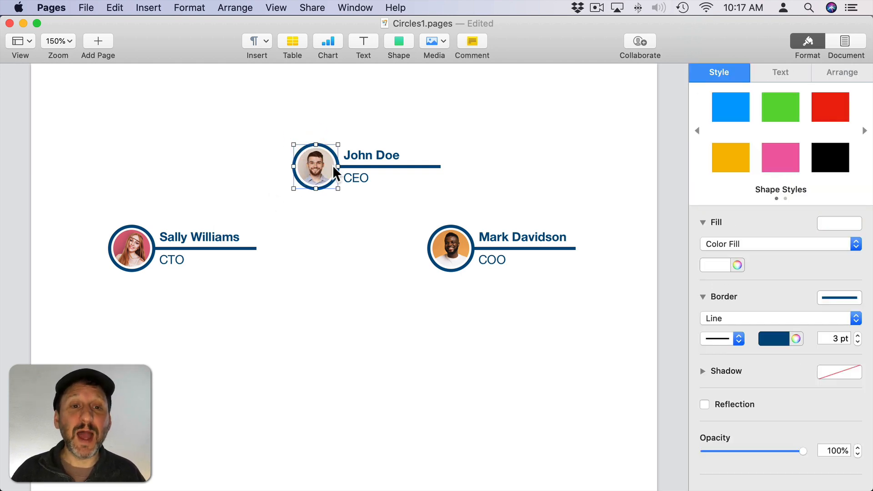
pyautogui.moveTo(449, 178)
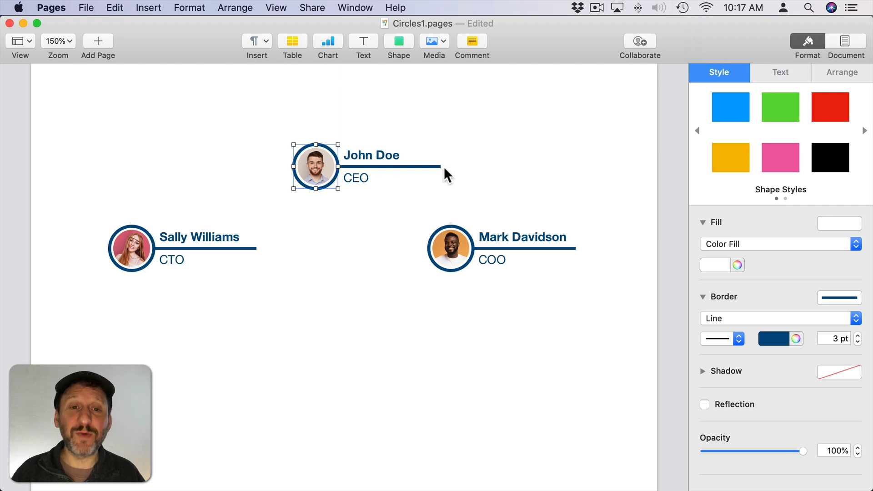
pyautogui.click(356, 178)
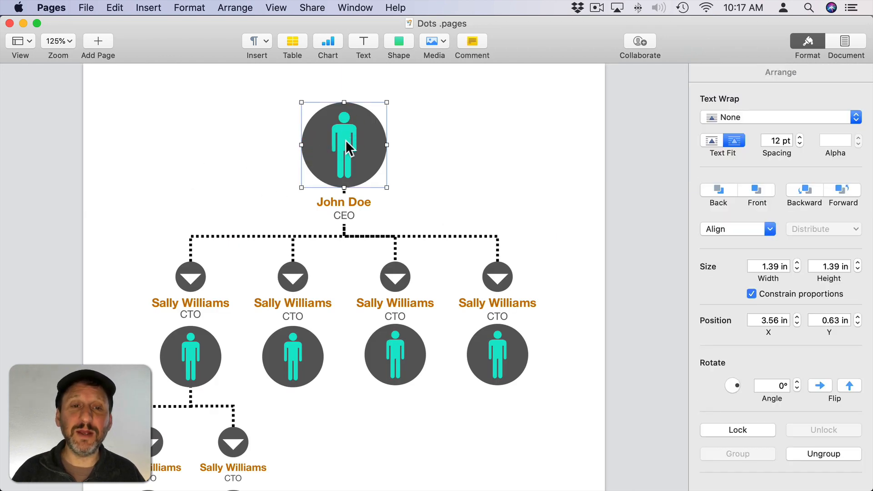
pyautogui.click(719, 73)
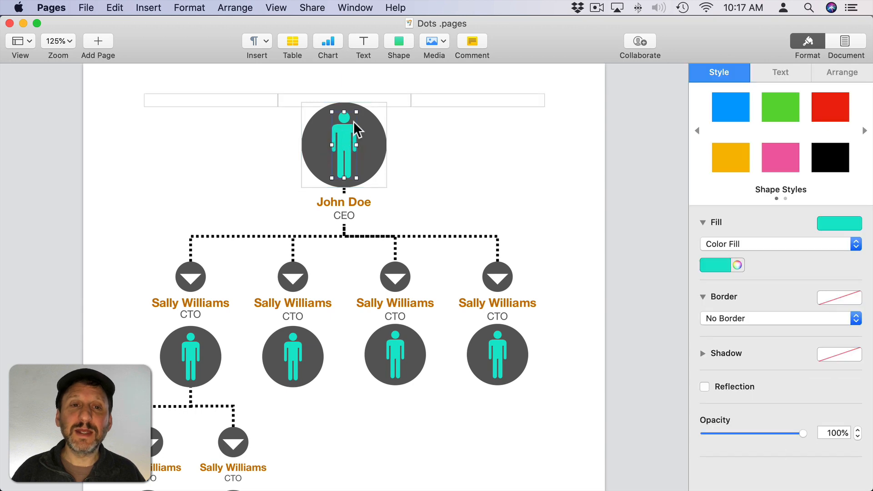
pyautogui.click(399, 41)
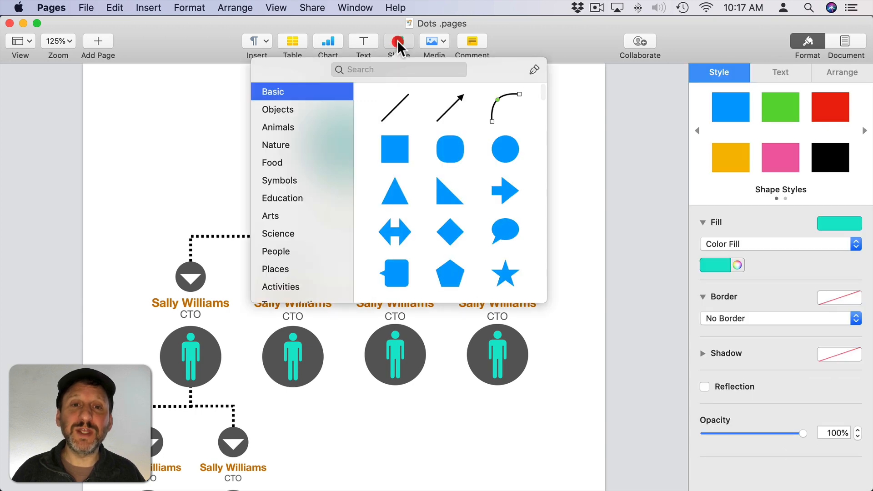
pyautogui.scroll(-3)
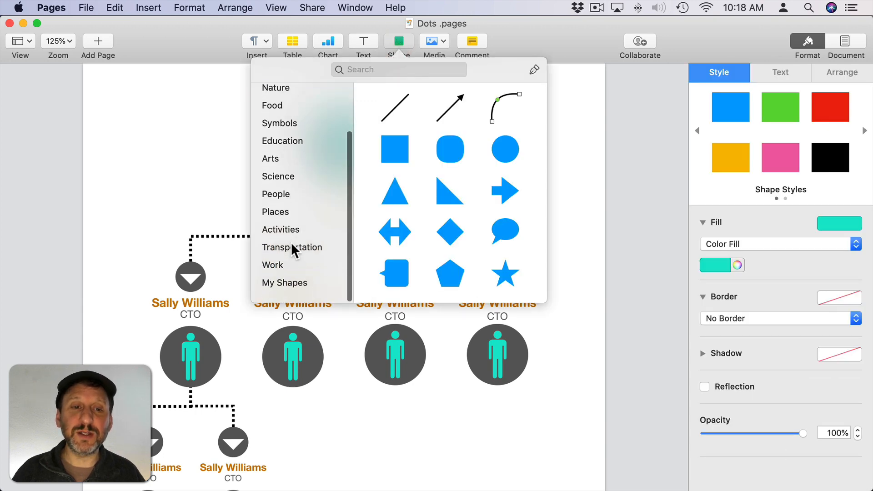
pyautogui.click(275, 194)
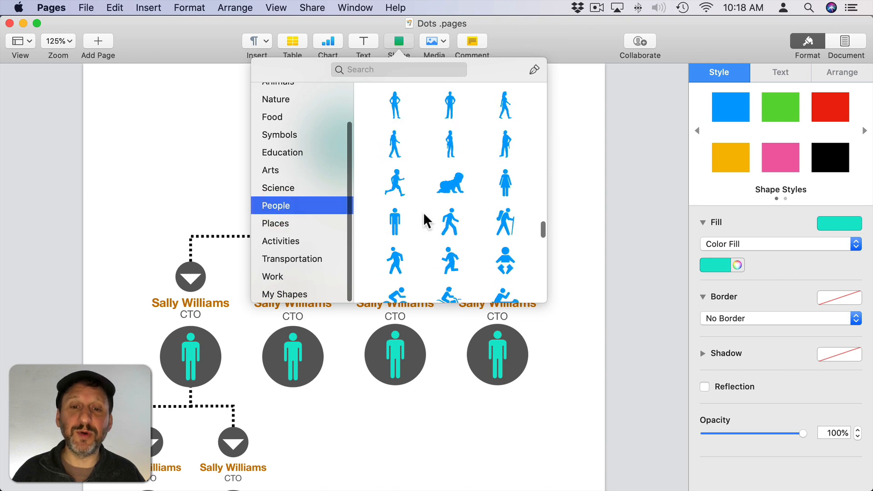
pyautogui.scroll(-3)
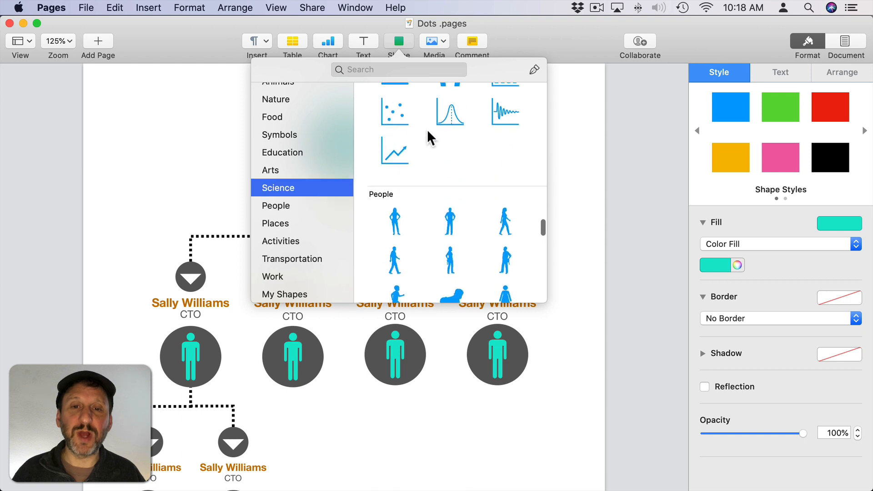
pyautogui.click(272, 170)
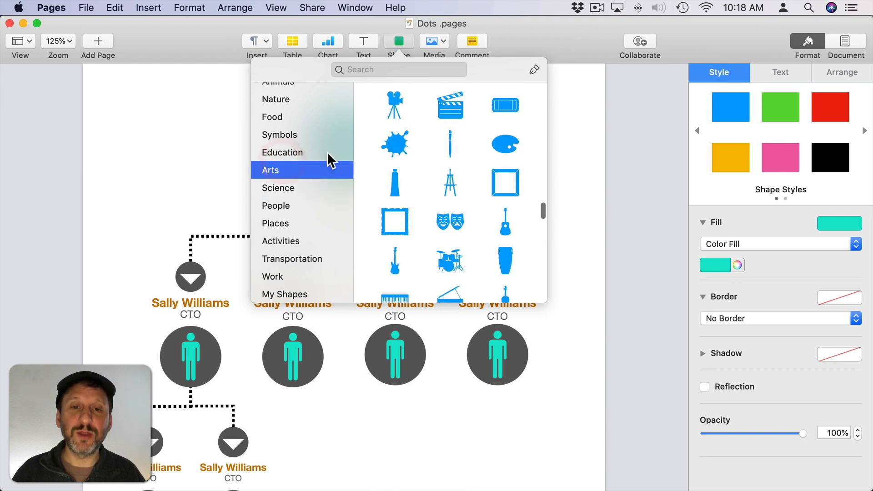
pyautogui.scroll(-3)
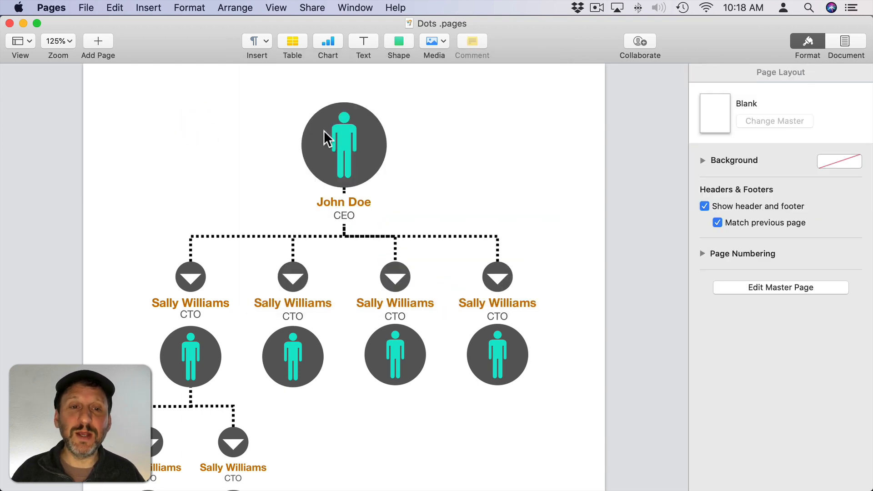
pyautogui.click(344, 141)
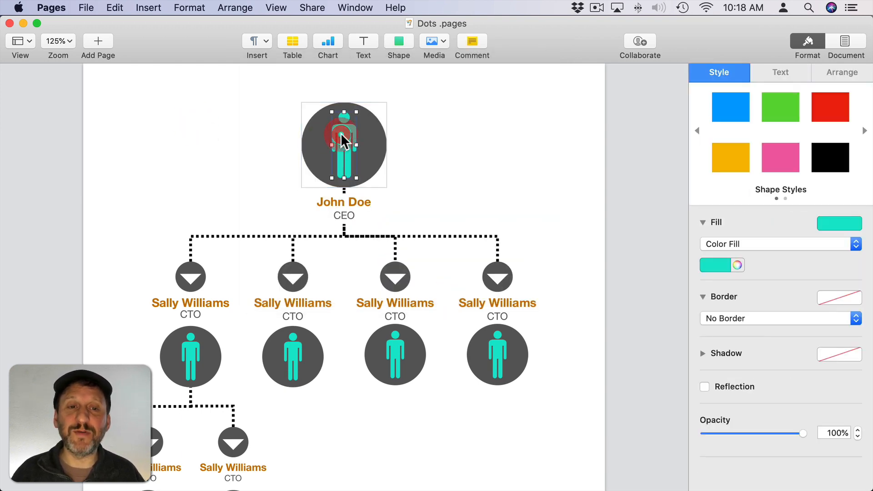
pyautogui.click(190, 275)
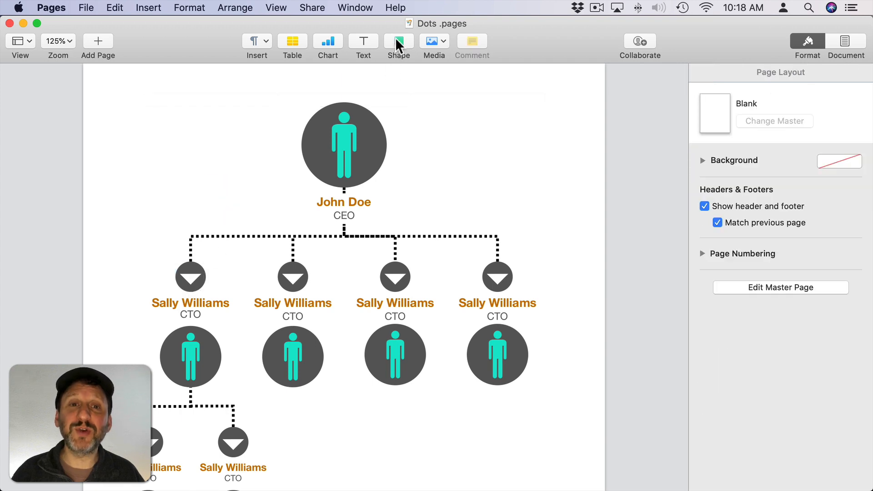
# - Place a circle at the page's top-left with a triangle sized to fit inside it
pyautogui.click(399, 41)
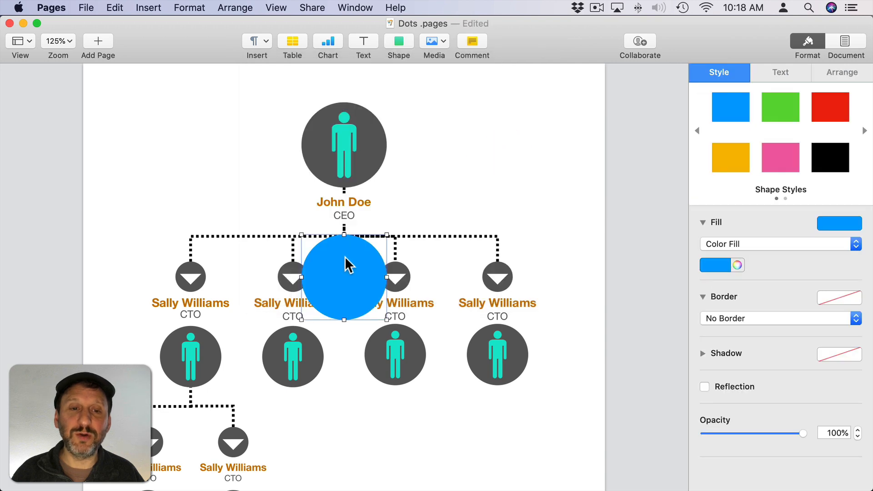
pyautogui.moveTo(343, 277); pyautogui.dragTo(194, 126)
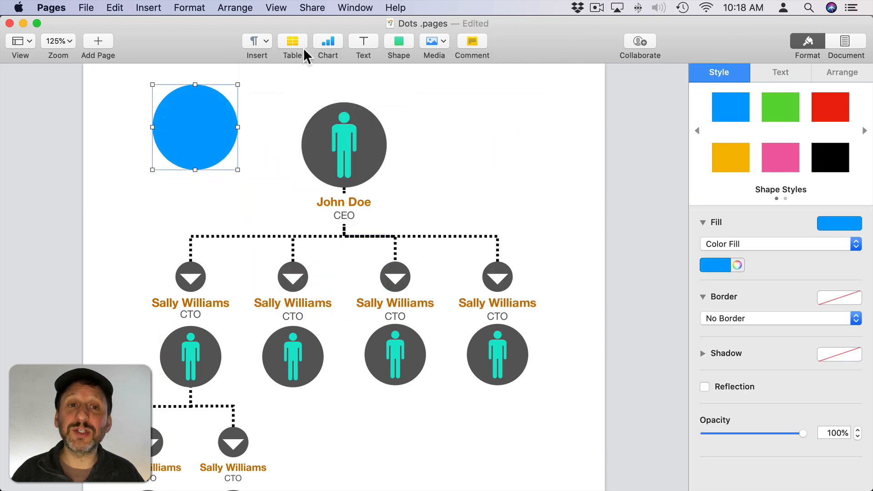
pyautogui.click(398, 41)
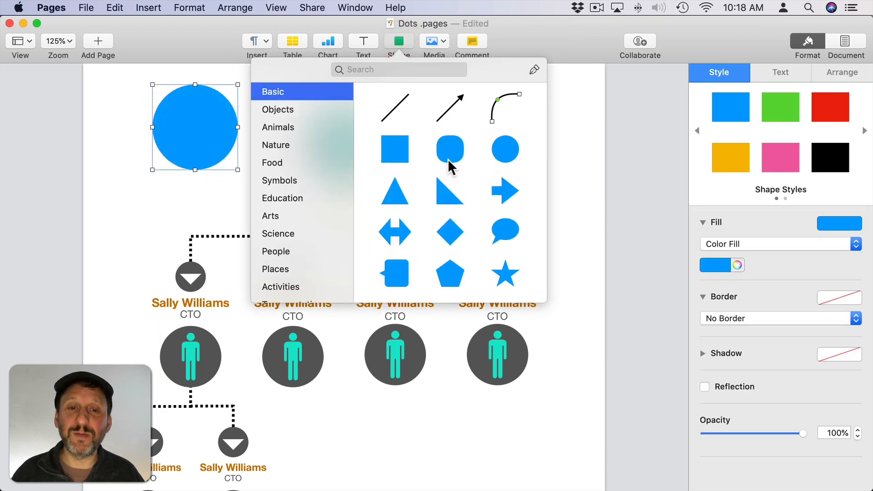
pyautogui.click(395, 191)
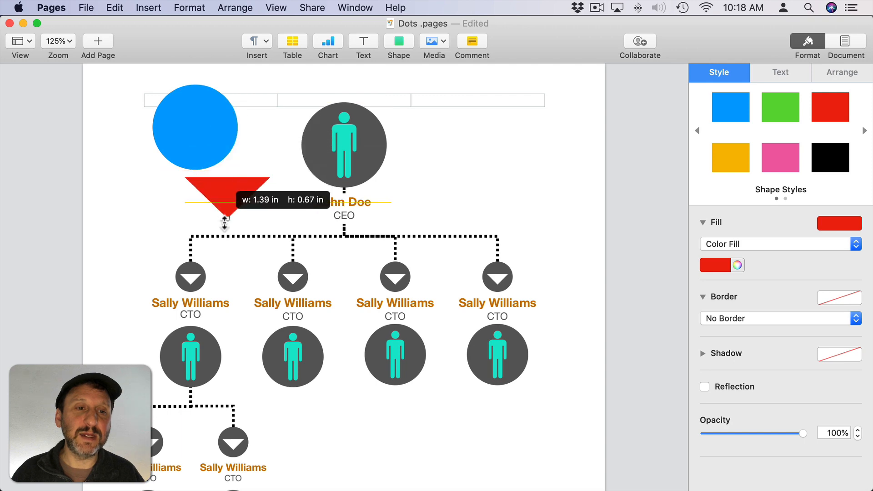
pyautogui.moveTo(225, 223); pyautogui.dragTo(212, 115)
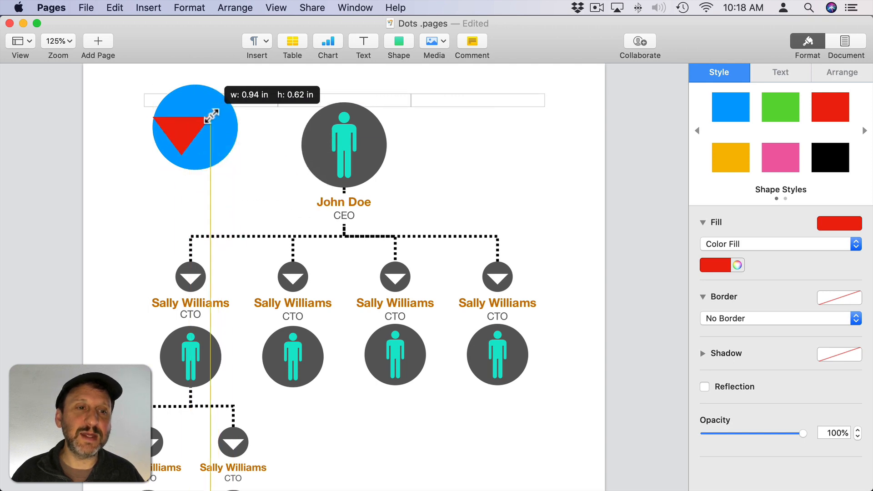
pyautogui.moveTo(195, 120); pyautogui.dragTo(195, 131)
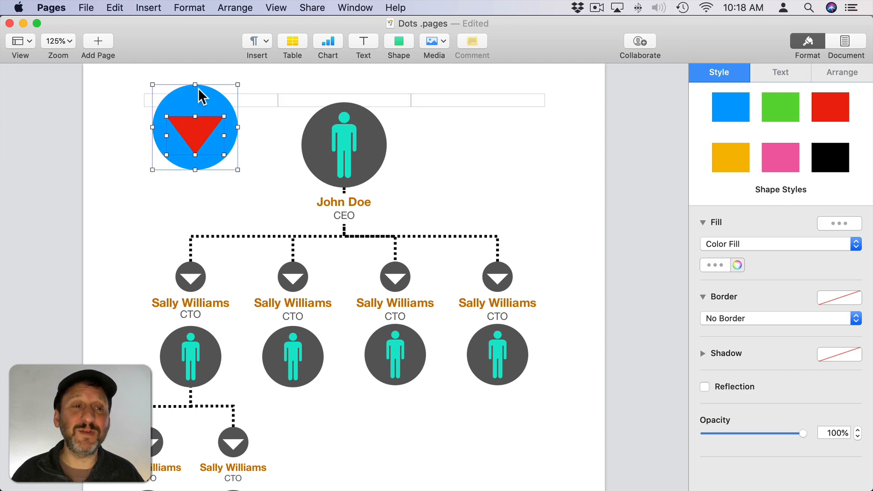
# - Subtract the triangle from the circle to form the cutout marker, then discard the sample
pyautogui.click(189, 7)
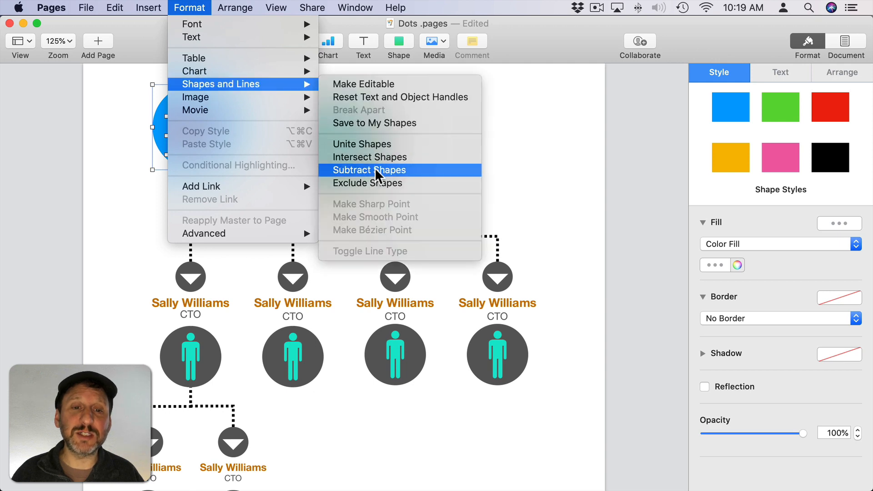
pyautogui.click(369, 170)
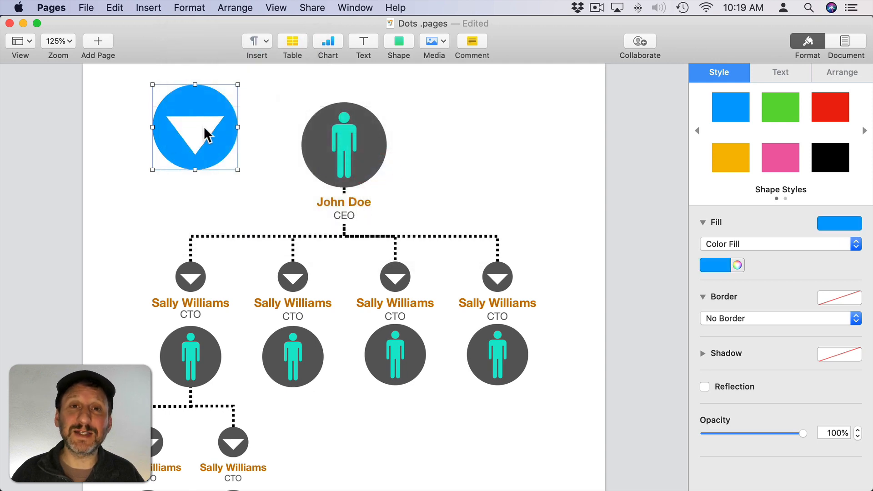
pyautogui.moveTo(229, 163)
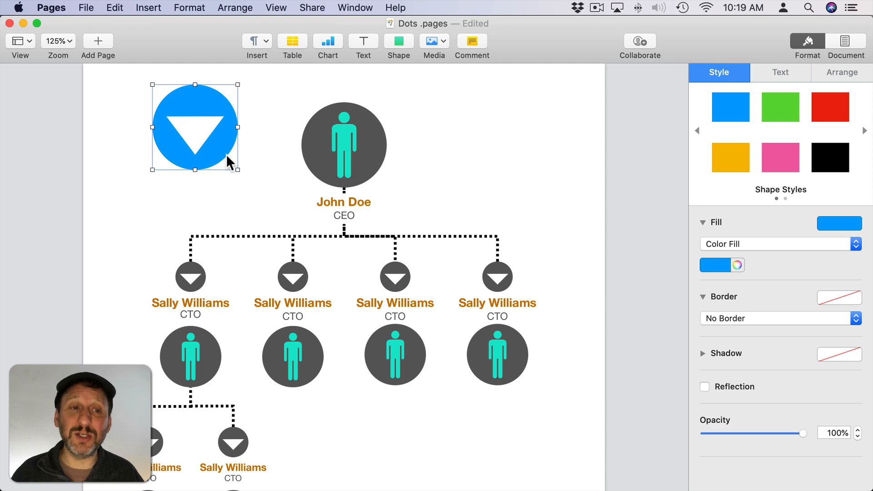
pyautogui.click(234, 269)
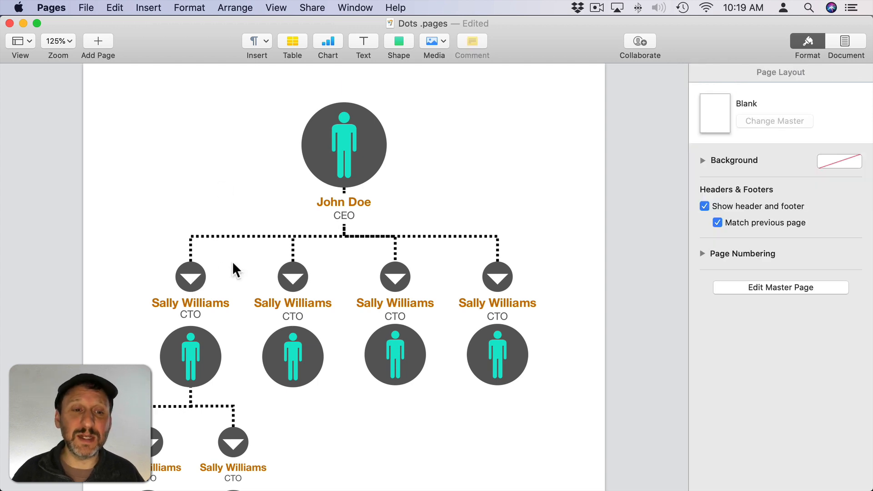
pyautogui.click(293, 303)
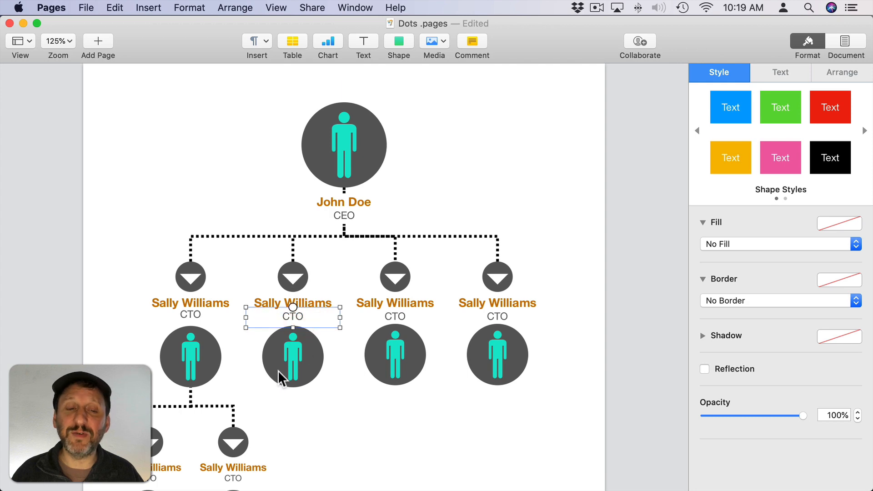
pyautogui.click(230, 239)
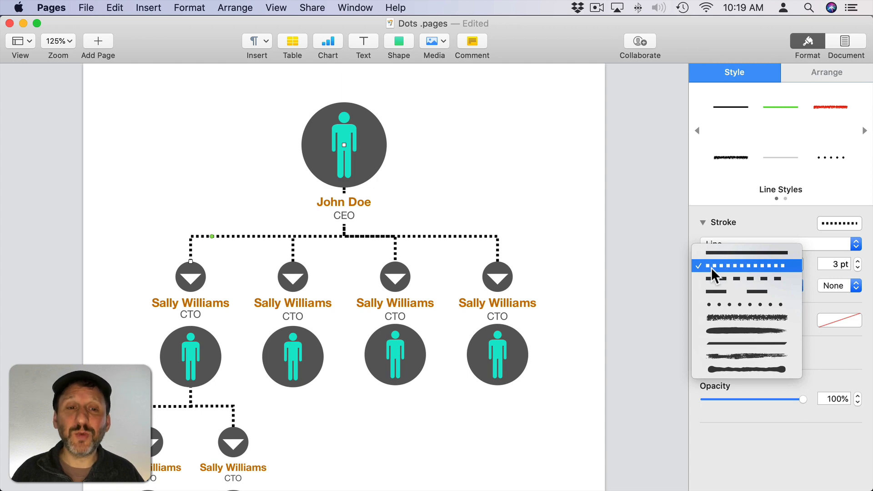
pyautogui.click(747, 266)
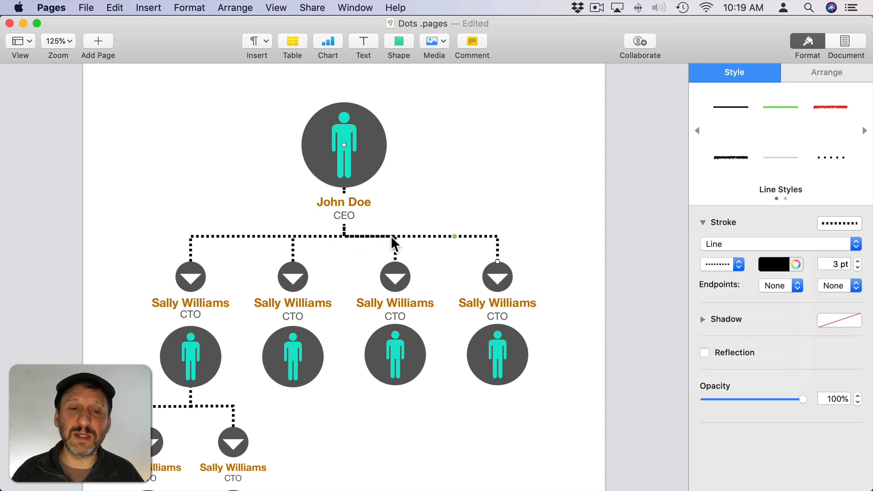
pyautogui.moveTo(159, 238)
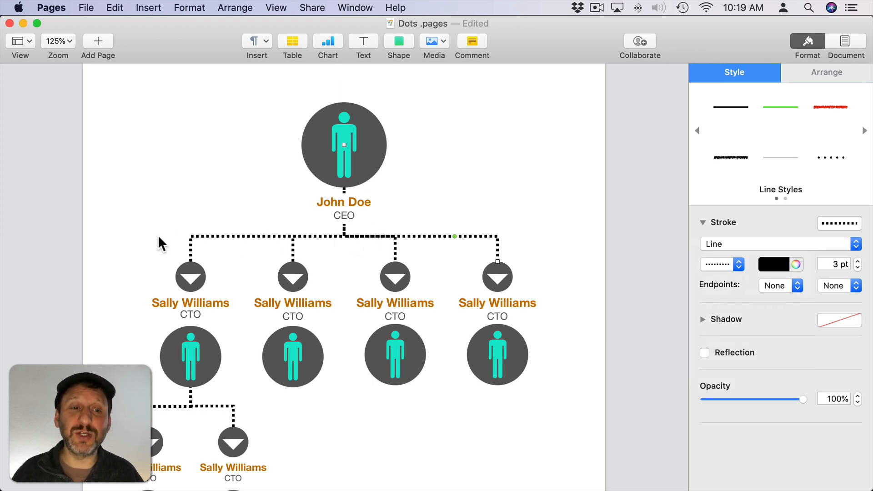
pyautogui.moveTo(353, 257)
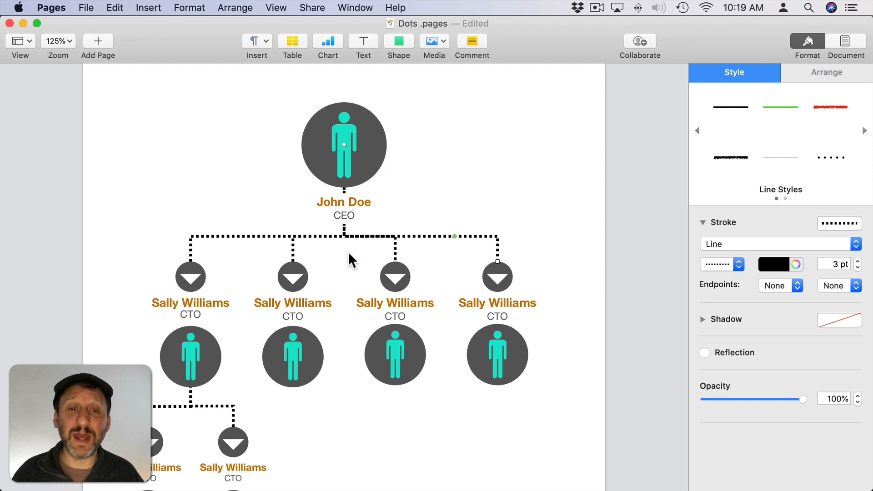
pyautogui.moveTo(346, 187)
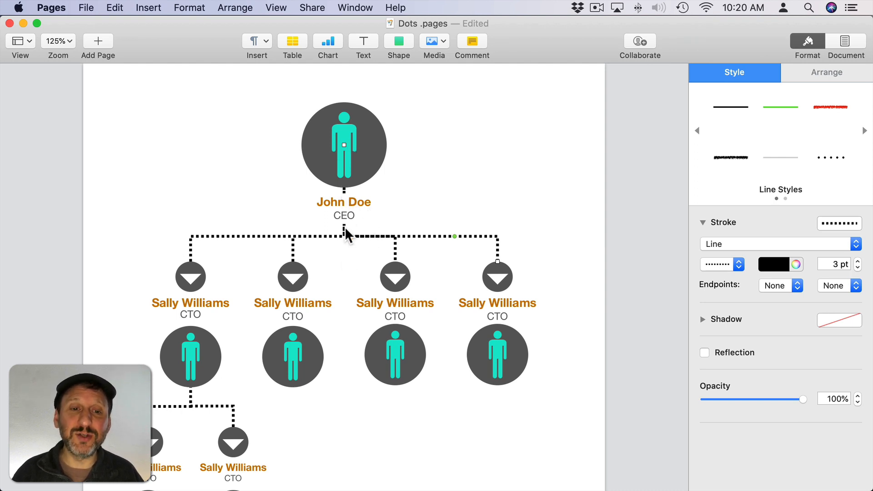
pyautogui.moveTo(353, 211)
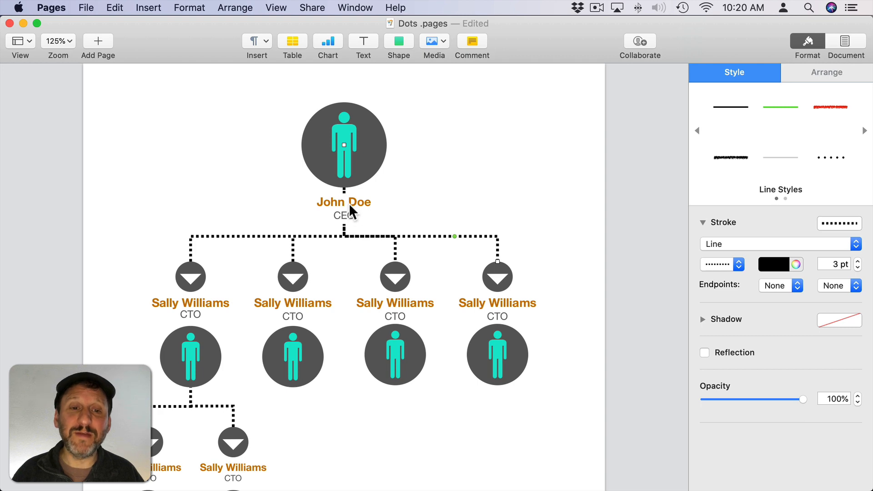
pyautogui.click(344, 210)
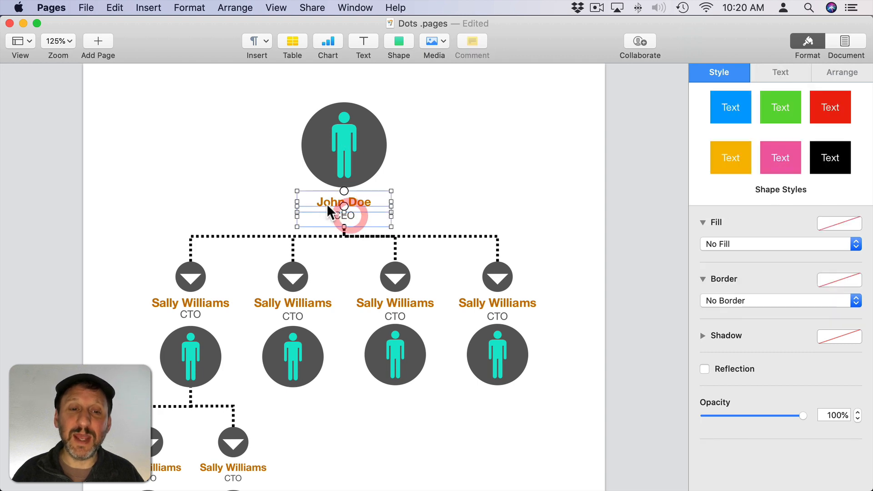
pyautogui.moveTo(344, 210); pyautogui.dragTo(513, 191)
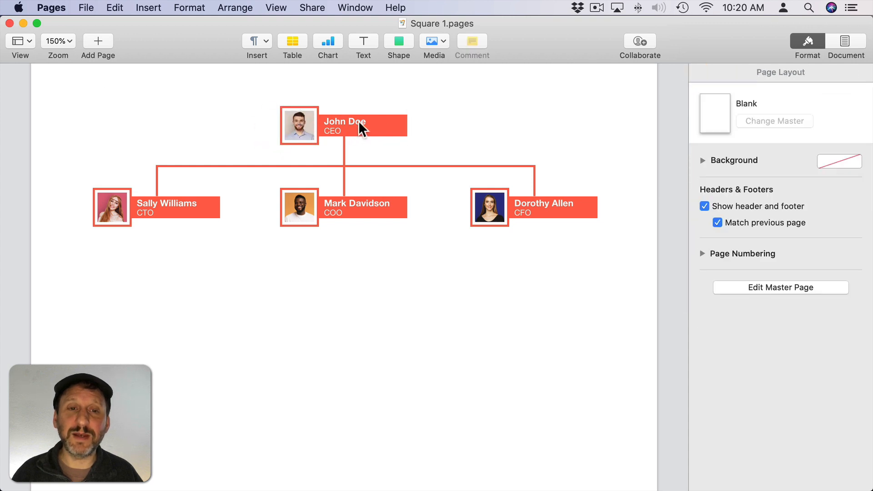
# - Inspect John Doe's coral name banner's shape style, then deselect it
pyautogui.click(355, 128)
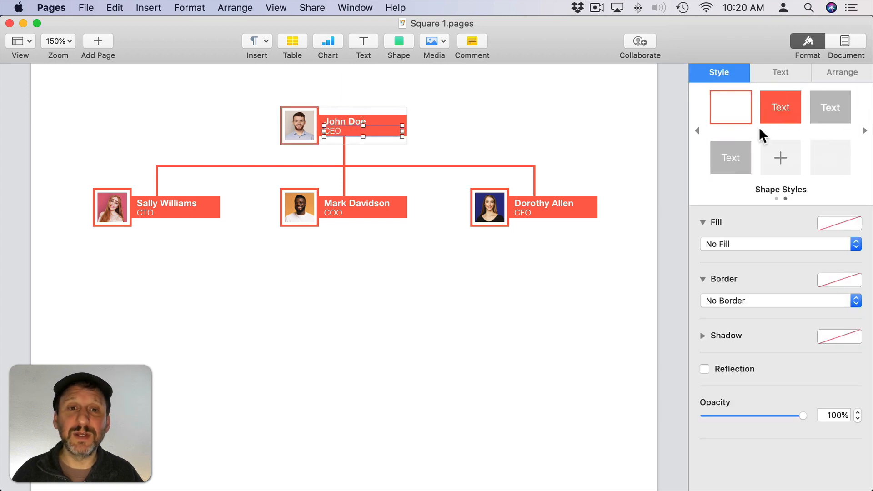
pyautogui.click(370, 259)
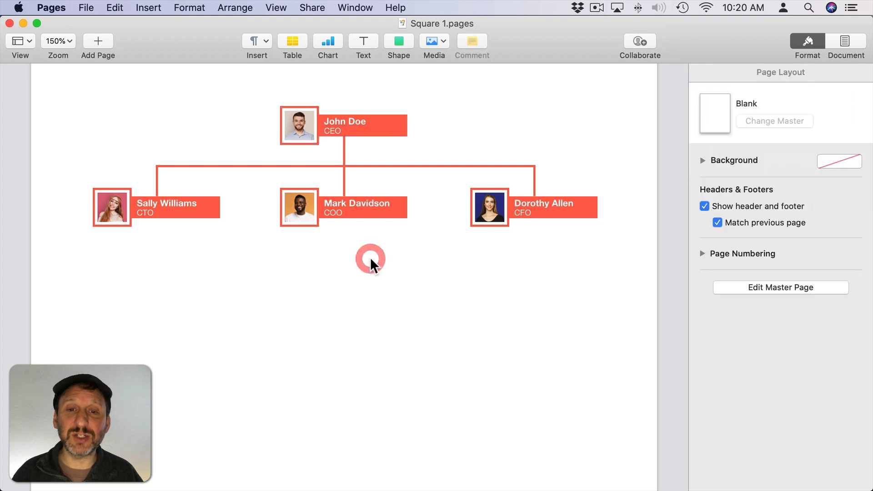